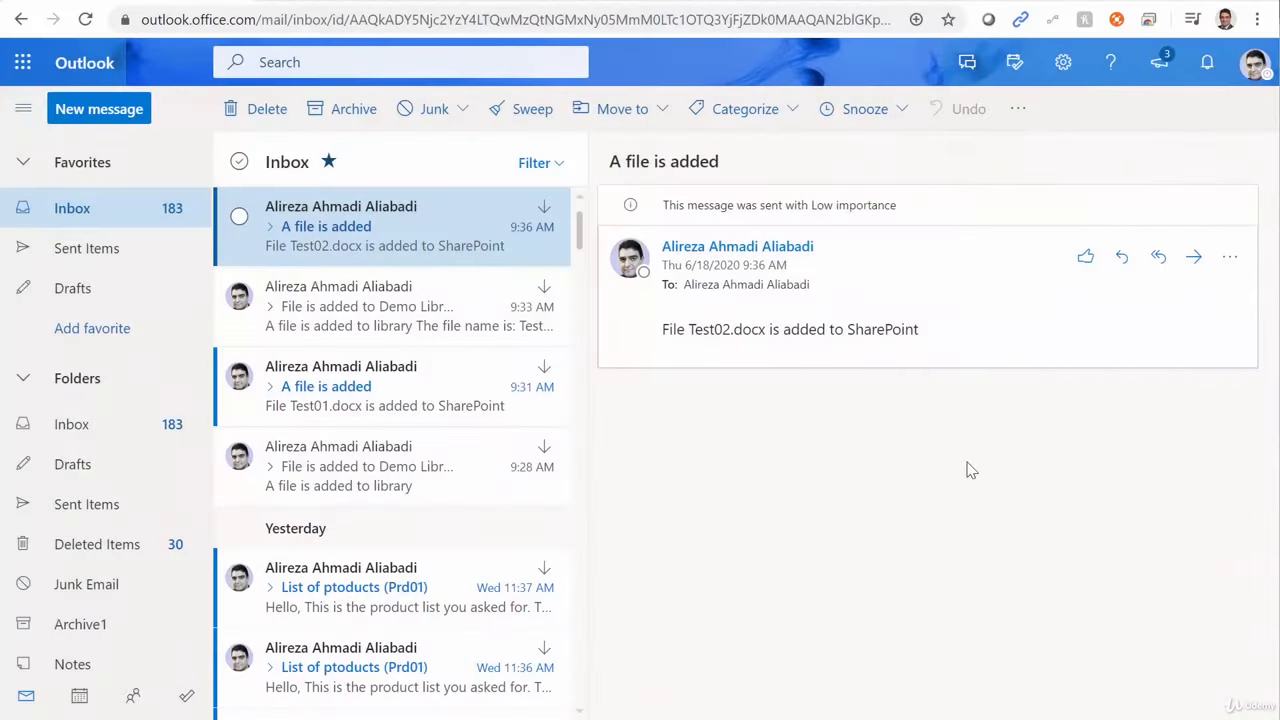
mouse_move(850, 590)
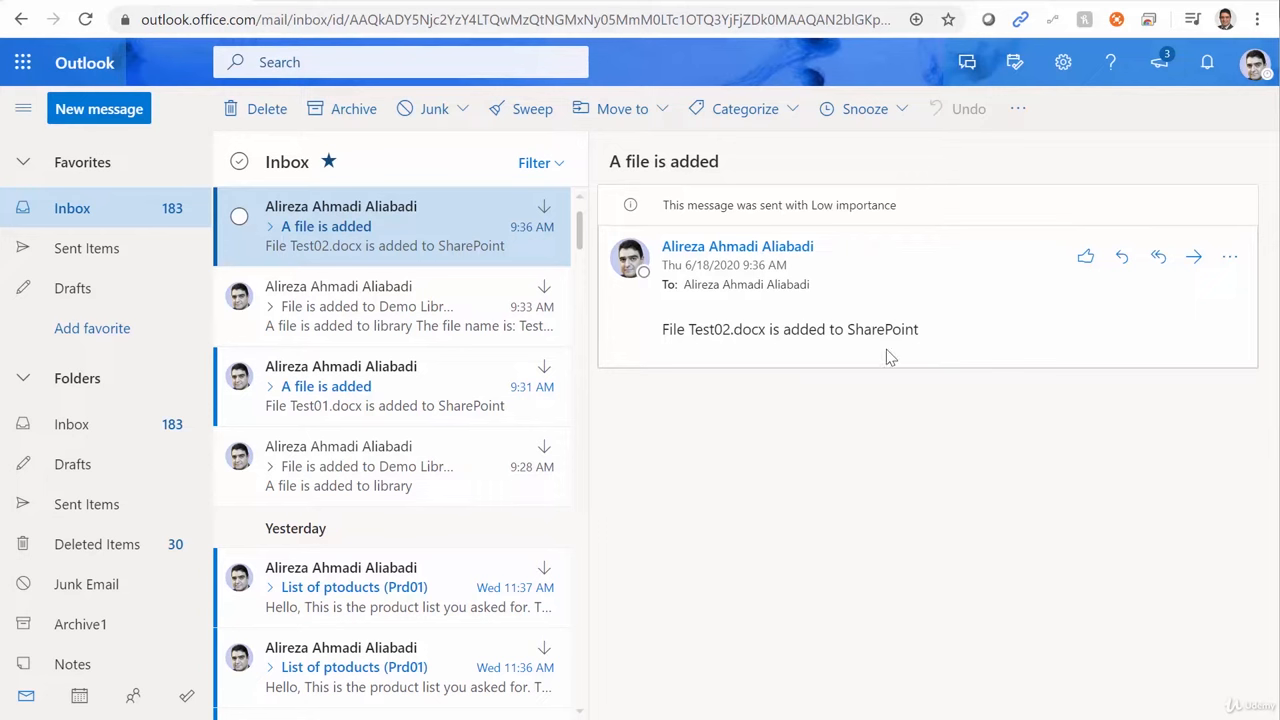
mouse_move(1020, 358)
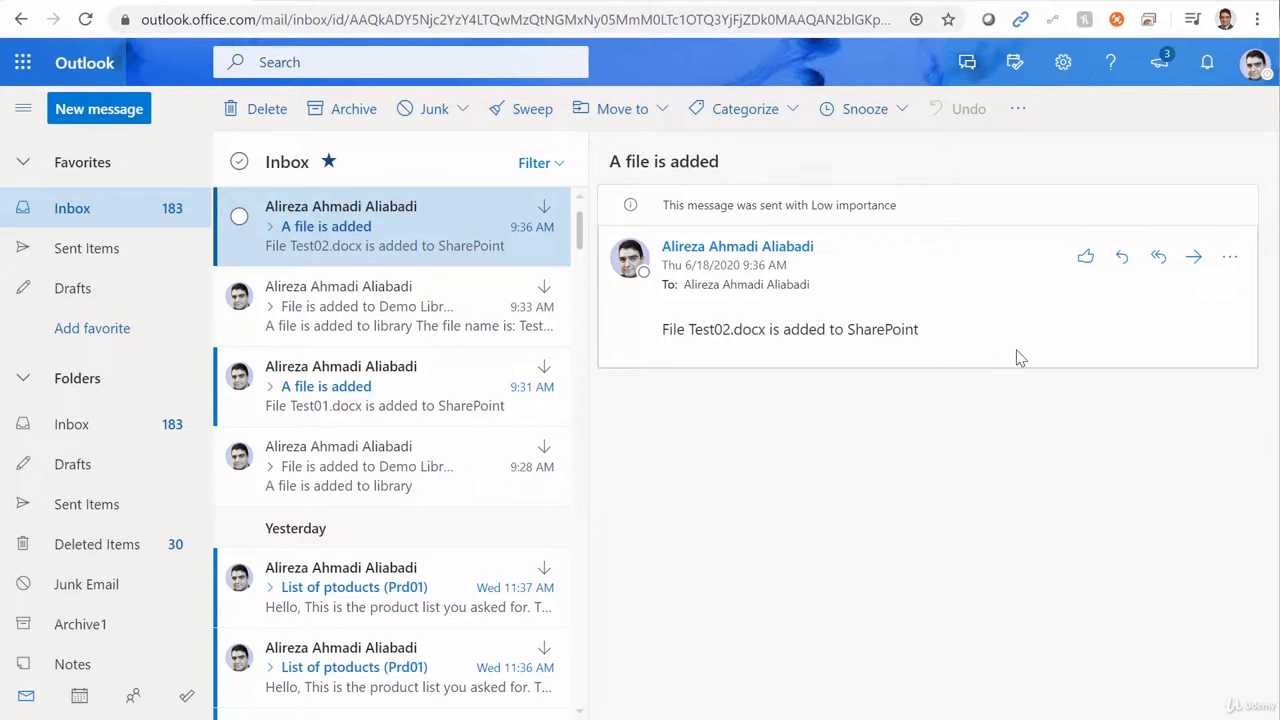
mouse_move(763, 350)
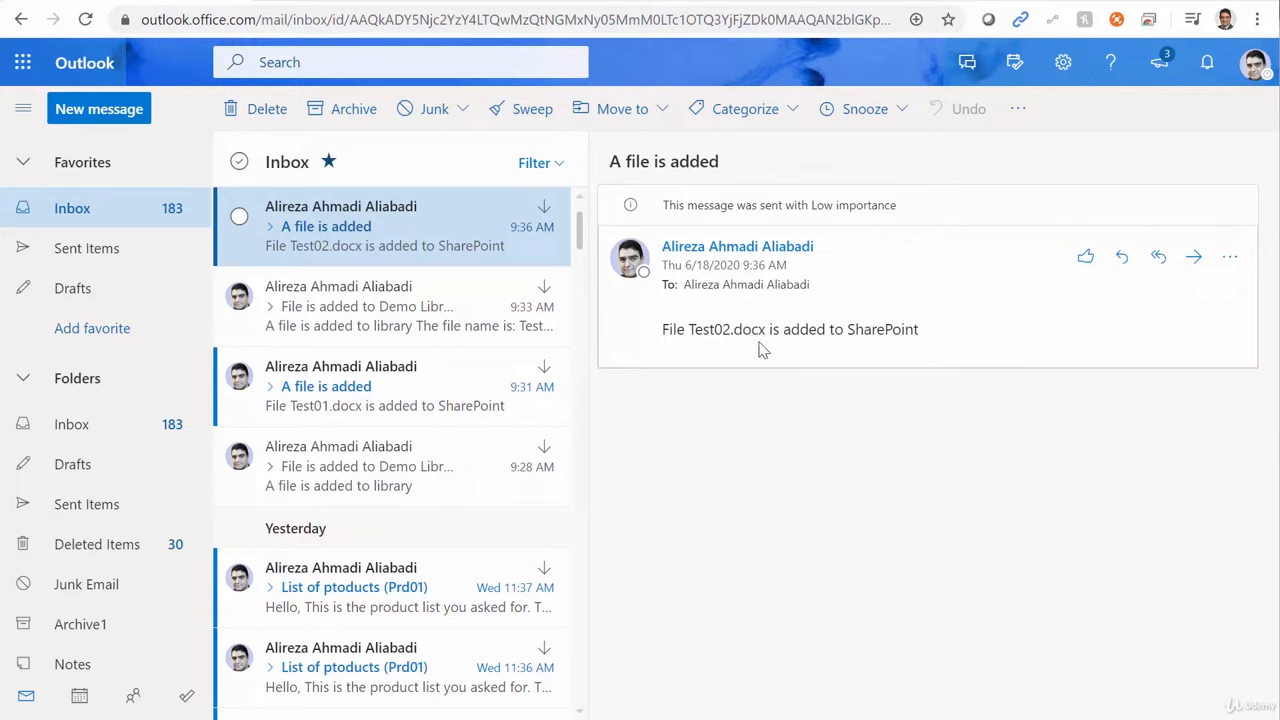
mouse_move(893, 375)
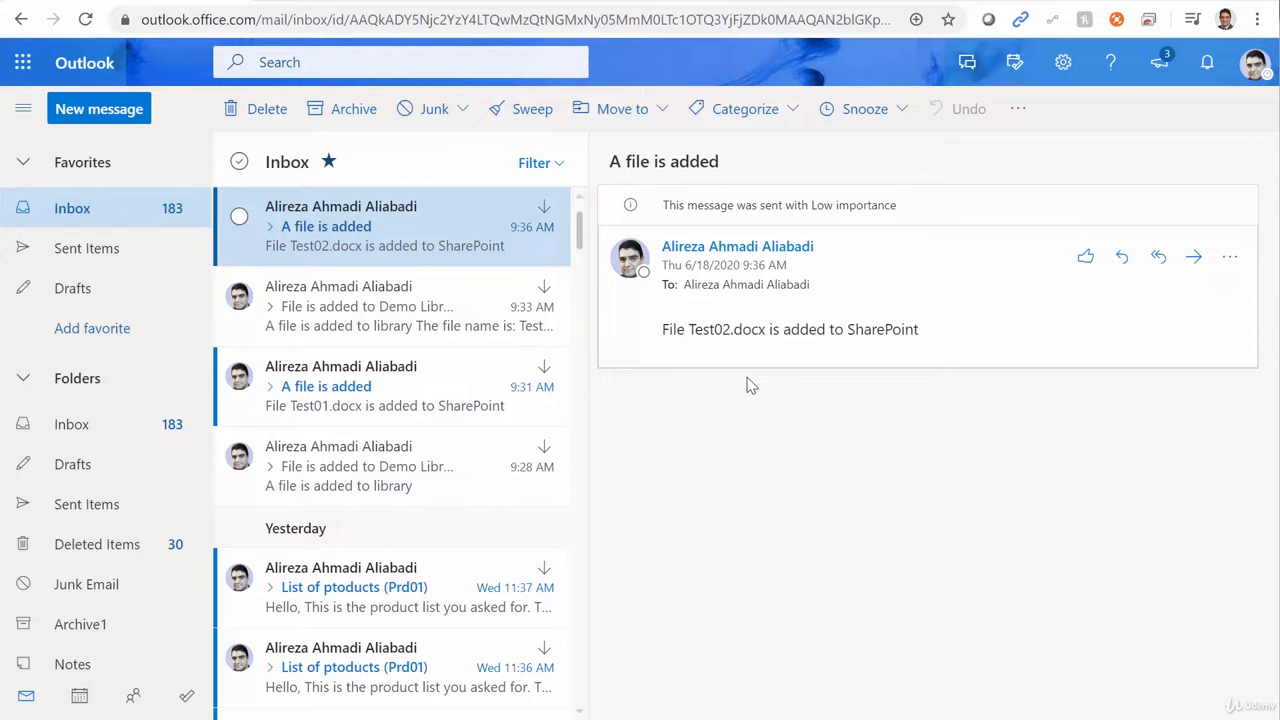
mouse_move(627, 225)
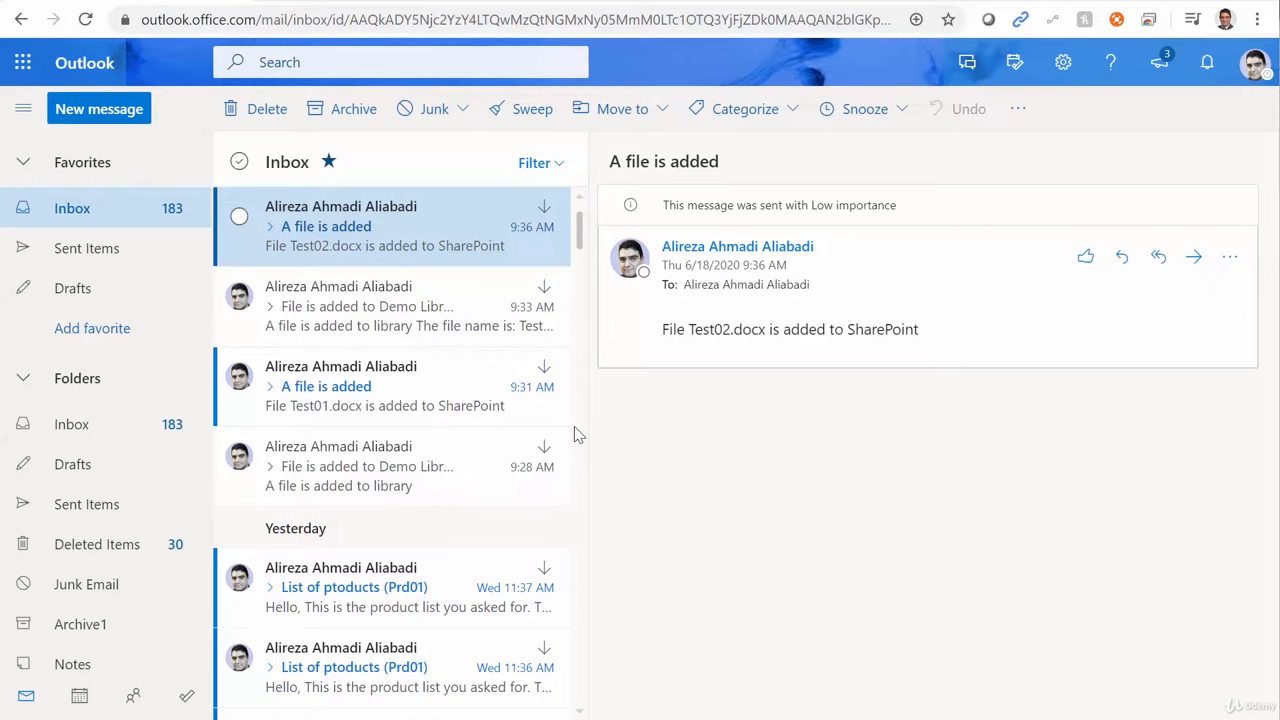
mouse_move(360, 3)
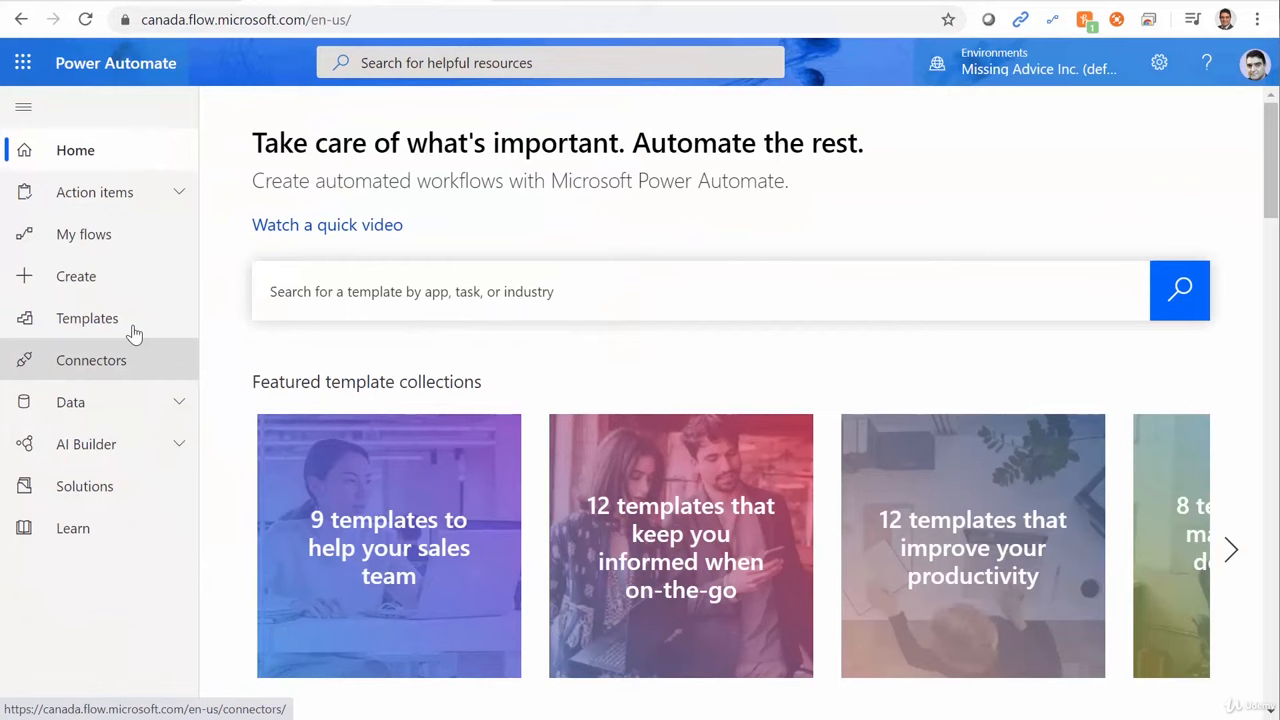
Step: Start an automated flow named 'Capture High Priority Emails' and search triggers for 'Email'
click(76, 276)
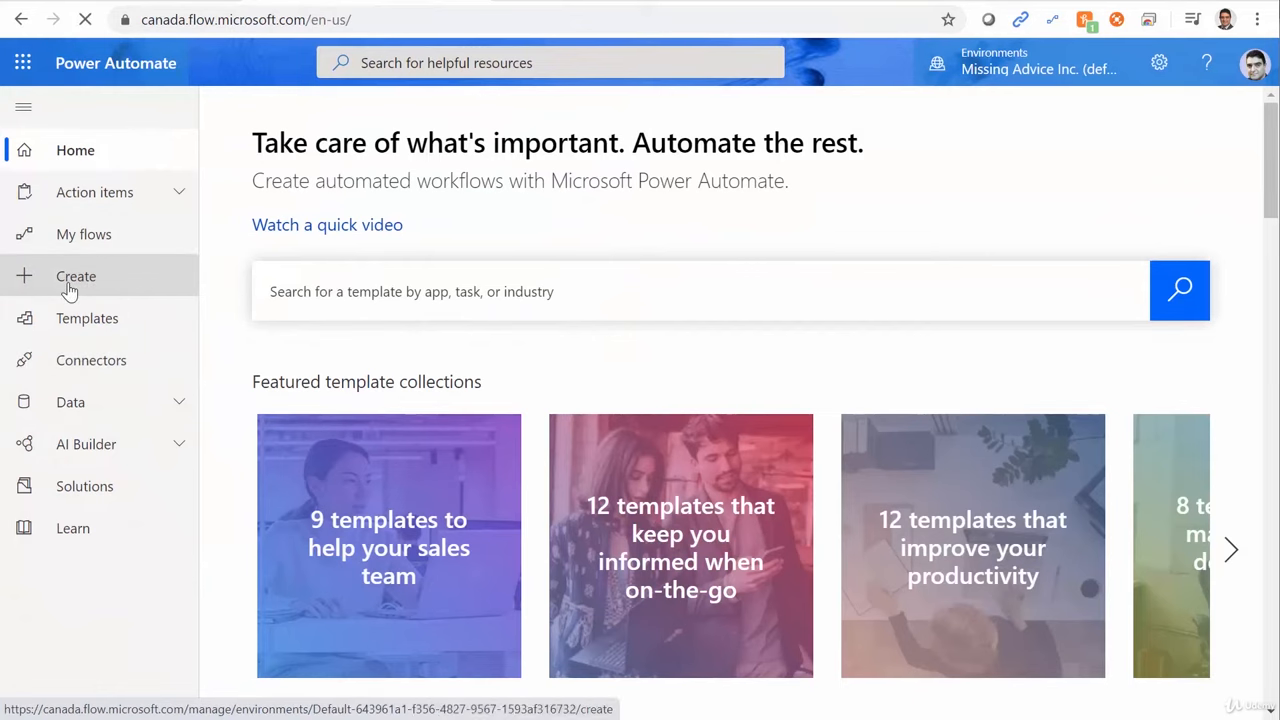
click(76, 276)
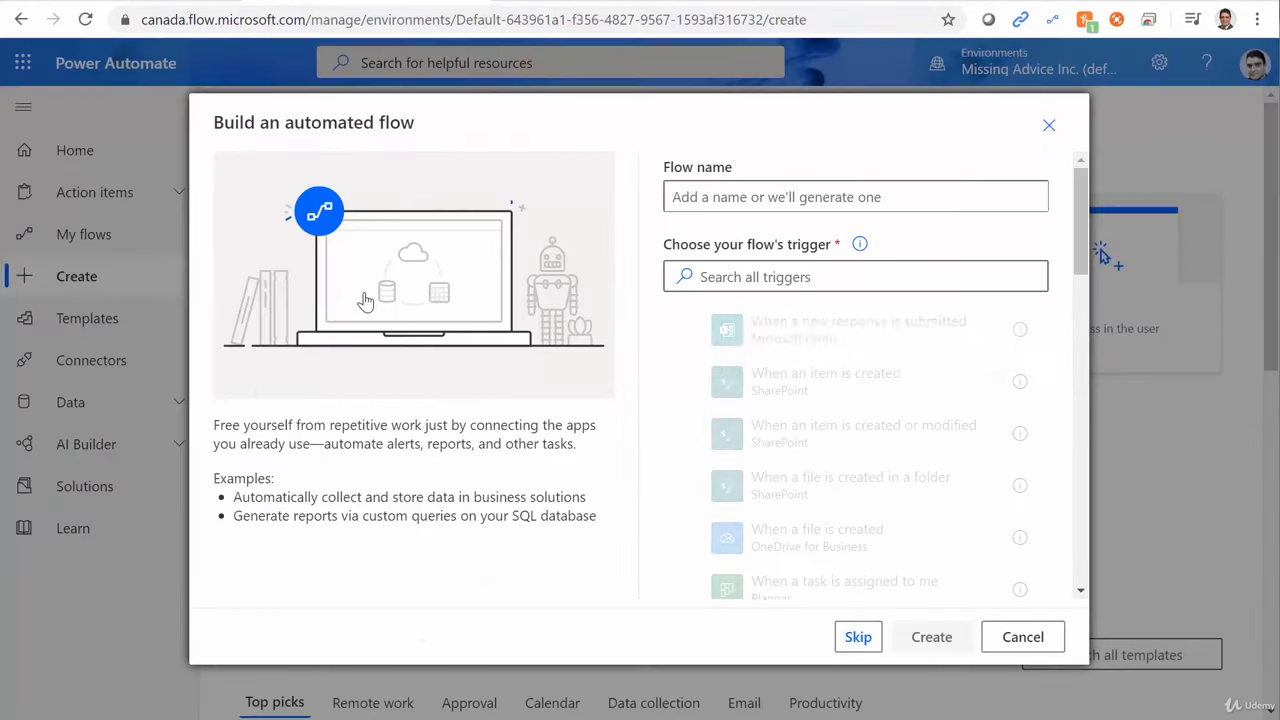
click(855, 196)
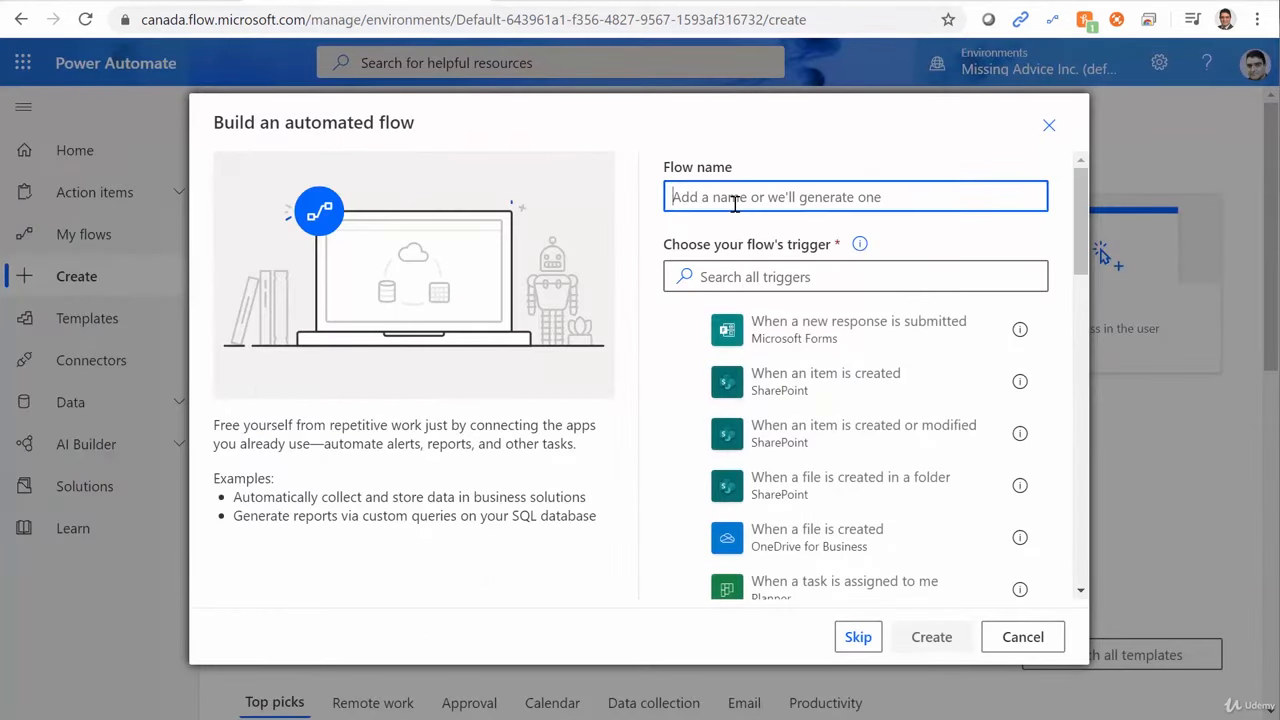
text(c)
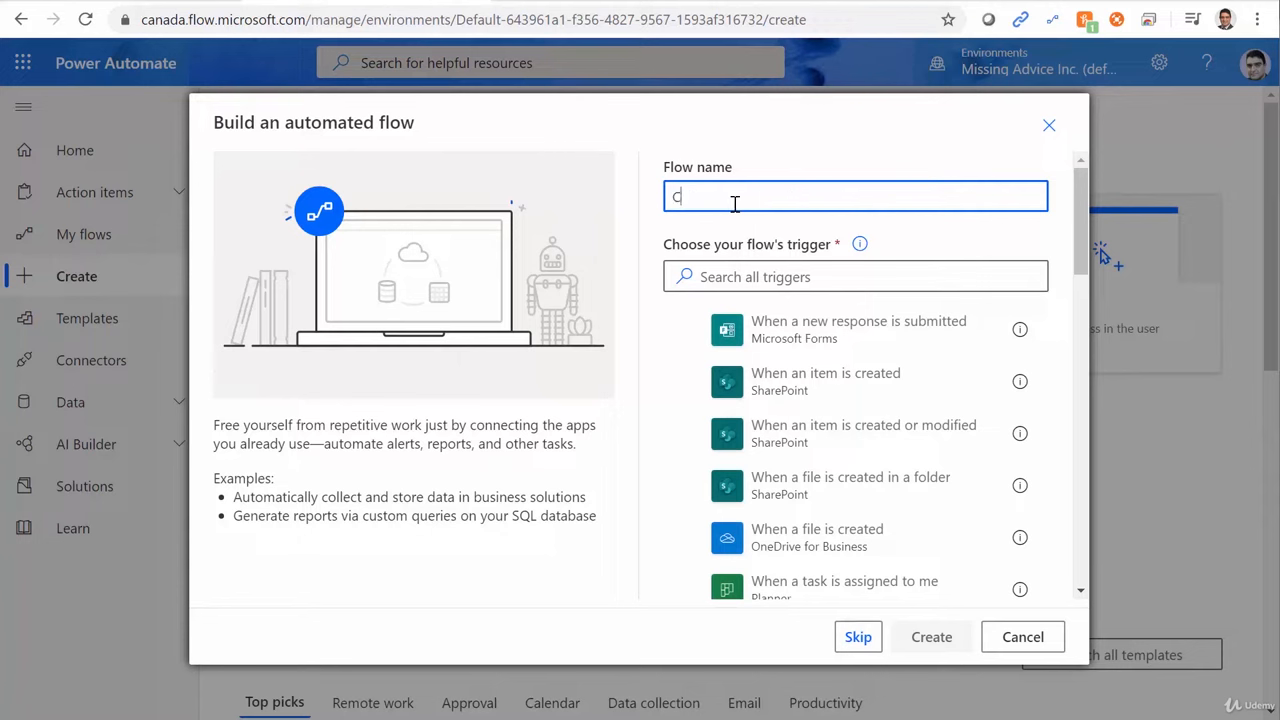
text(apture High Pri)
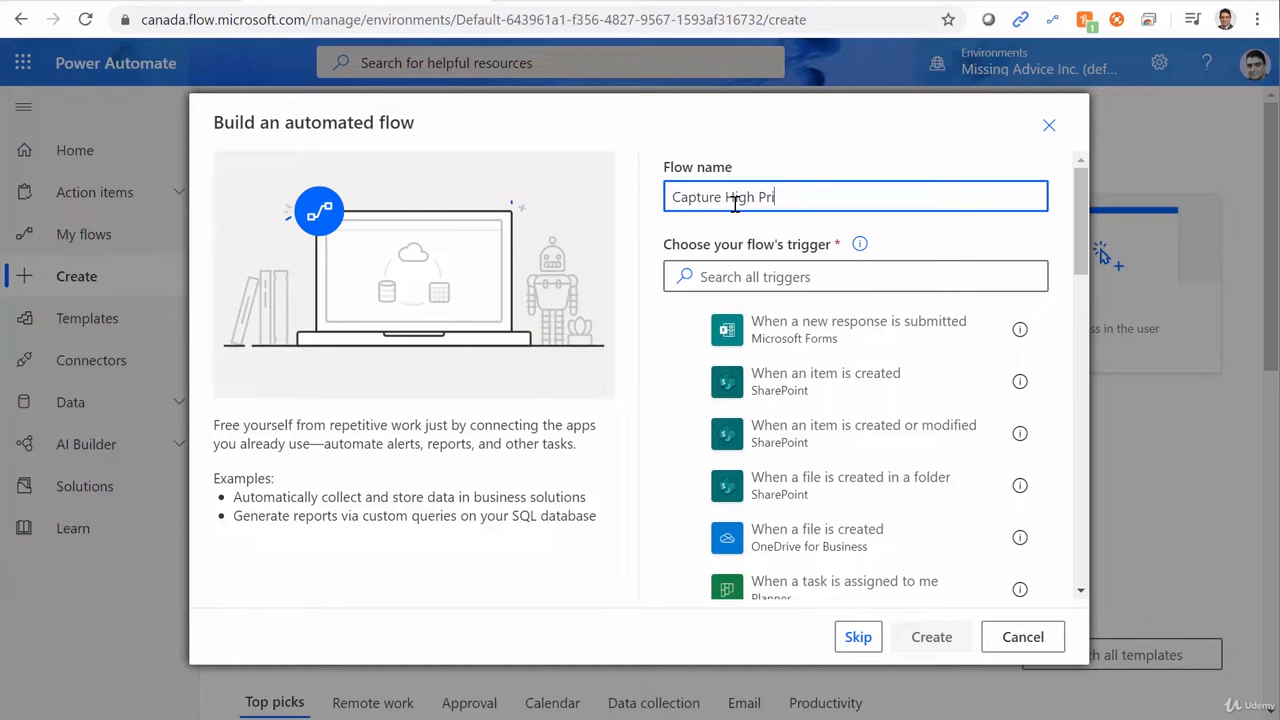
text(ority Emails)
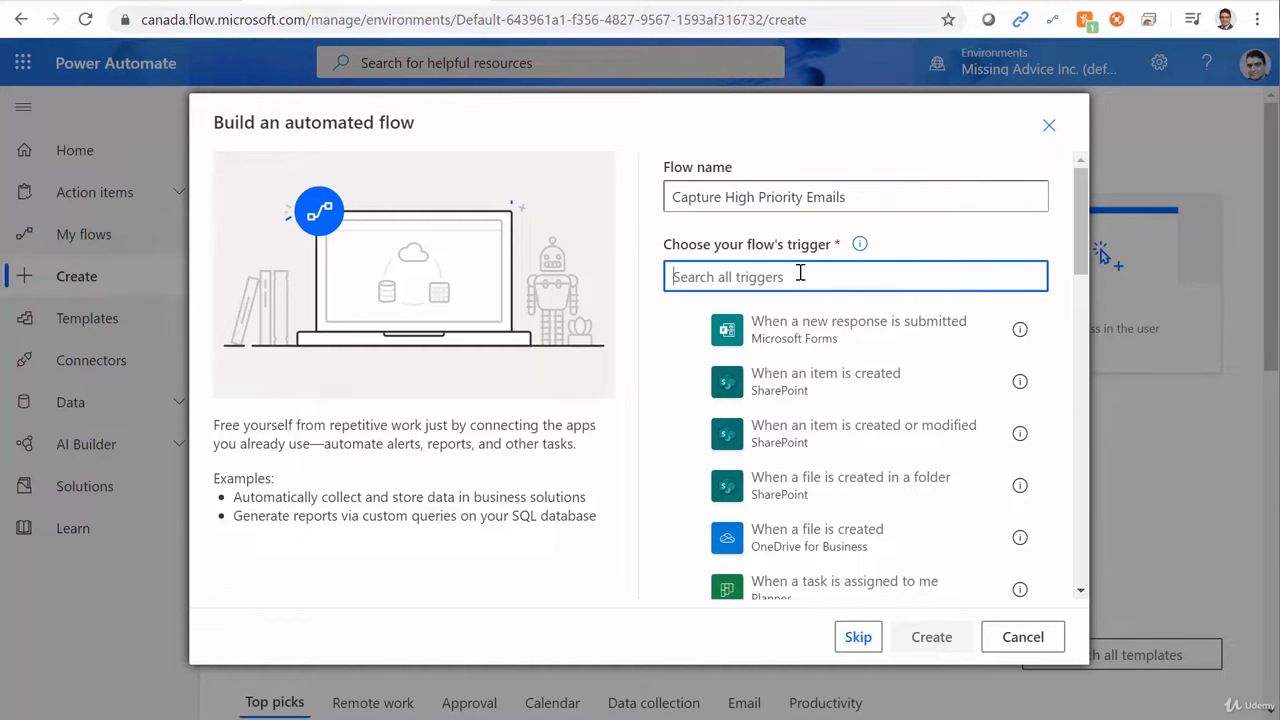
text(Email)
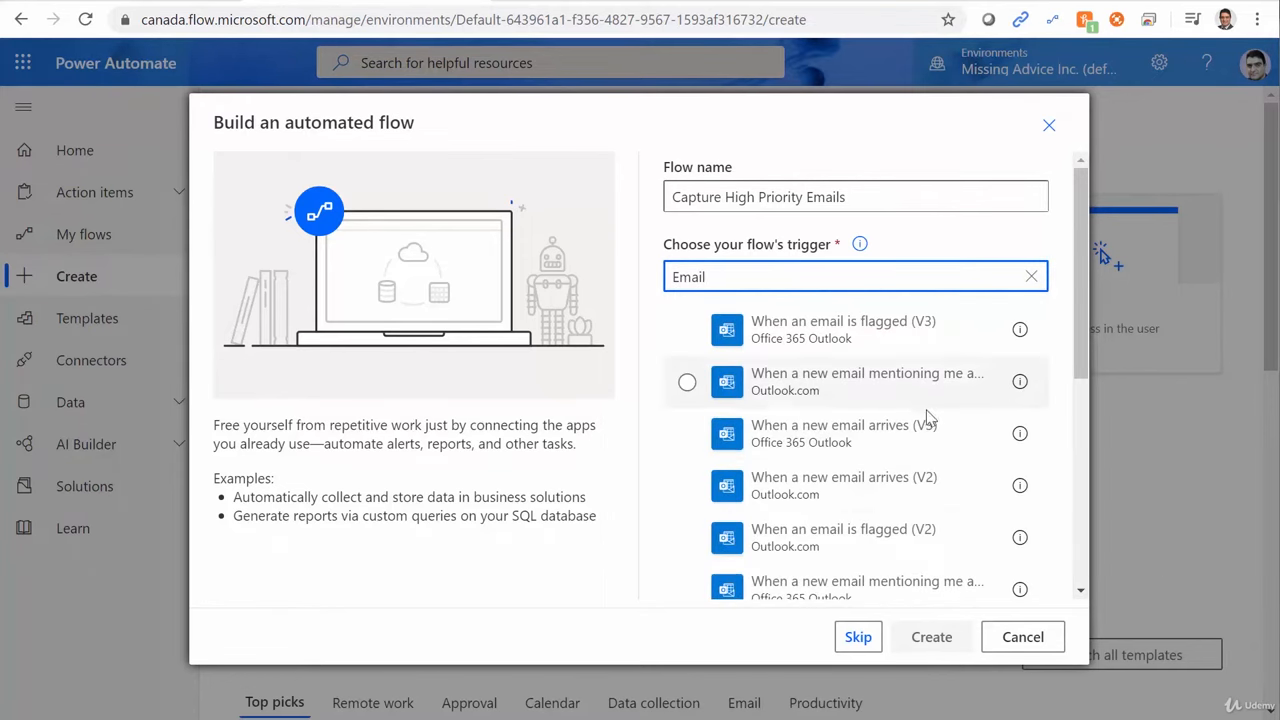
mouse_move(900, 440)
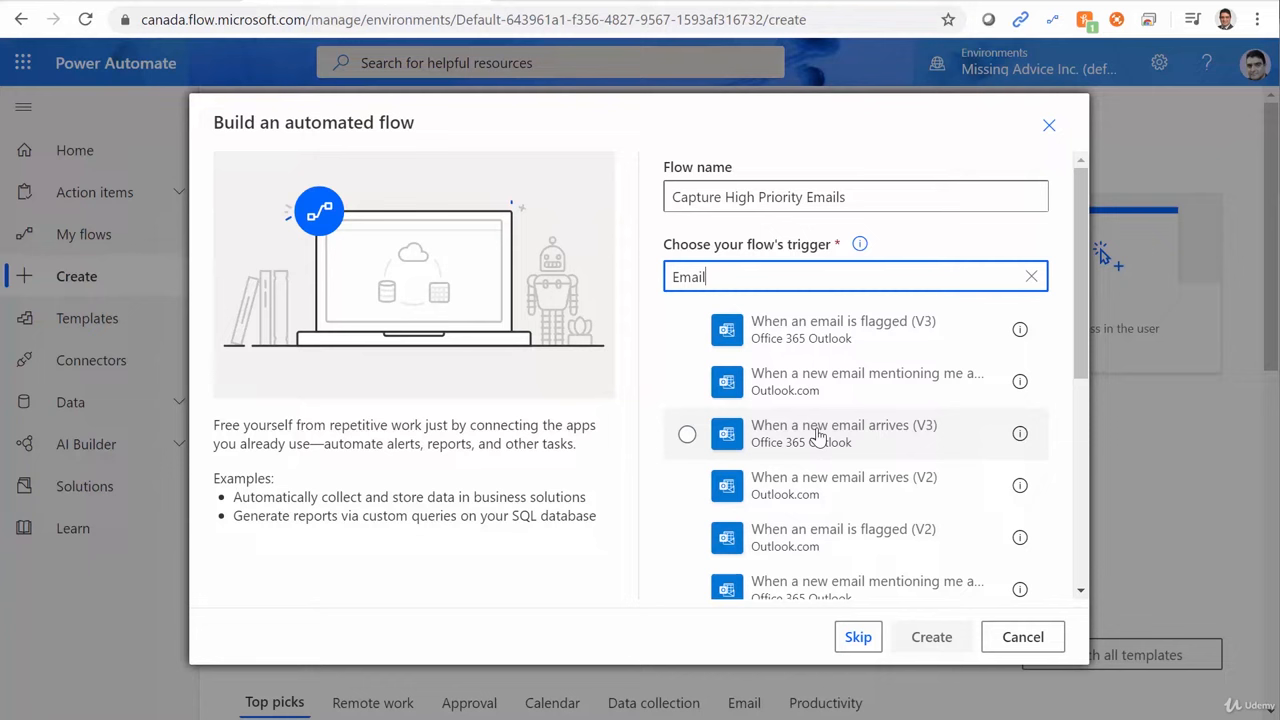
mouse_move(843, 433)
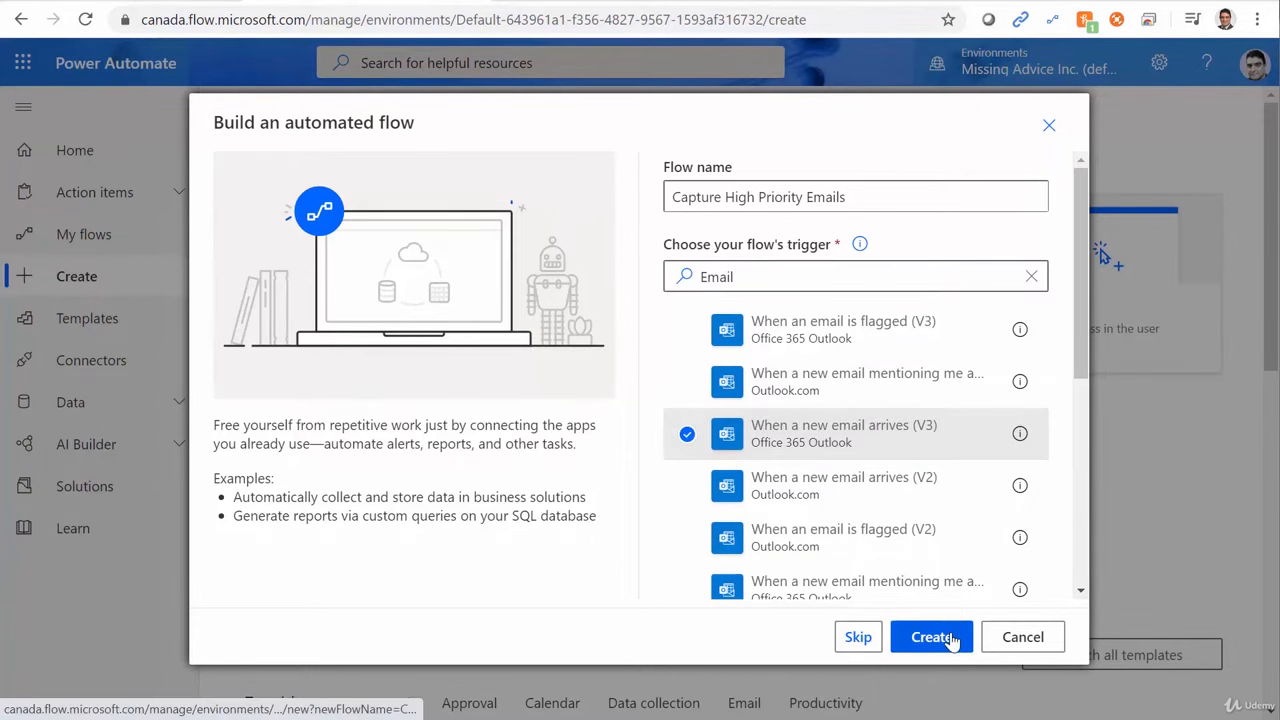
Step: Create the flow with the 'When a new email arrives (V3)' trigger
click(930, 637)
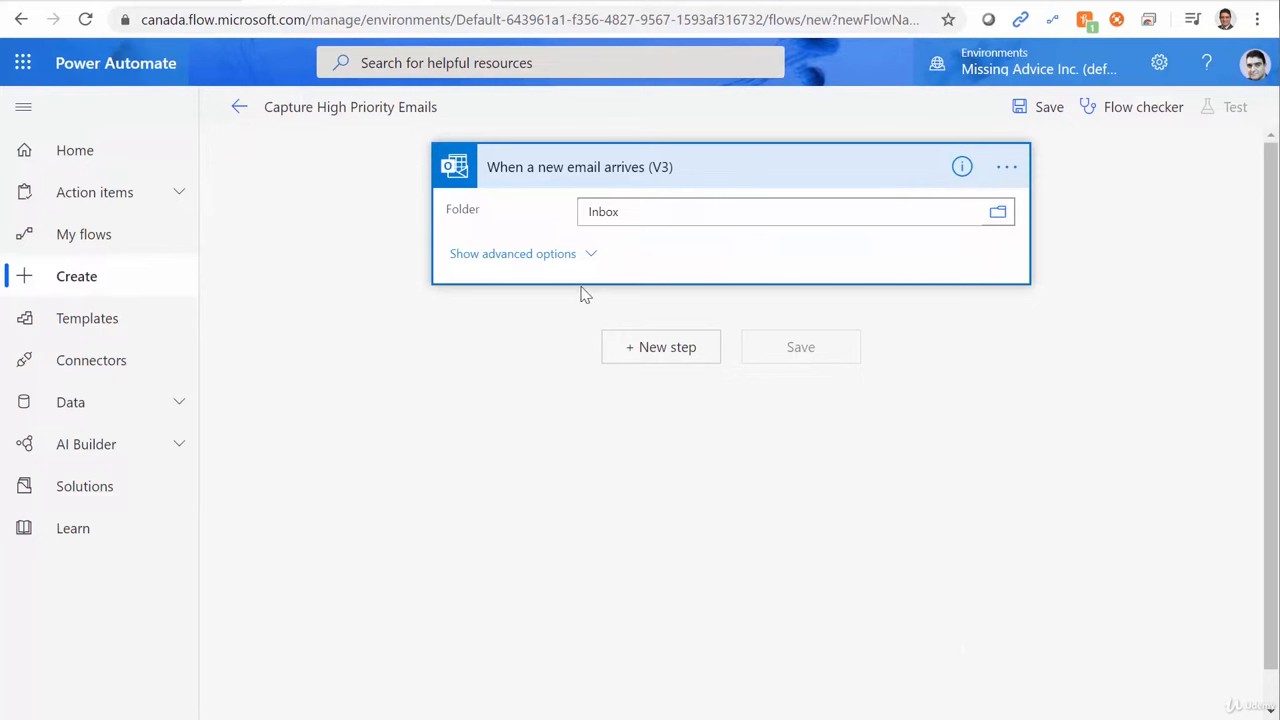
mouse_move(935, 240)
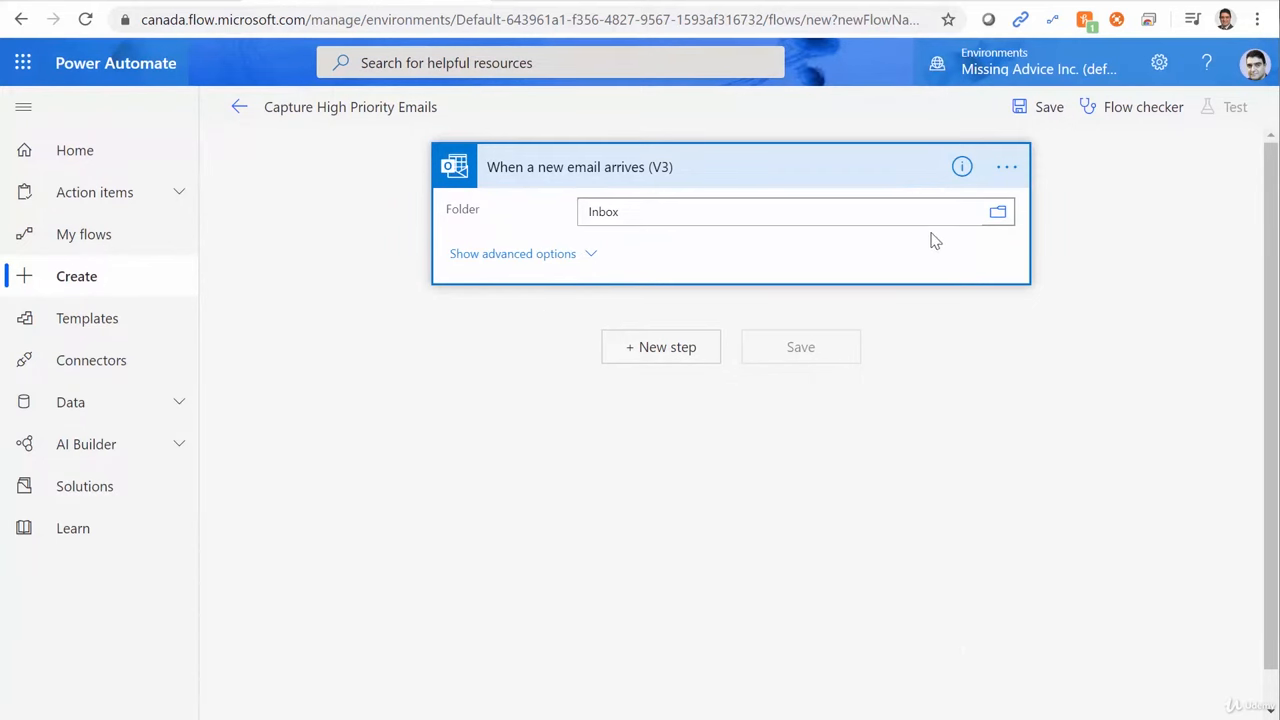
mouse_move(825, 450)
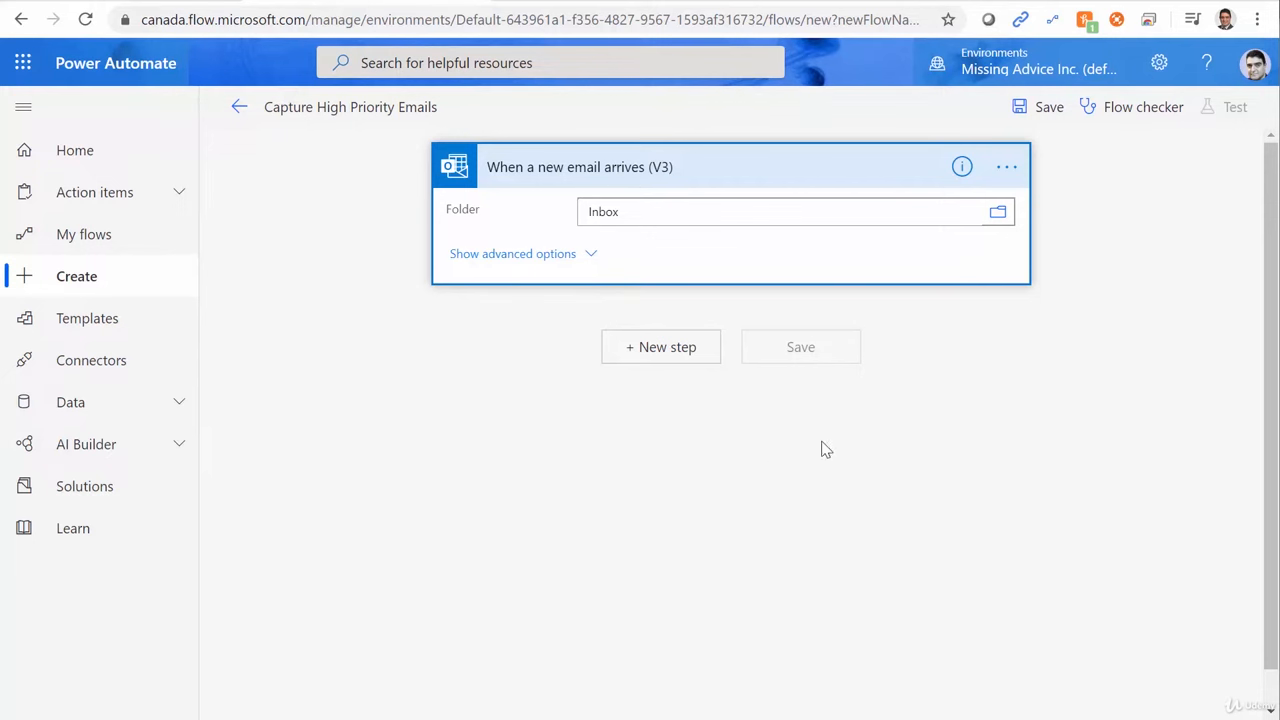
mouse_move(603, 196)
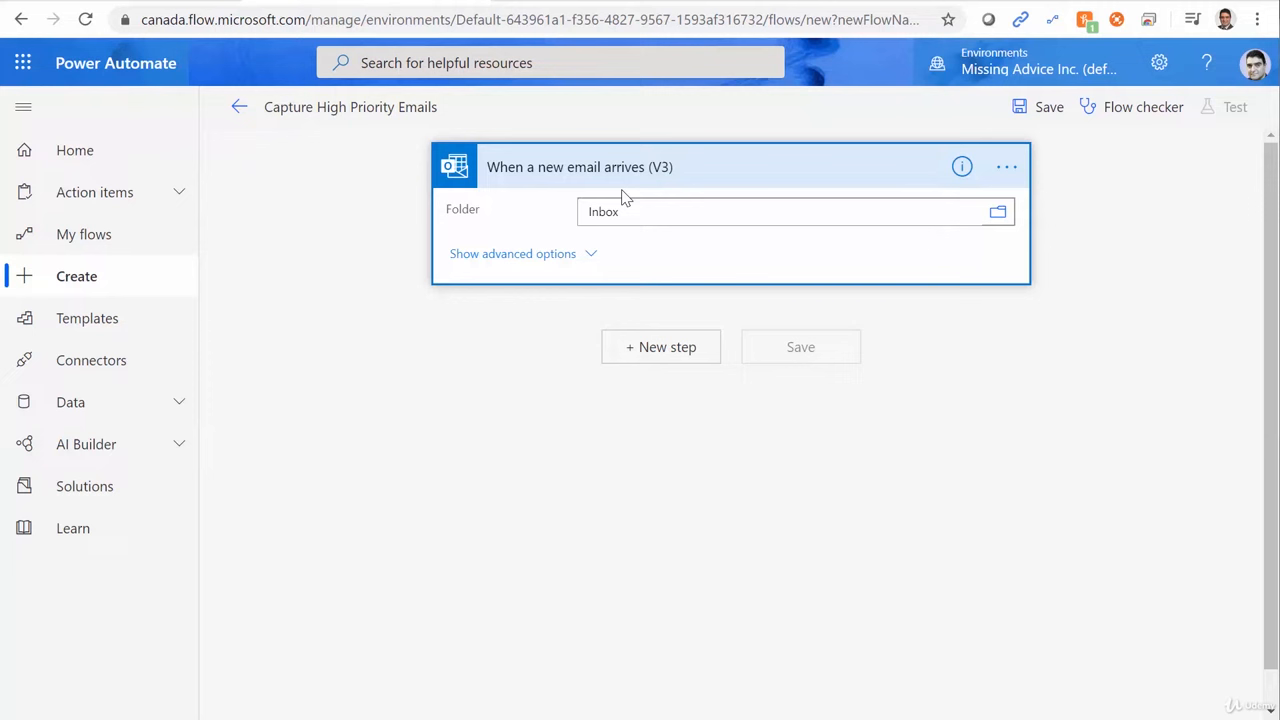
mouse_move(1256, 63)
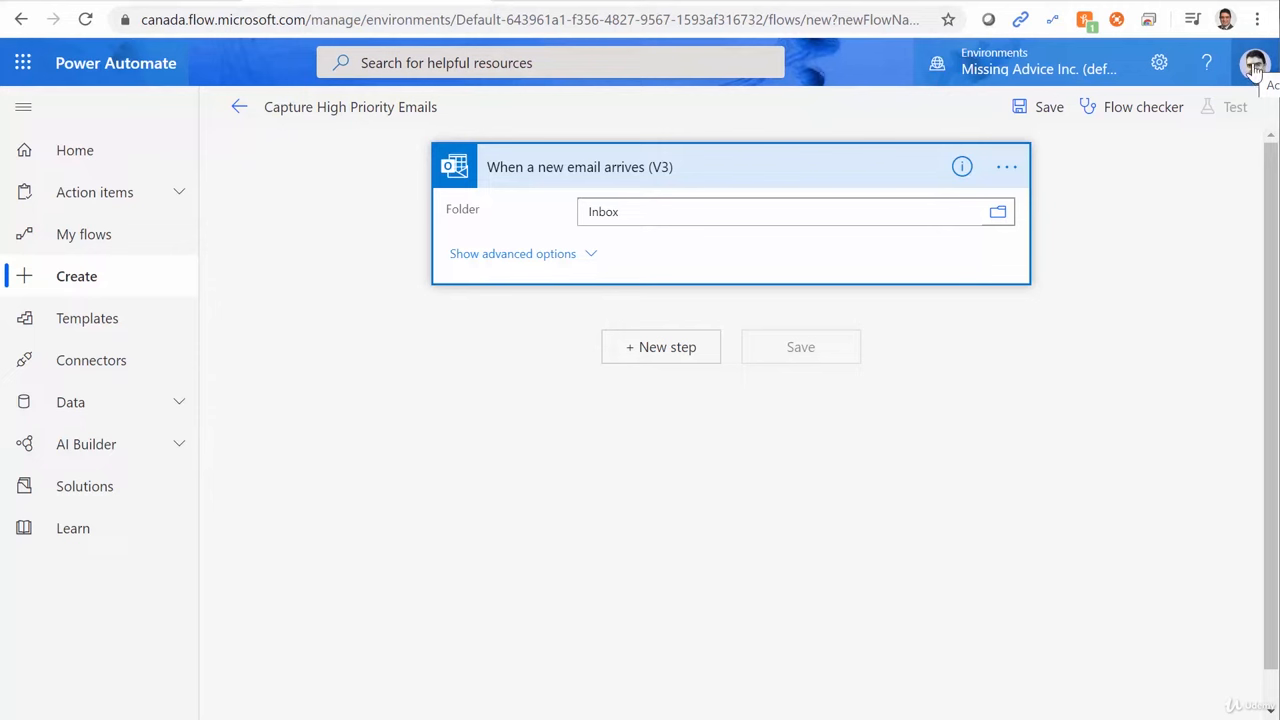
click(1255, 63)
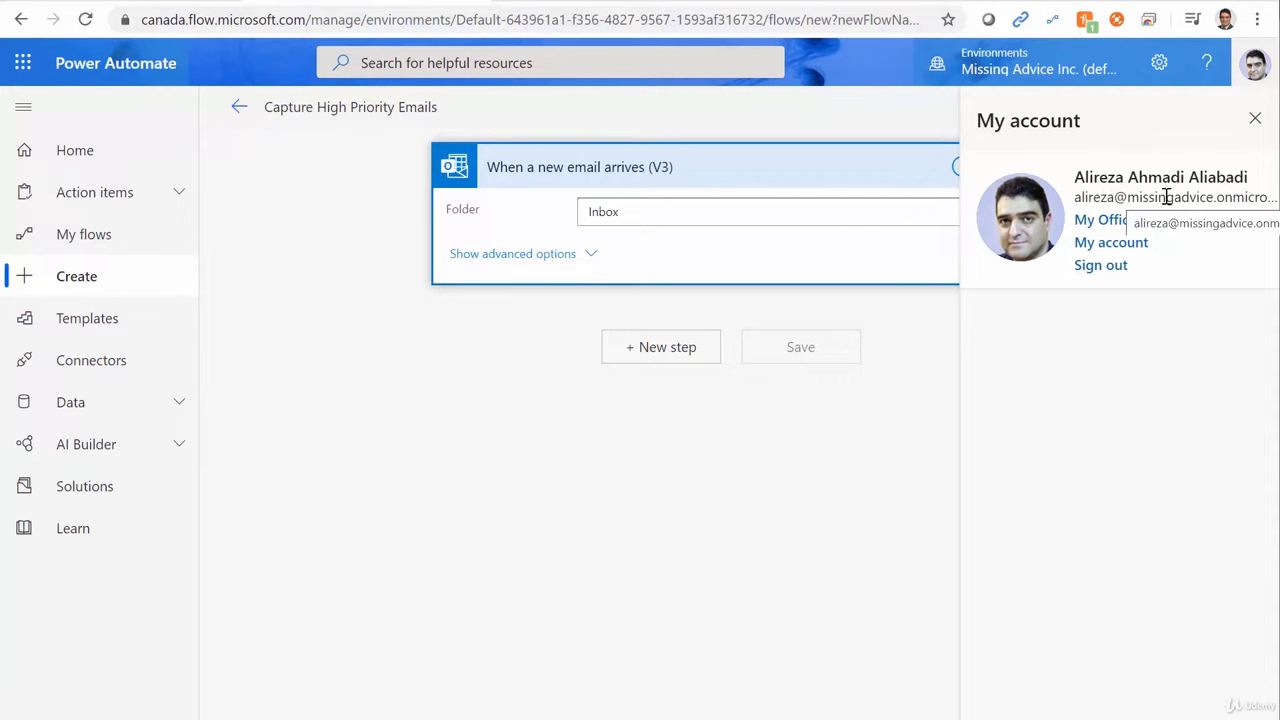
click(578, 166)
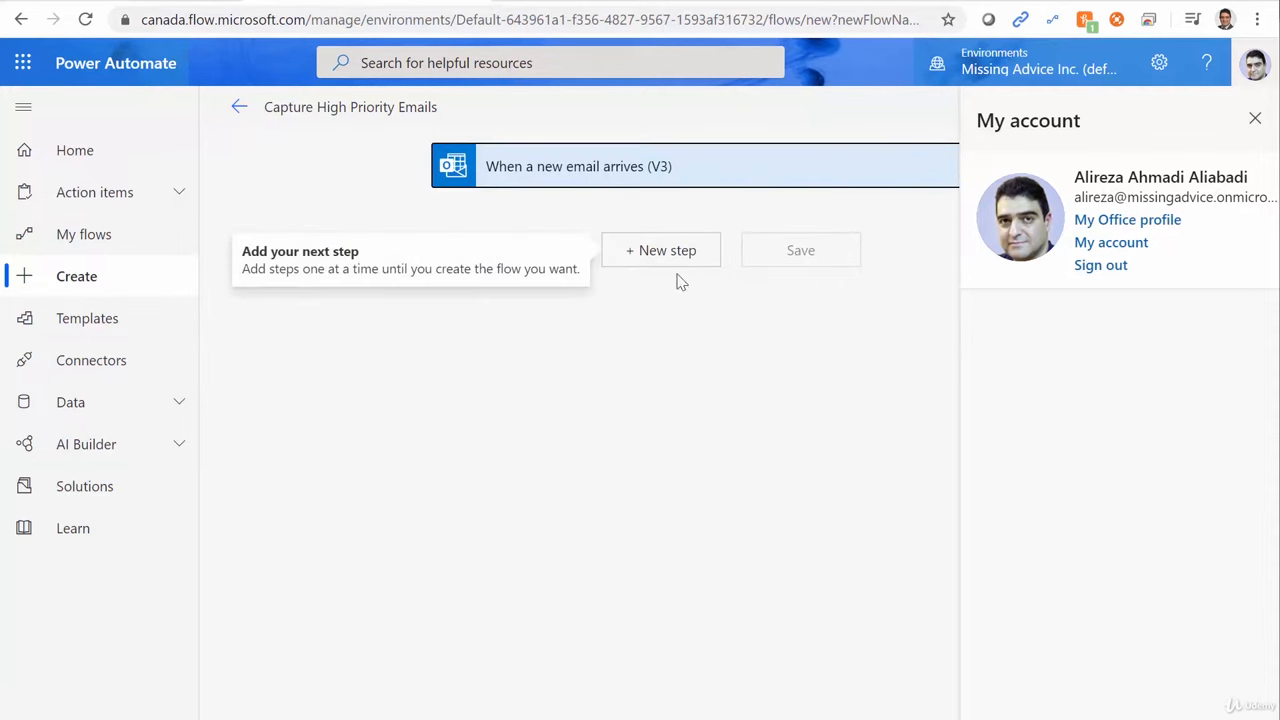
click(578, 166)
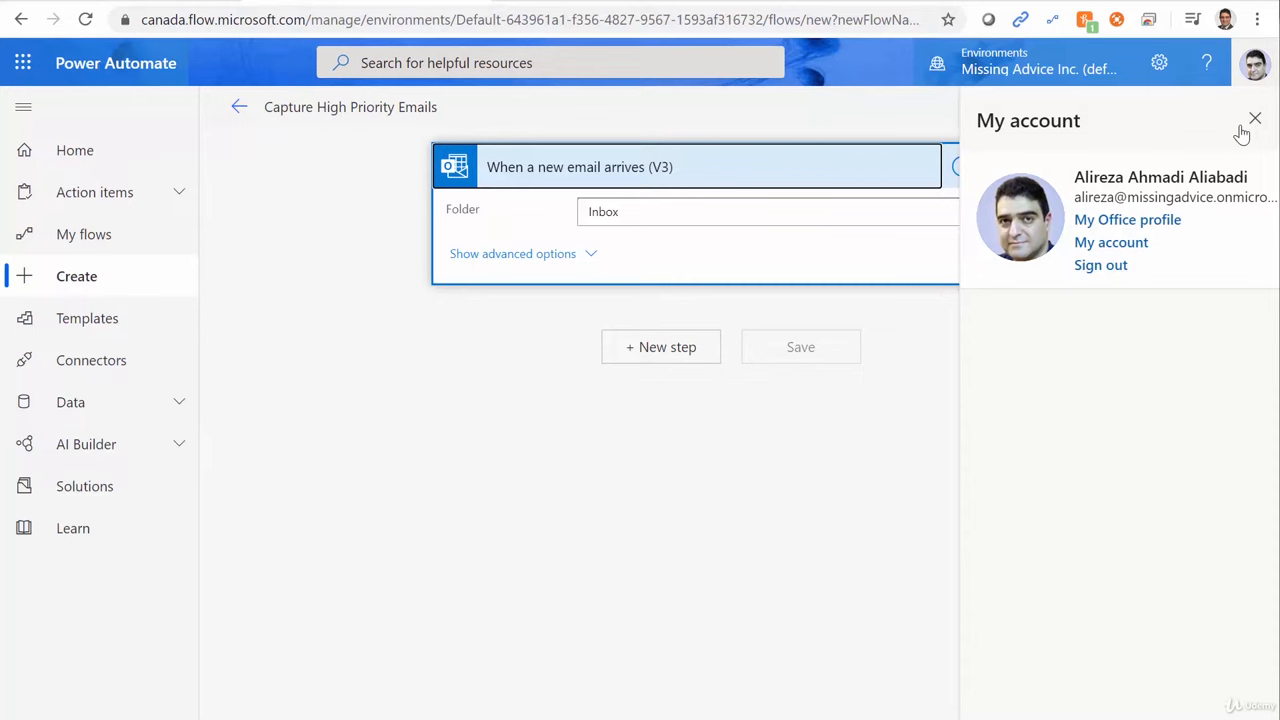
click(1255, 118)
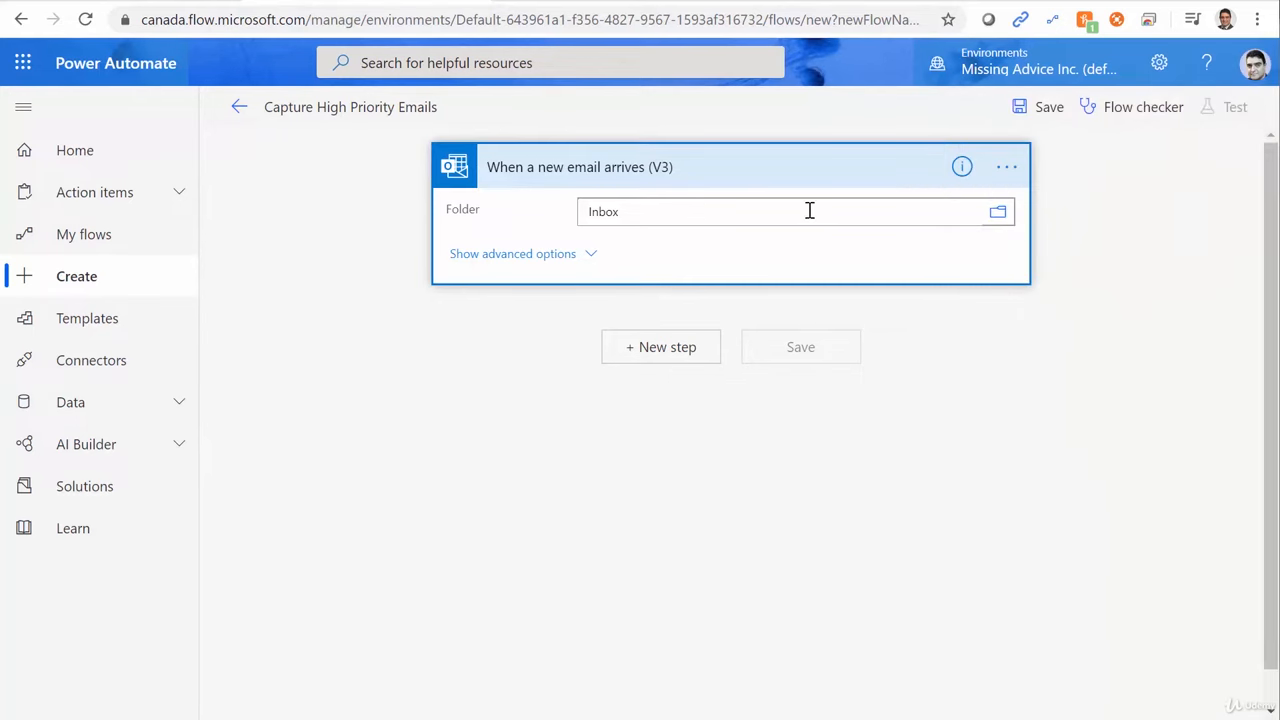
mouse_move(788, 200)
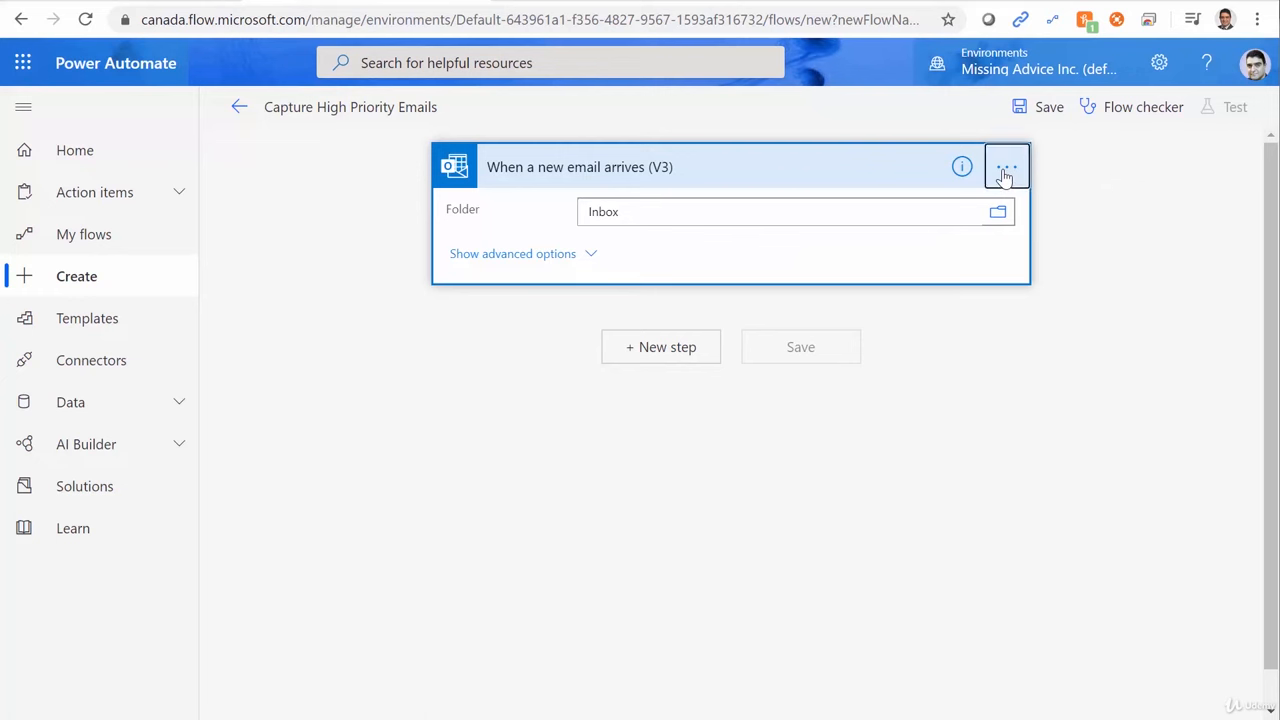
click(1006, 166)
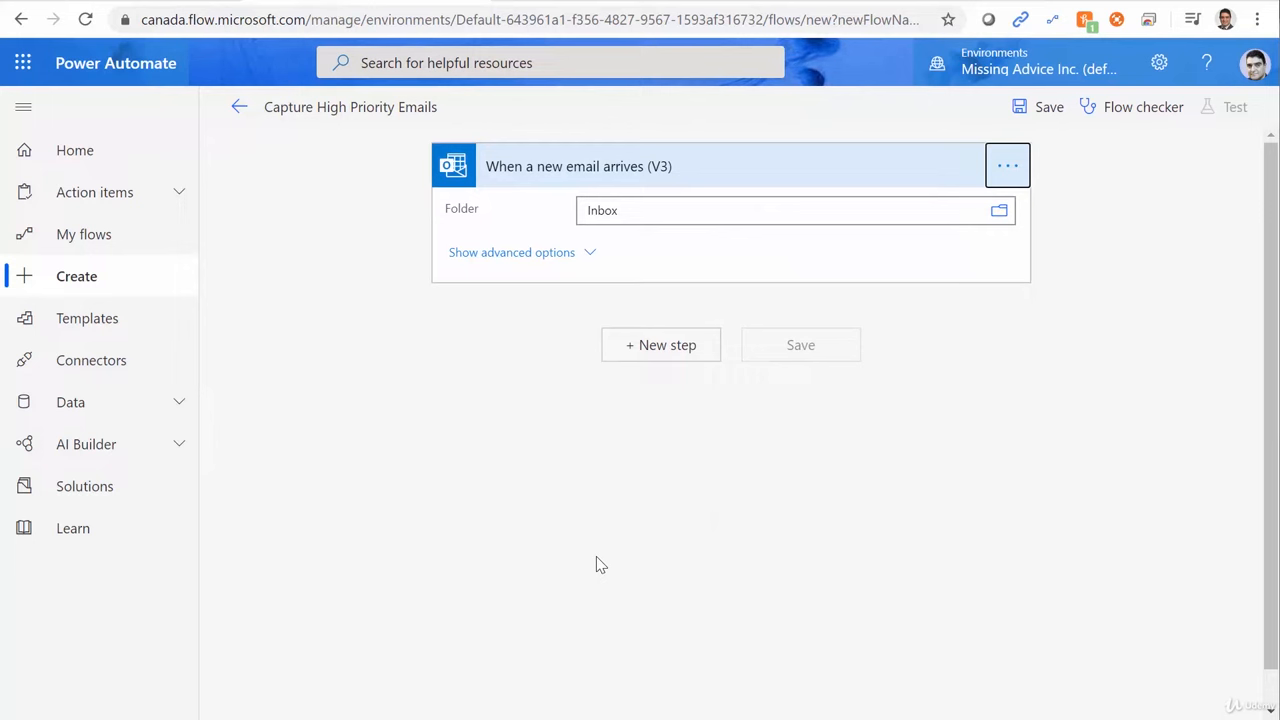
mouse_move(467, 270)
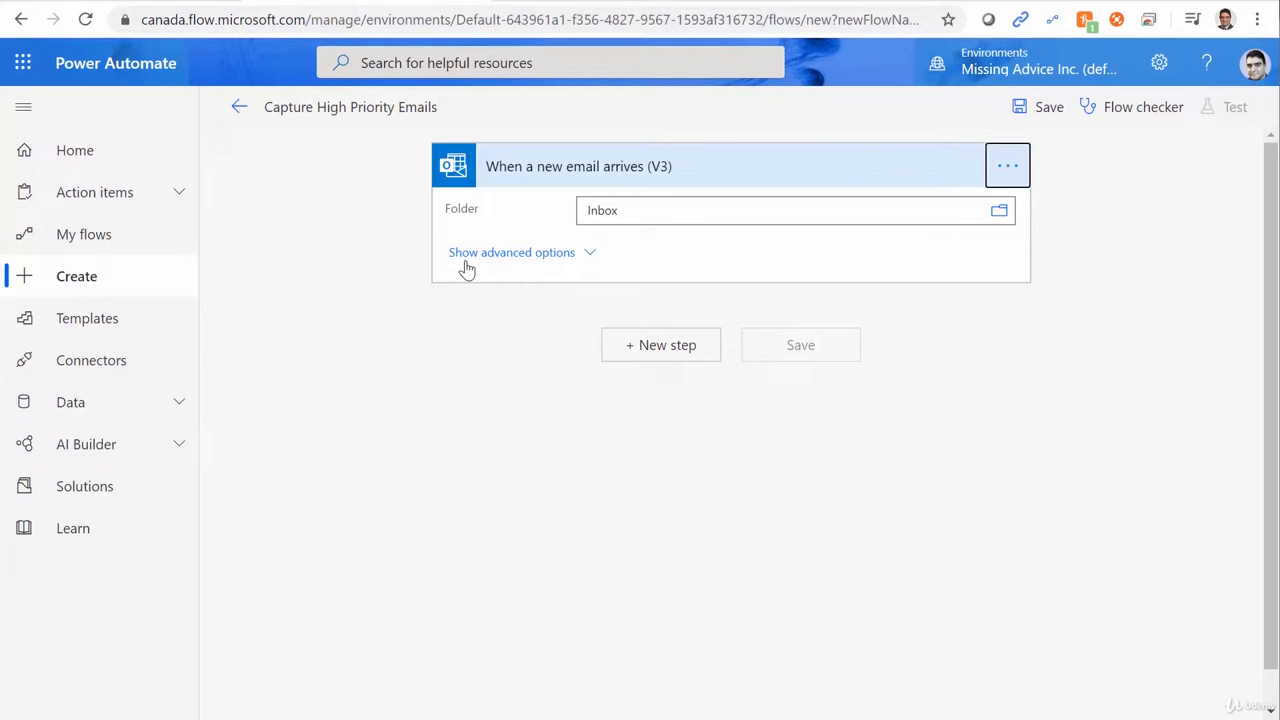
mouse_move(473, 372)
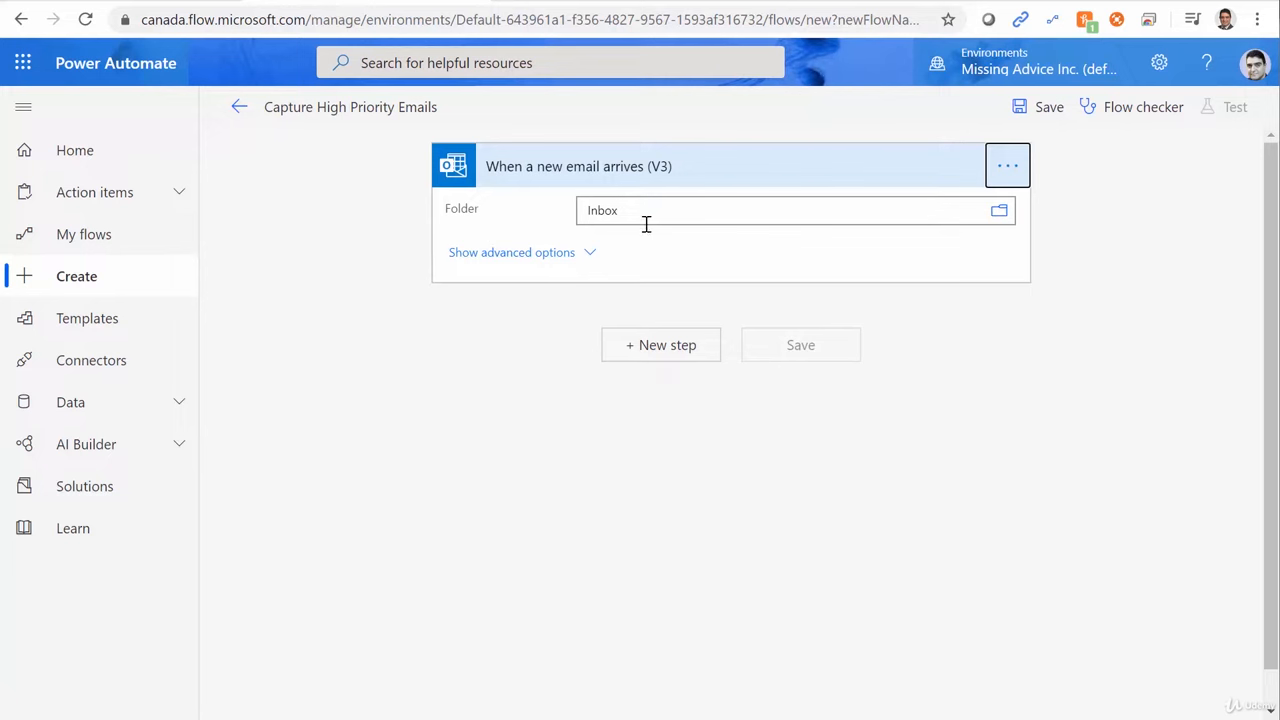
mouse_move(999, 210)
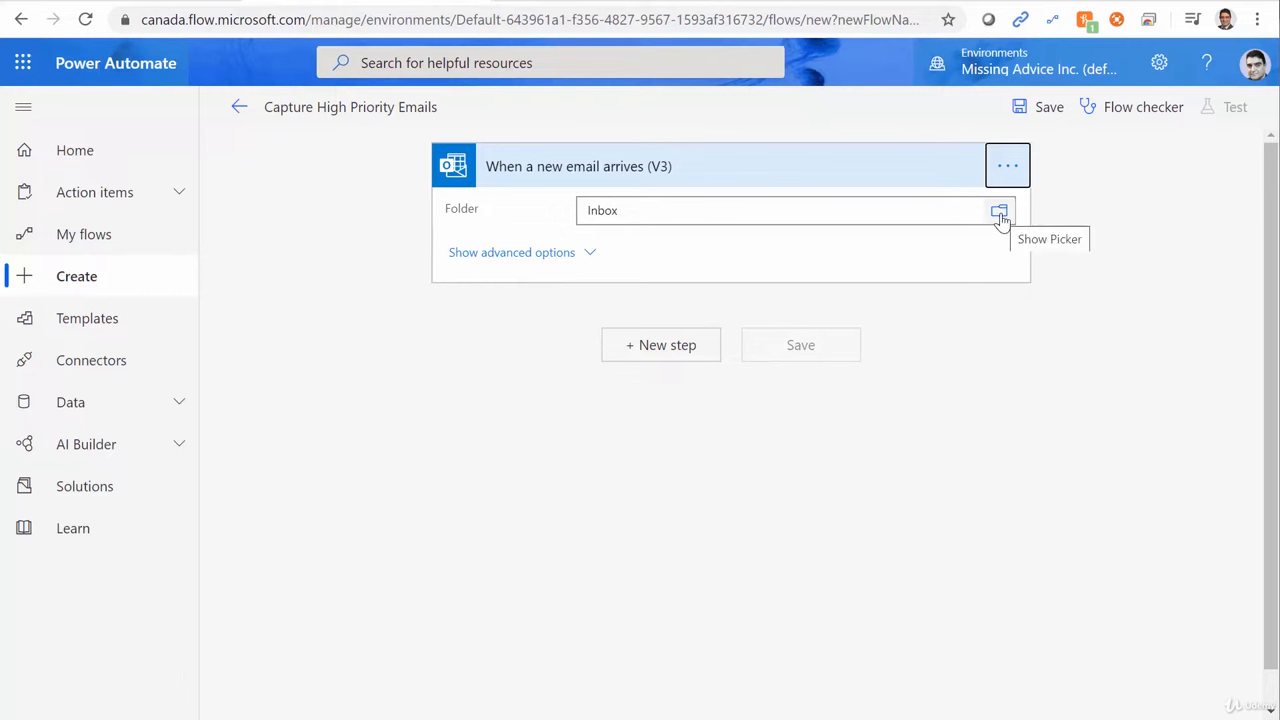
Step: Browse the trigger's mailbox folders and pick Inbox again
click(999, 210)
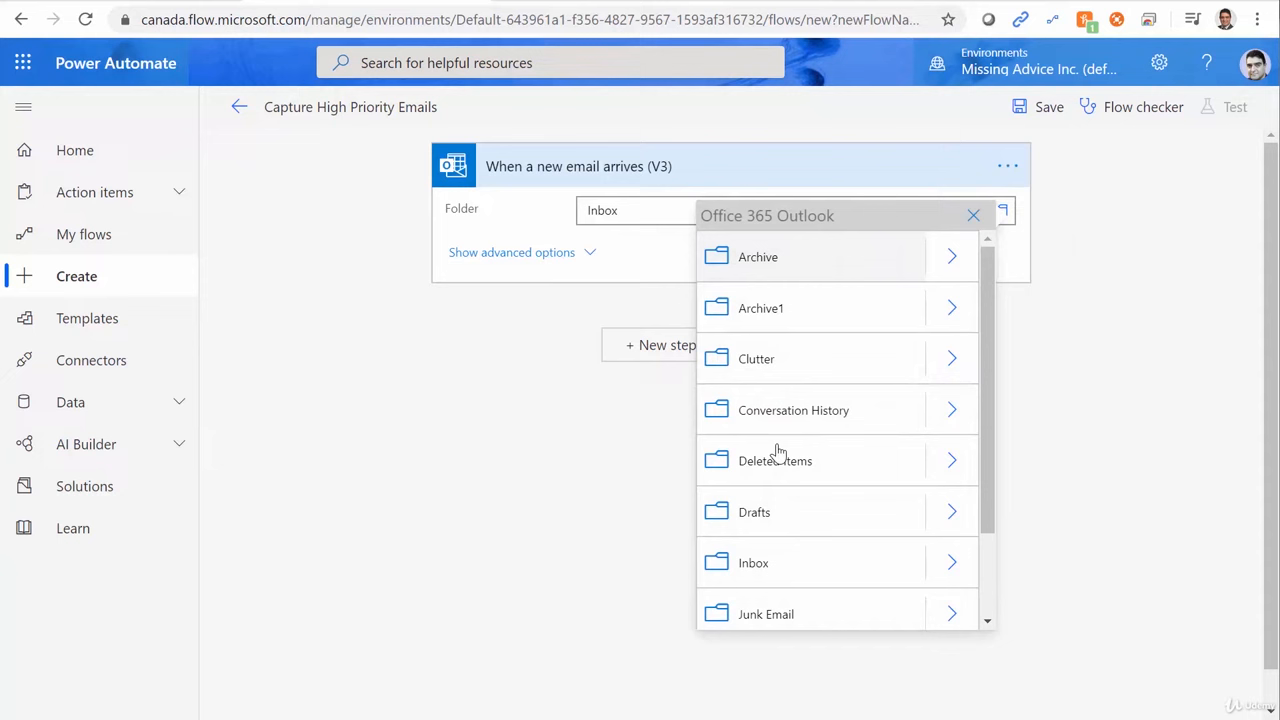
mouse_move(856, 540)
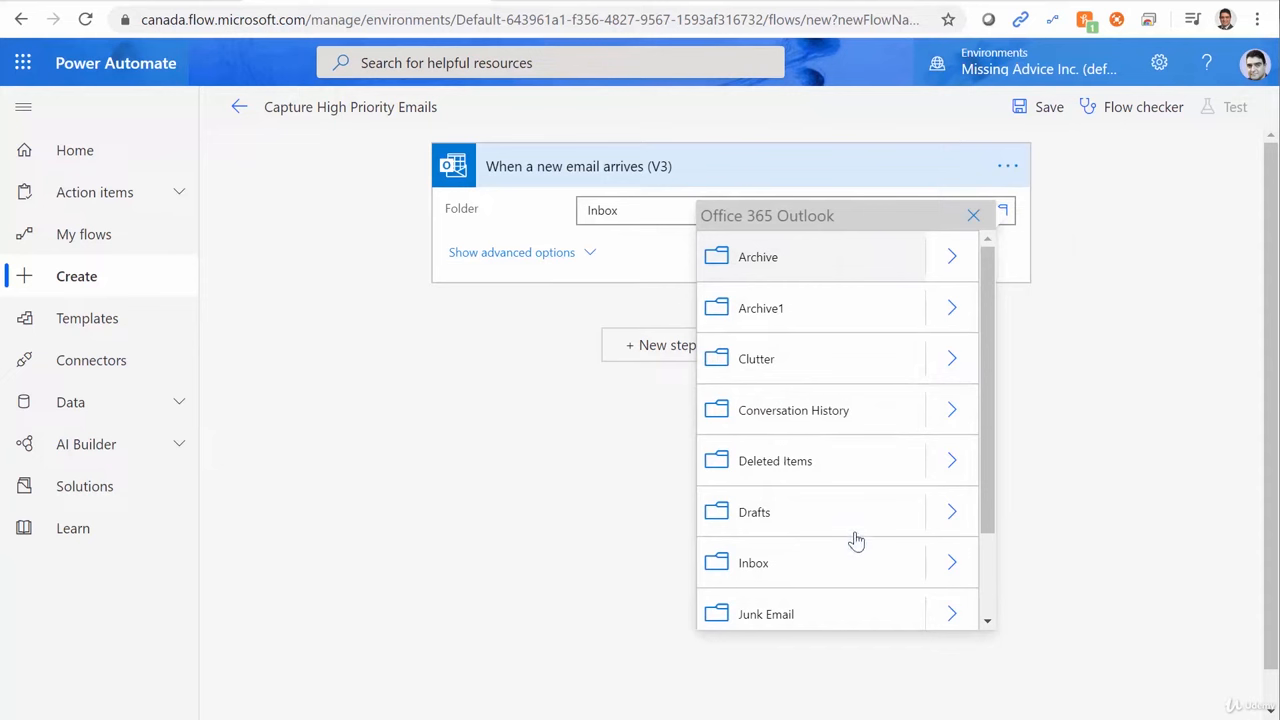
scroll(down, 3)
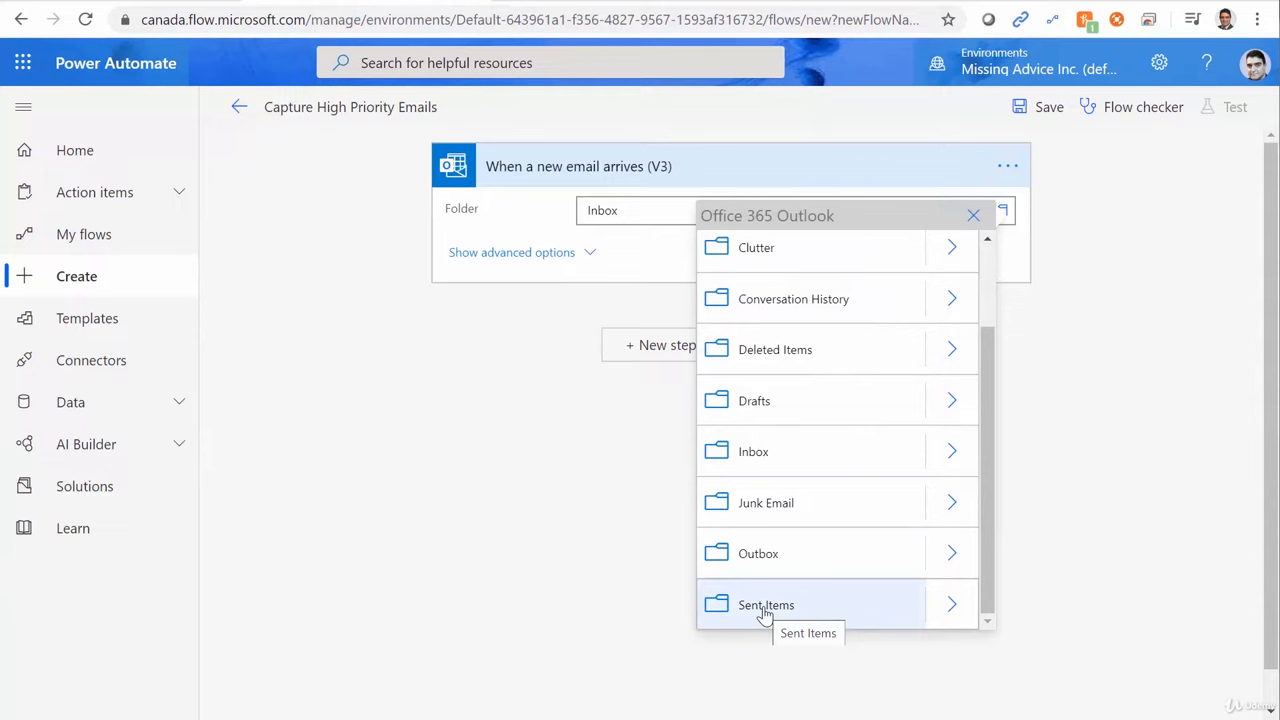
mouse_move(415, 453)
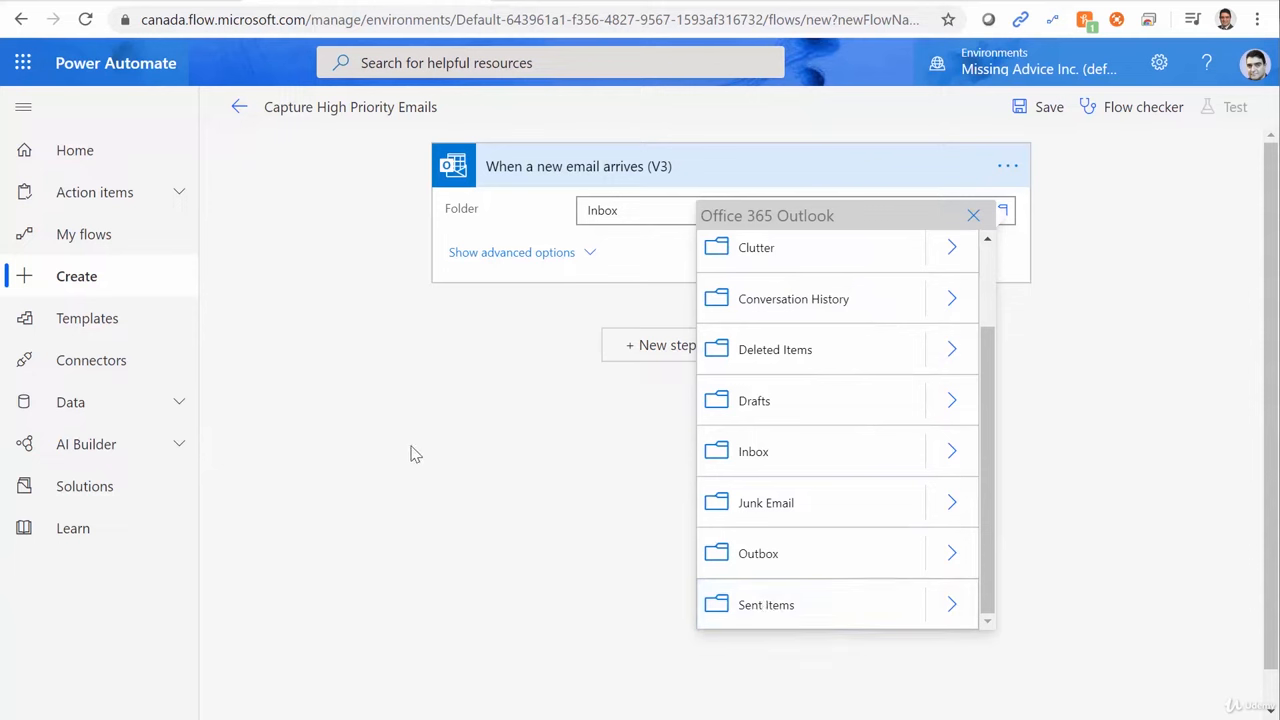
mouse_move(545, 447)
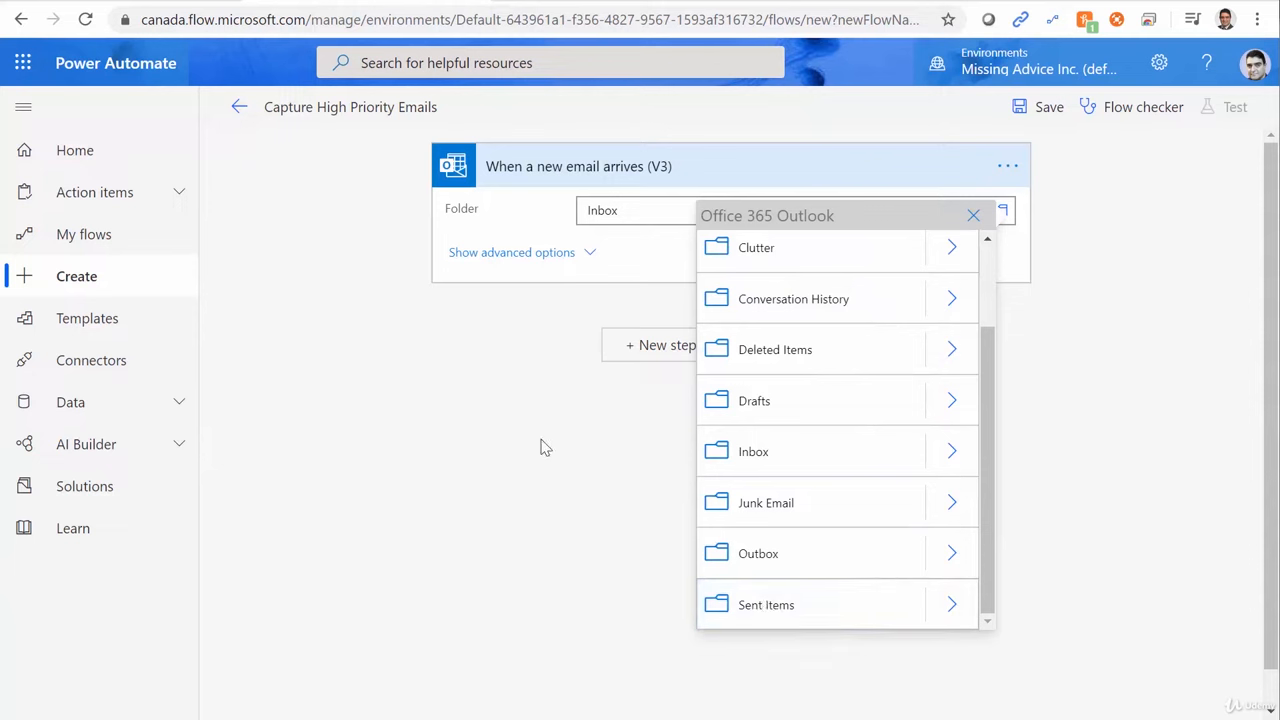
mouse_move(600, 508)
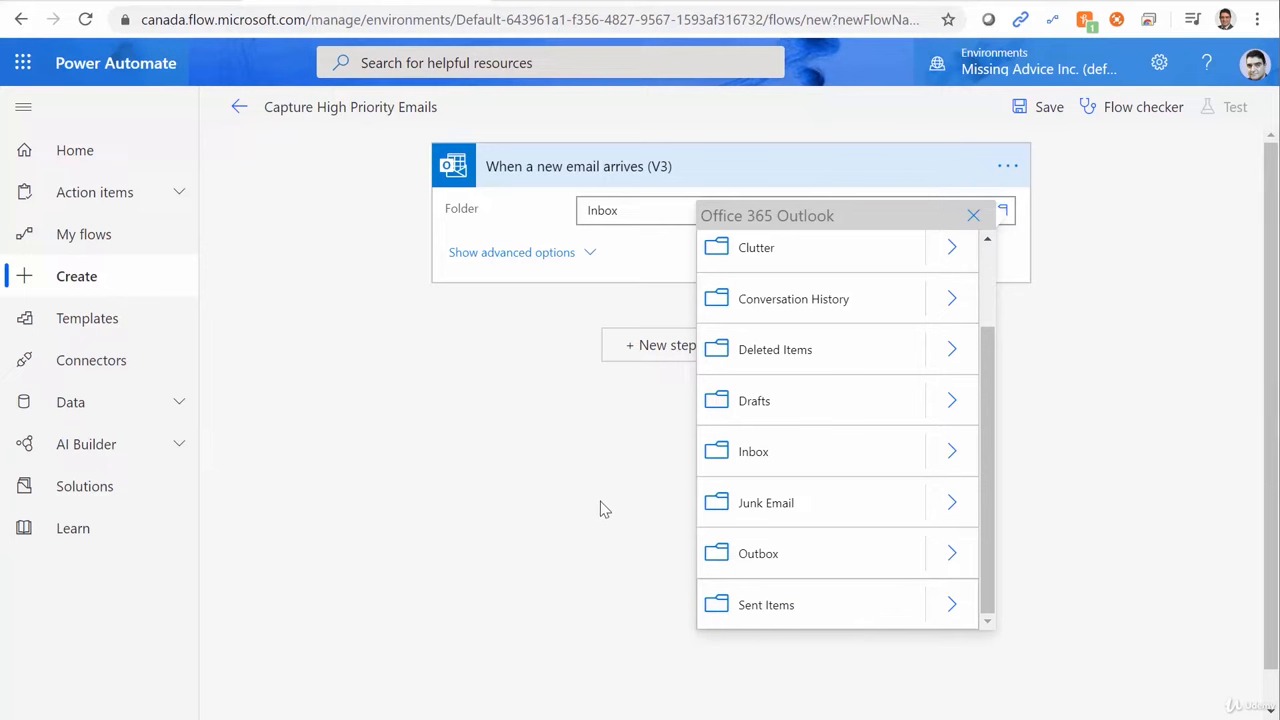
mouse_move(785, 451)
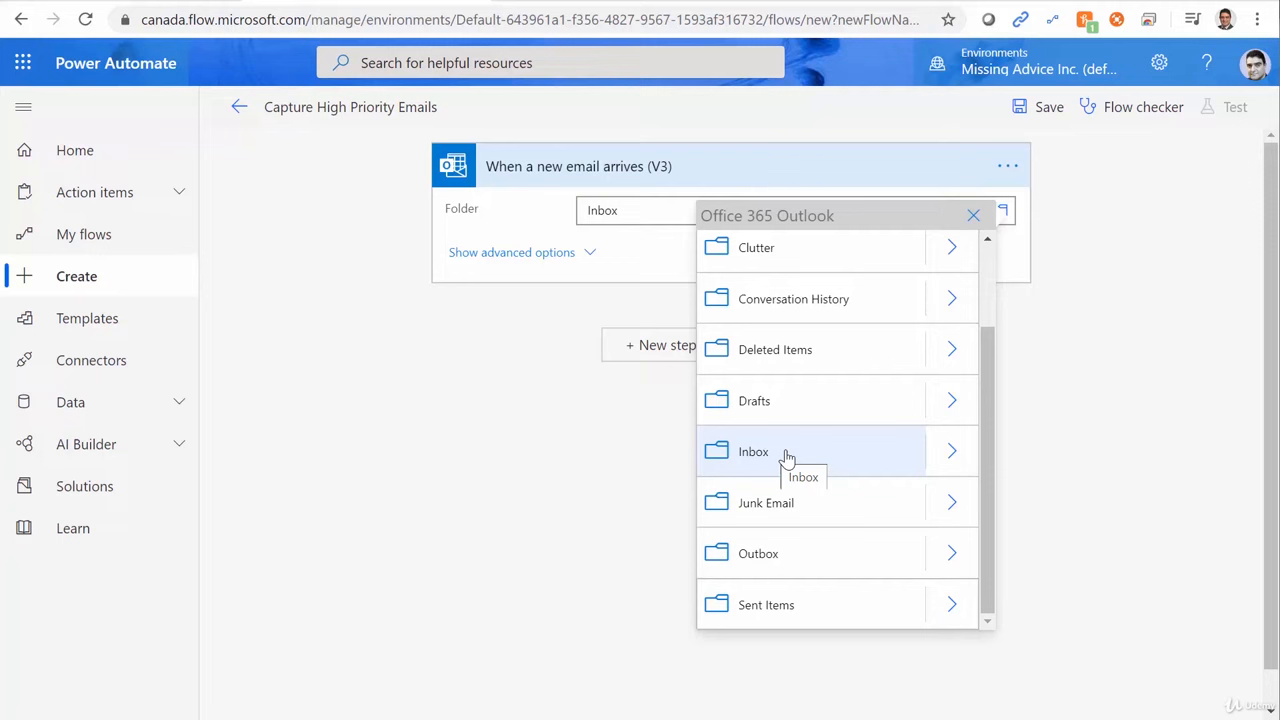
click(753, 451)
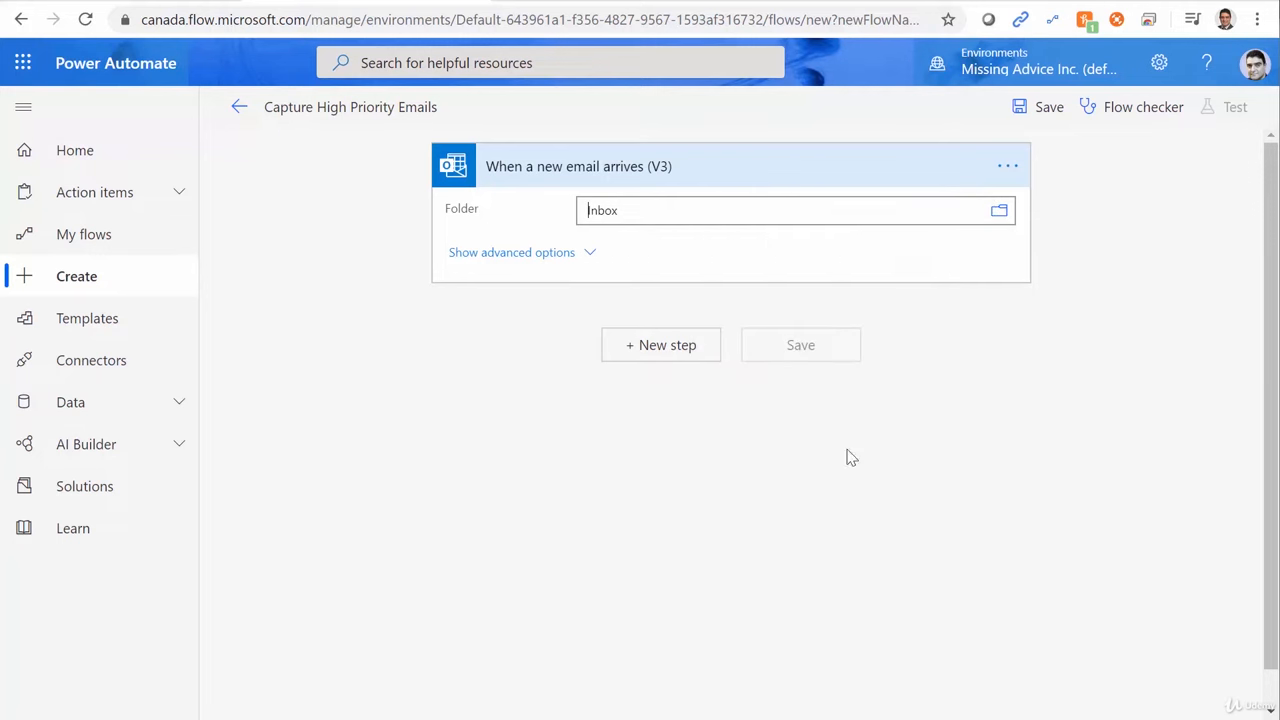
mouse_move(575, 498)
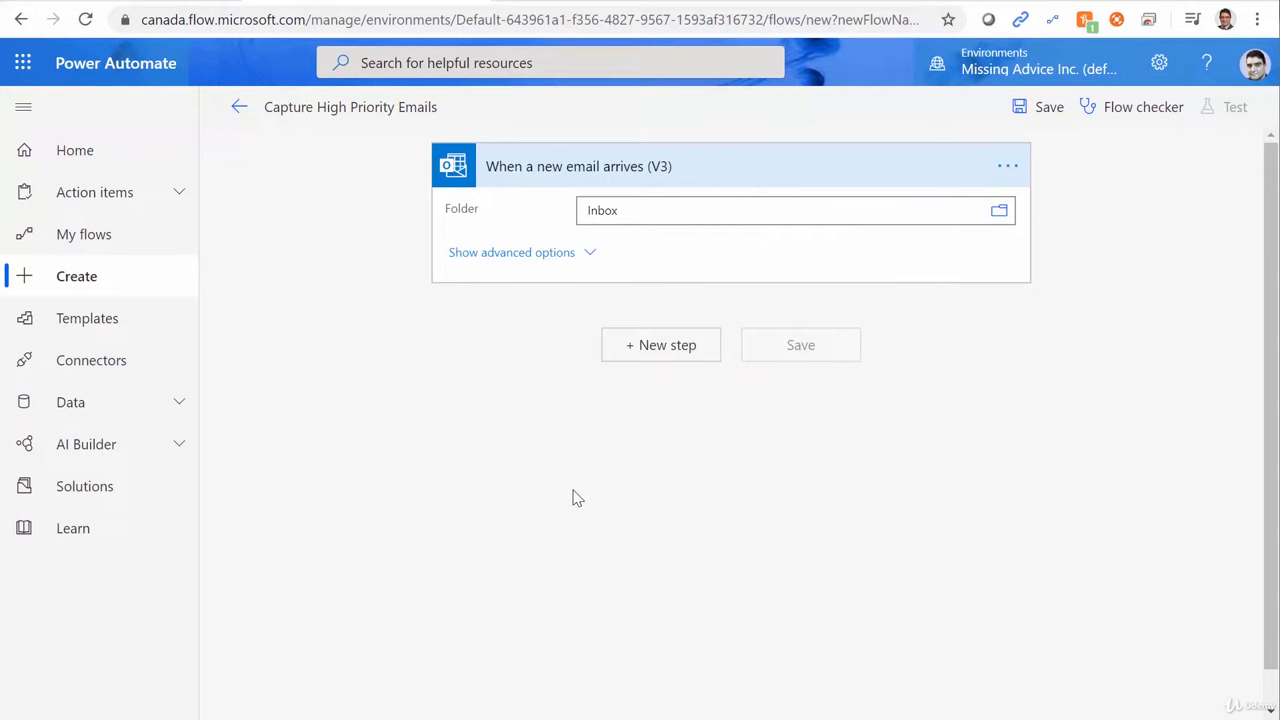
mouse_move(553, 262)
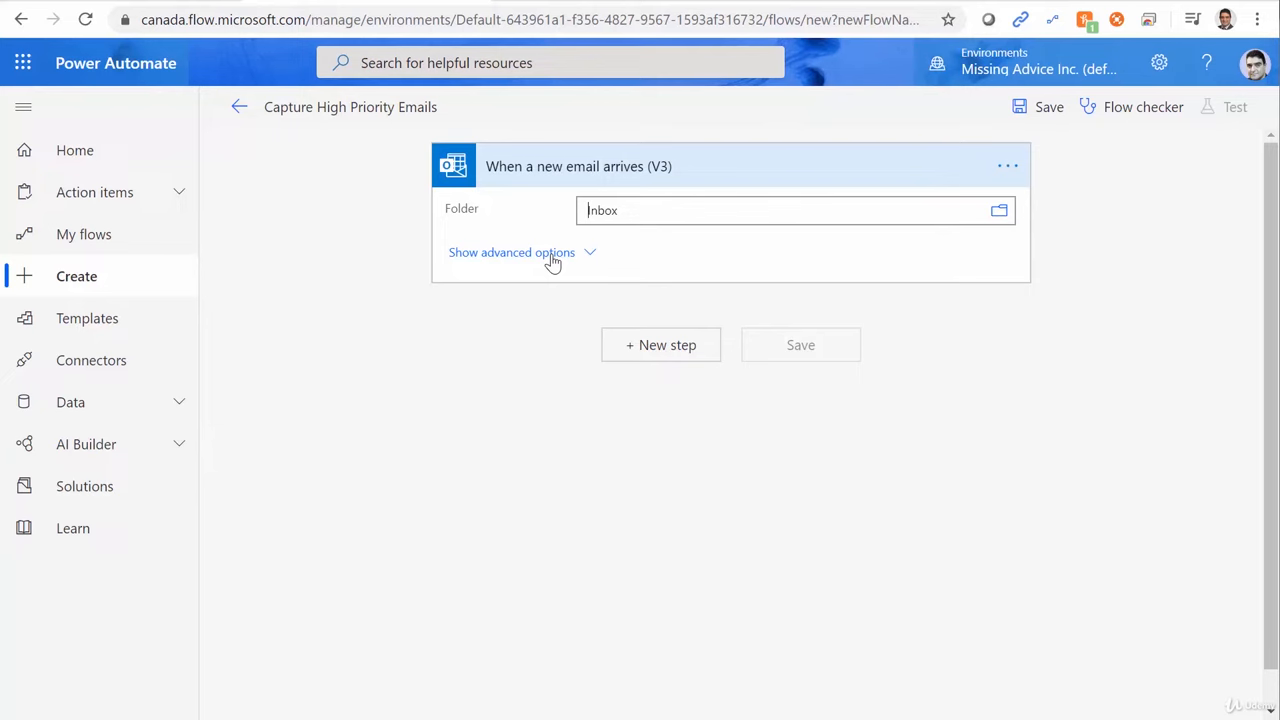
Step: Set the trigger's Importance advanced option to High, then hide advanced options
click(511, 252)
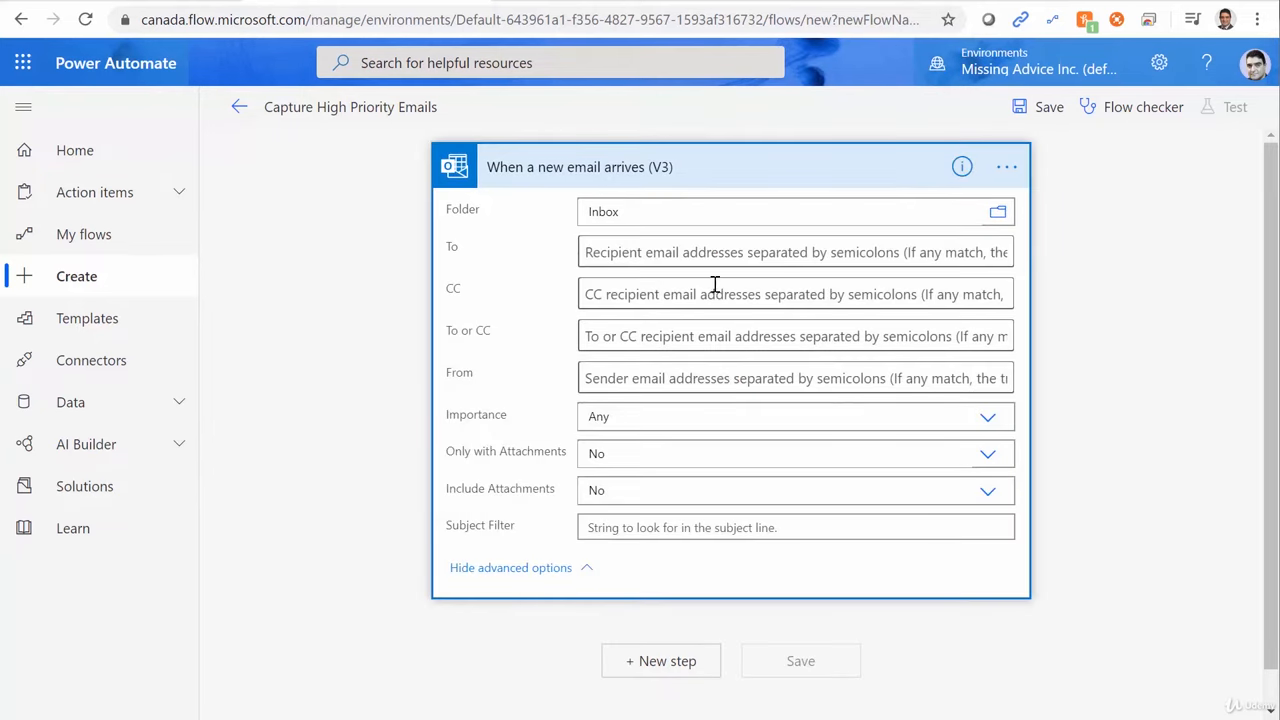
mouse_move(458, 303)
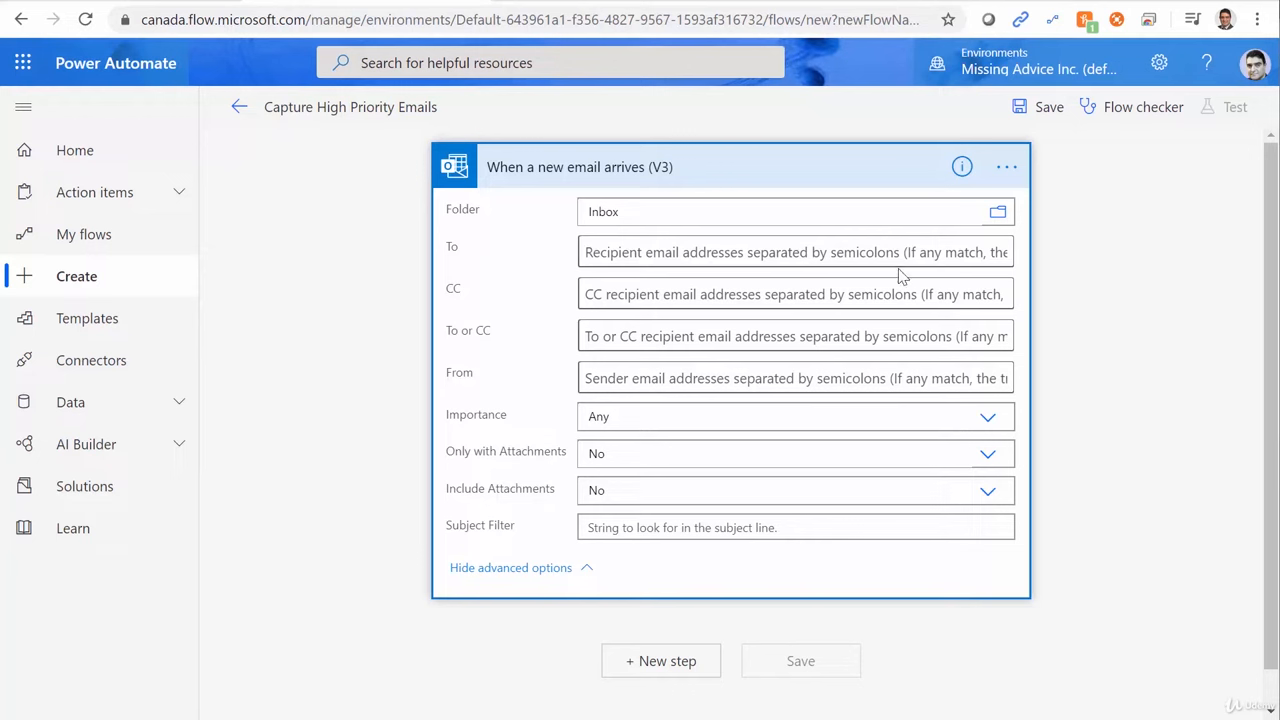
click(795, 294)
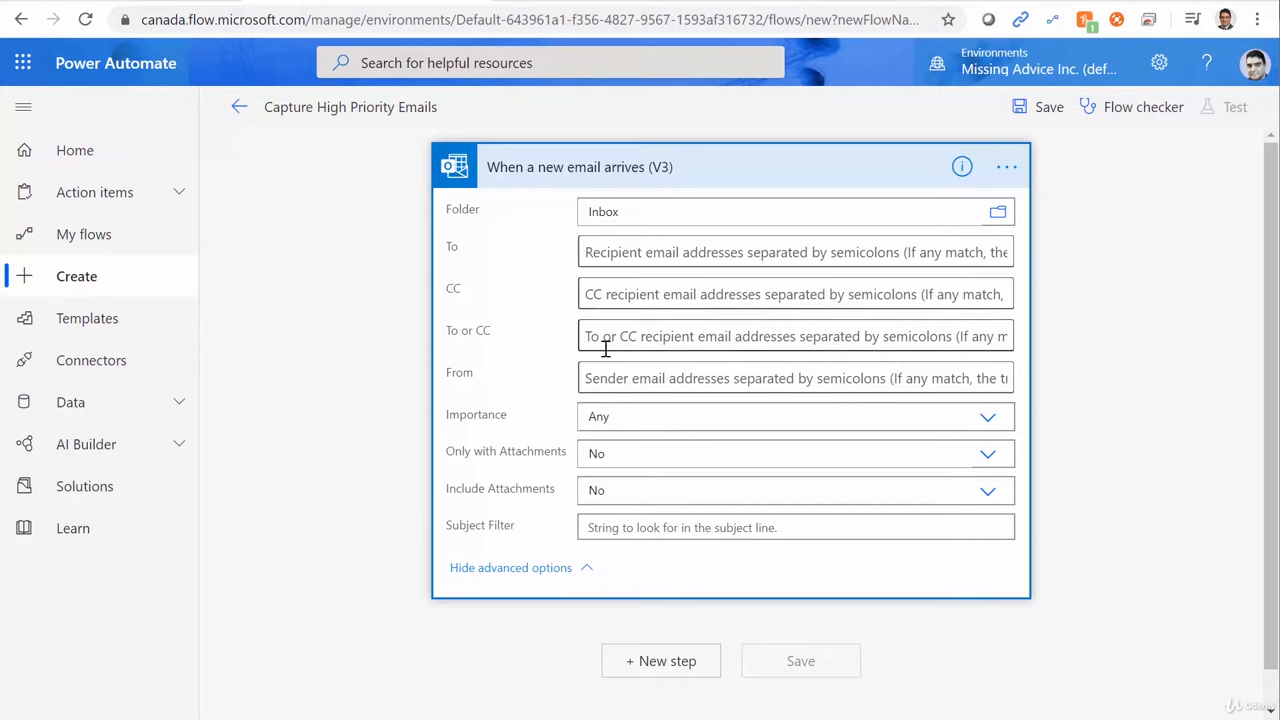
mouse_move(670, 340)
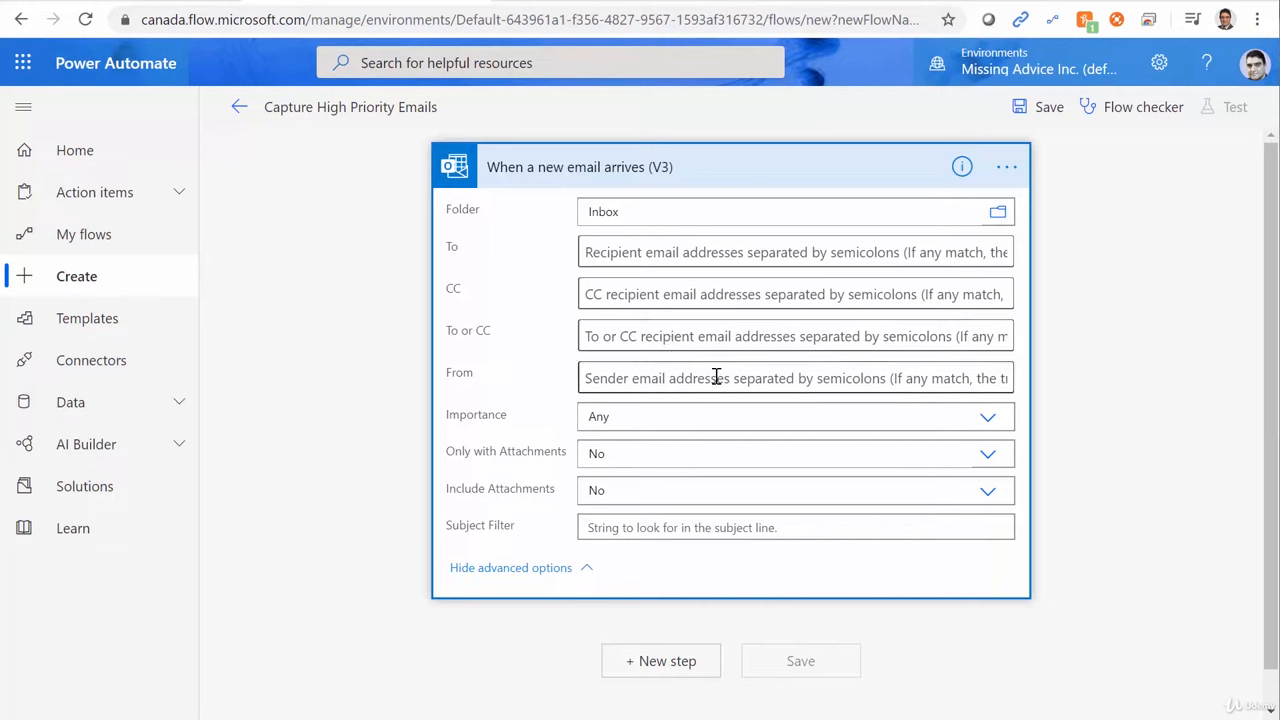
mouse_move(817, 378)
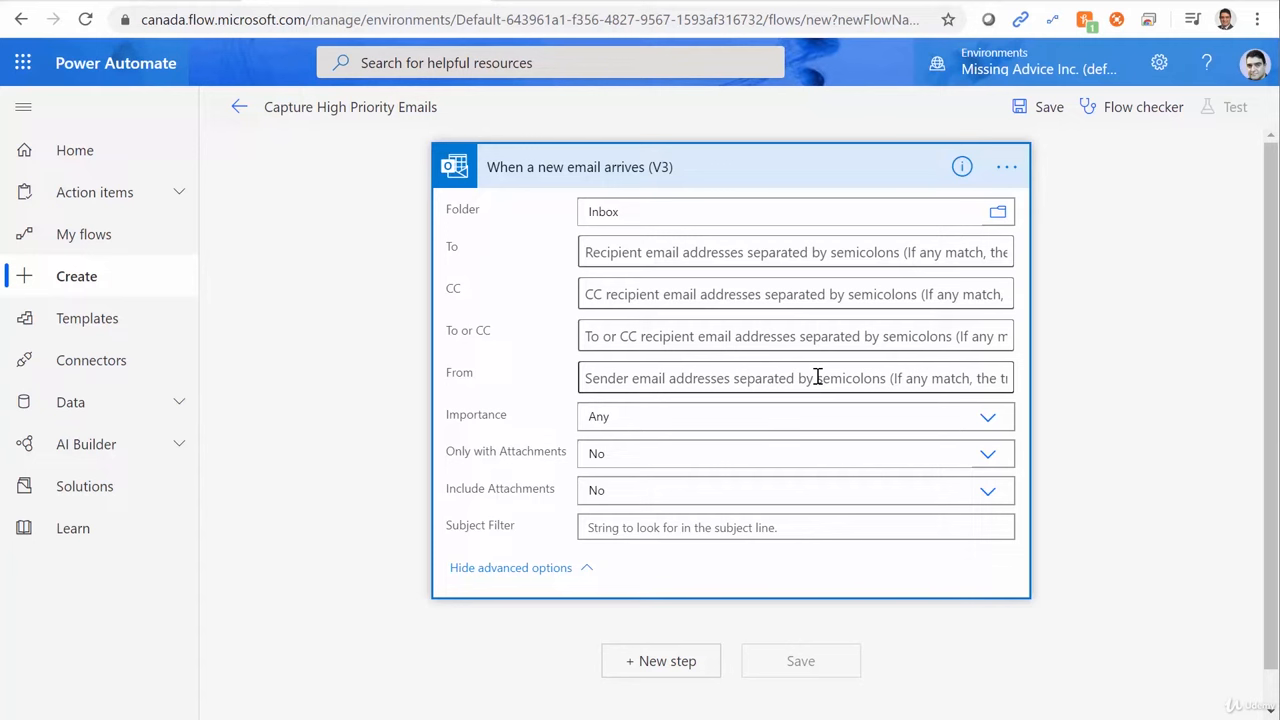
mouse_move(852, 372)
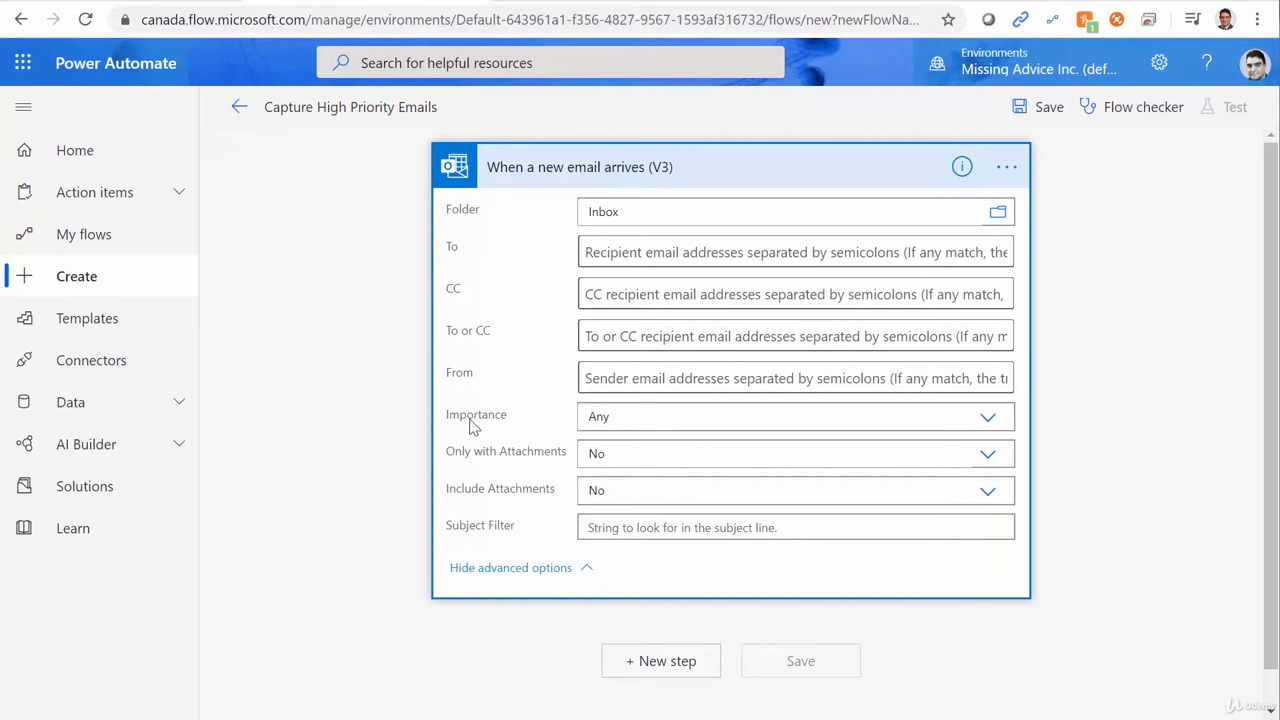
mouse_move(1007, 439)
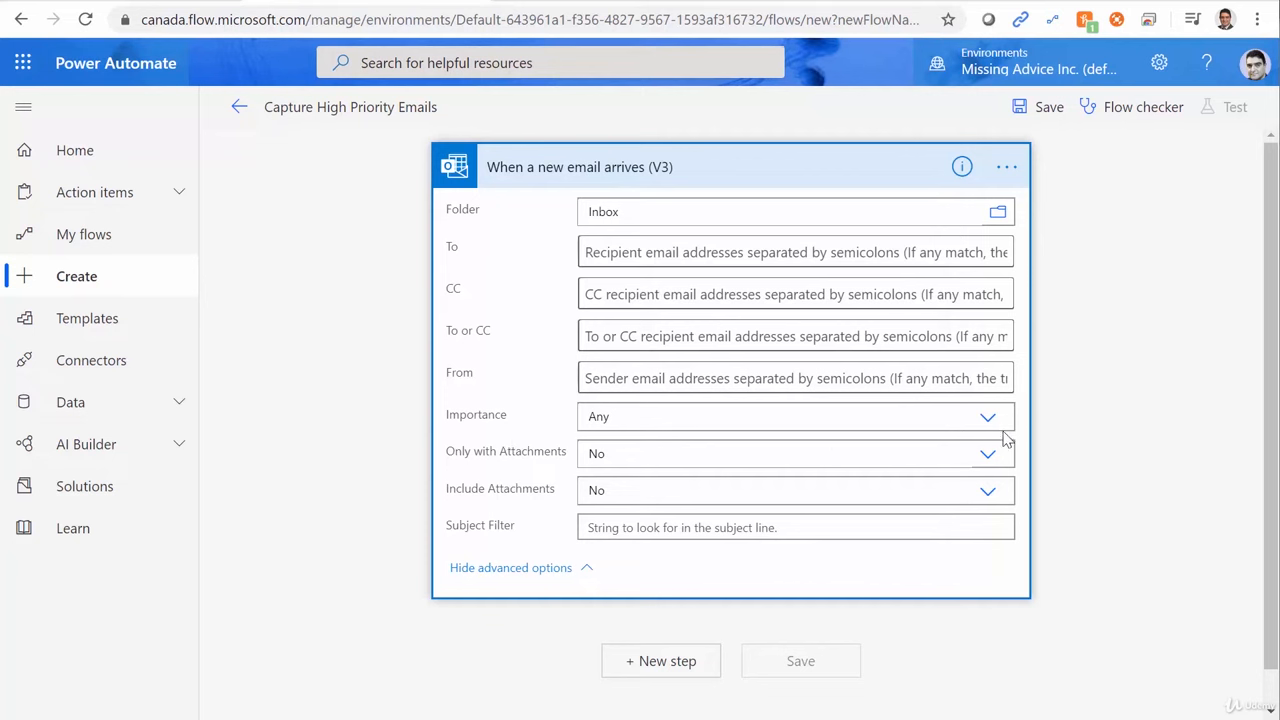
click(987, 416)
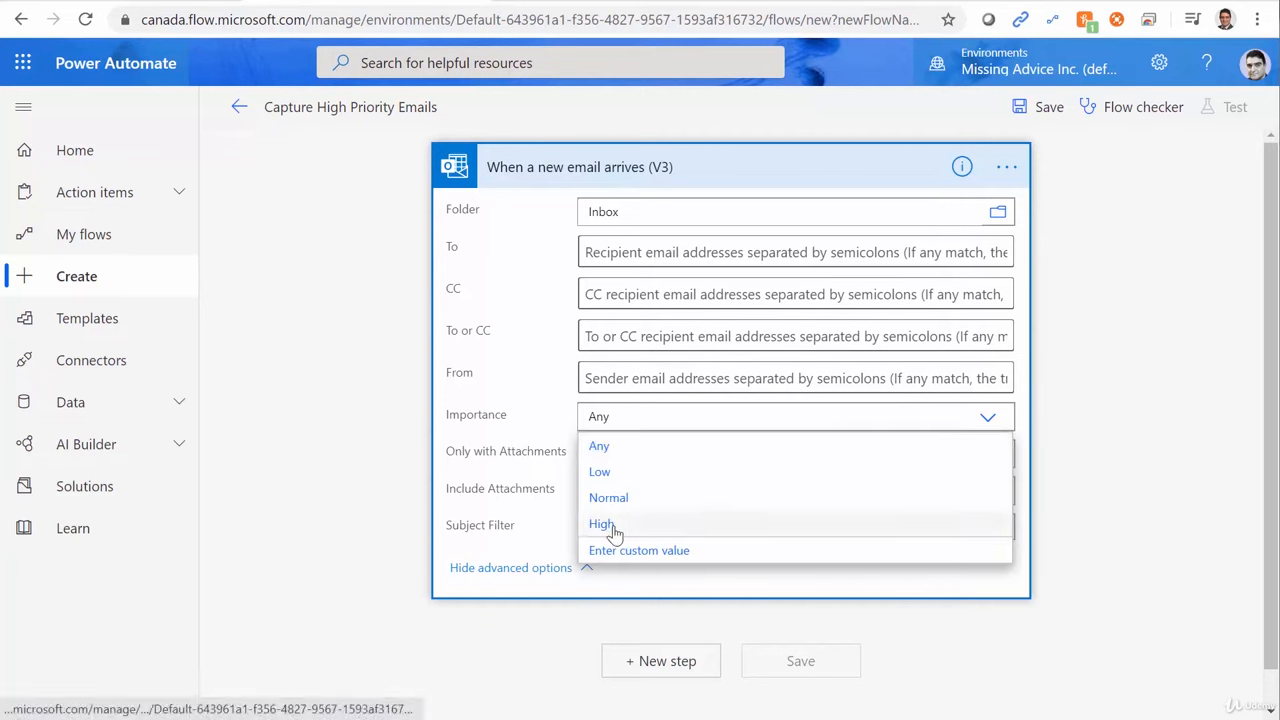
click(599, 523)
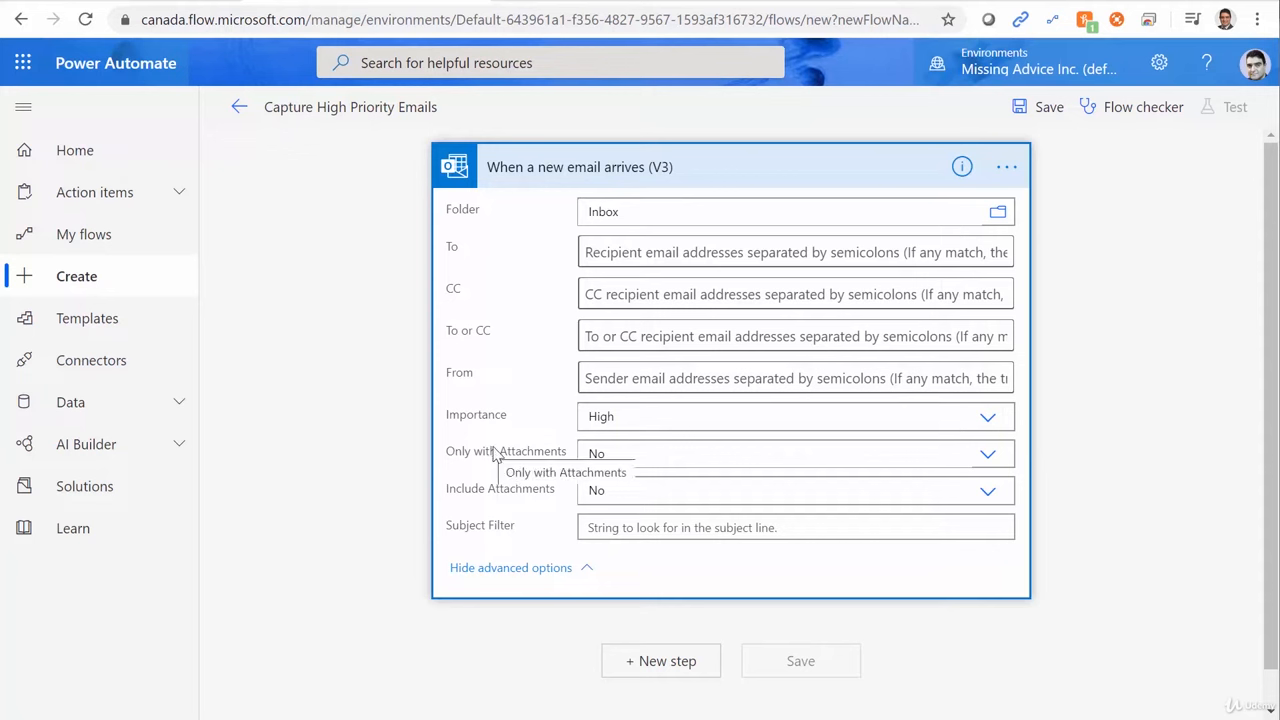
mouse_move(473, 504)
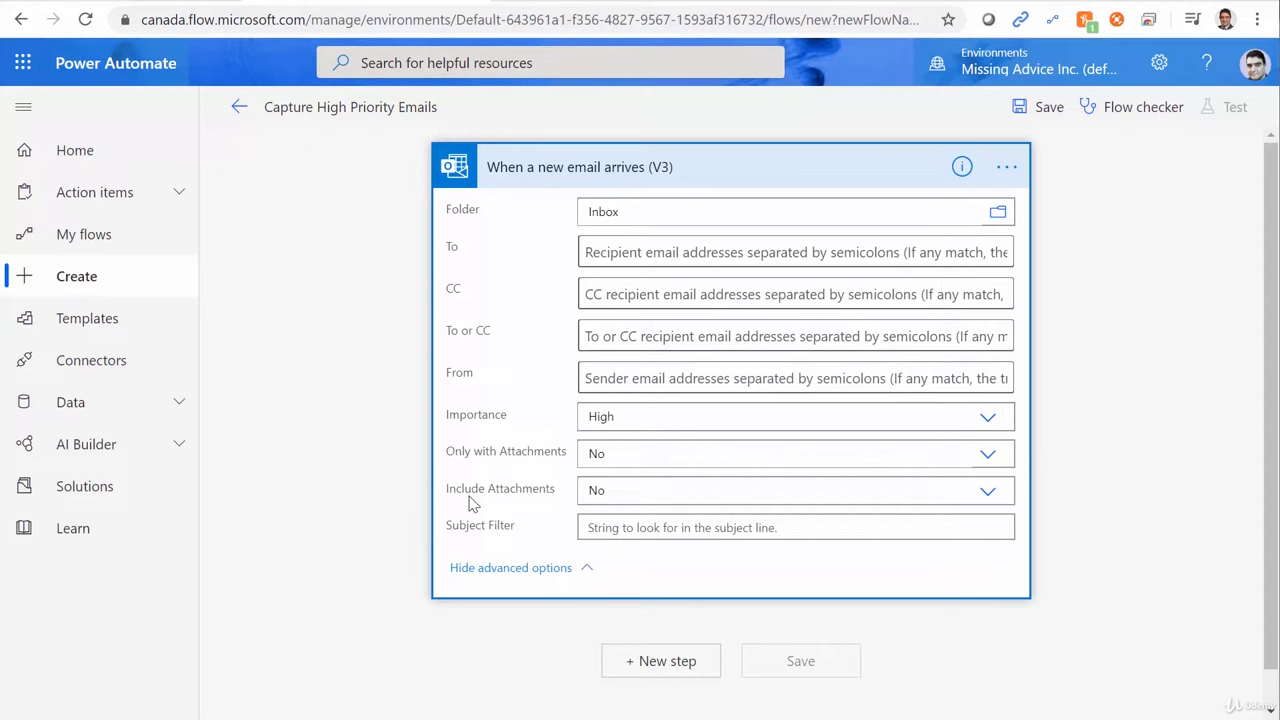
mouse_move(565, 500)
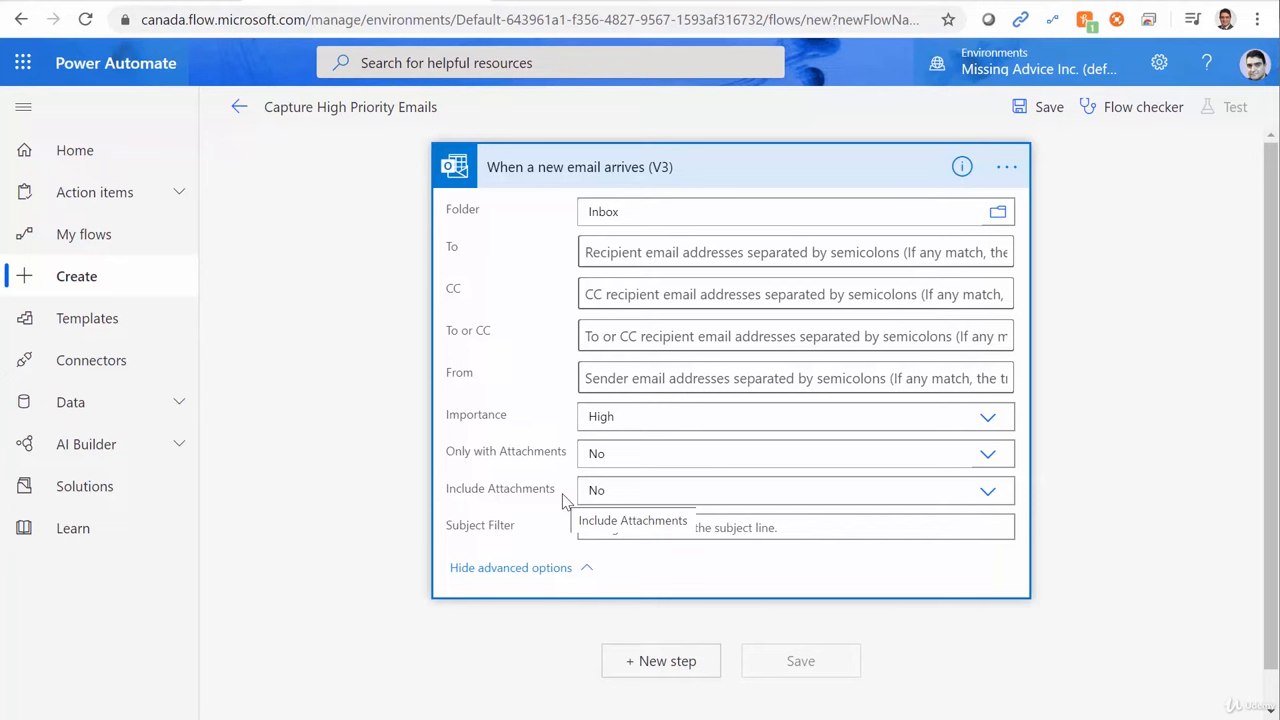
mouse_move(673, 489)
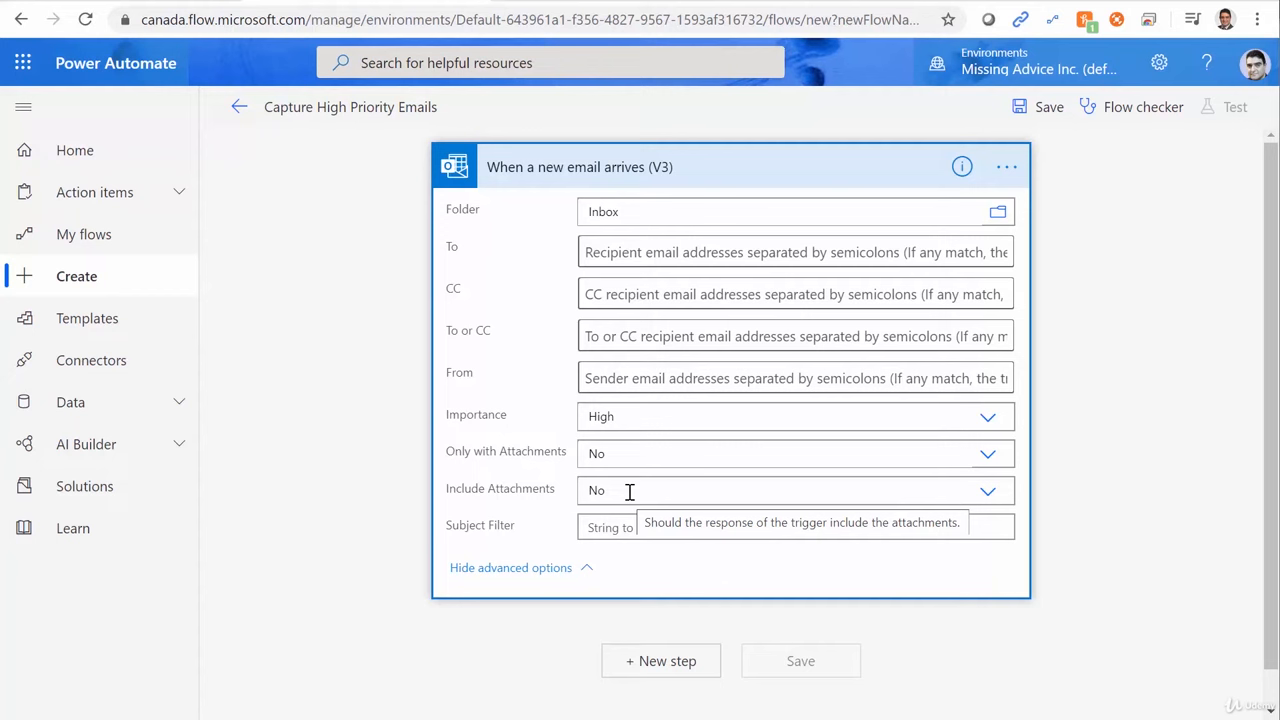
mouse_move(695, 527)
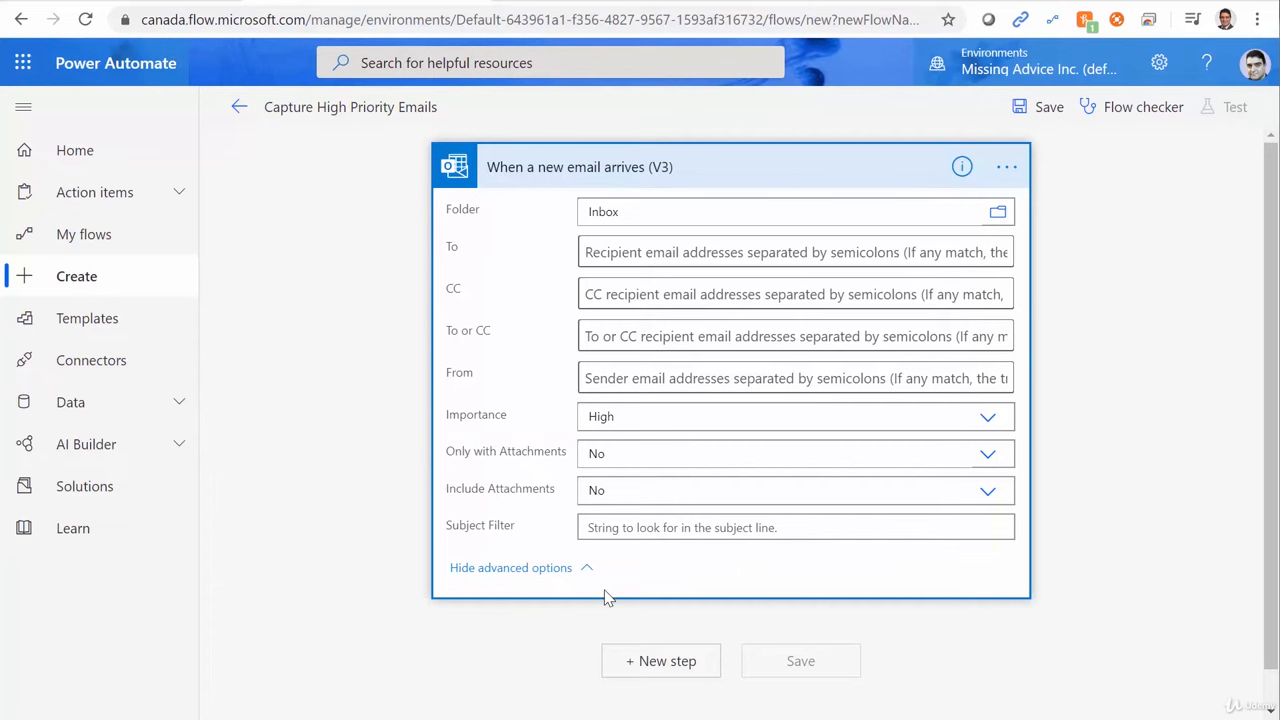
click(511, 567)
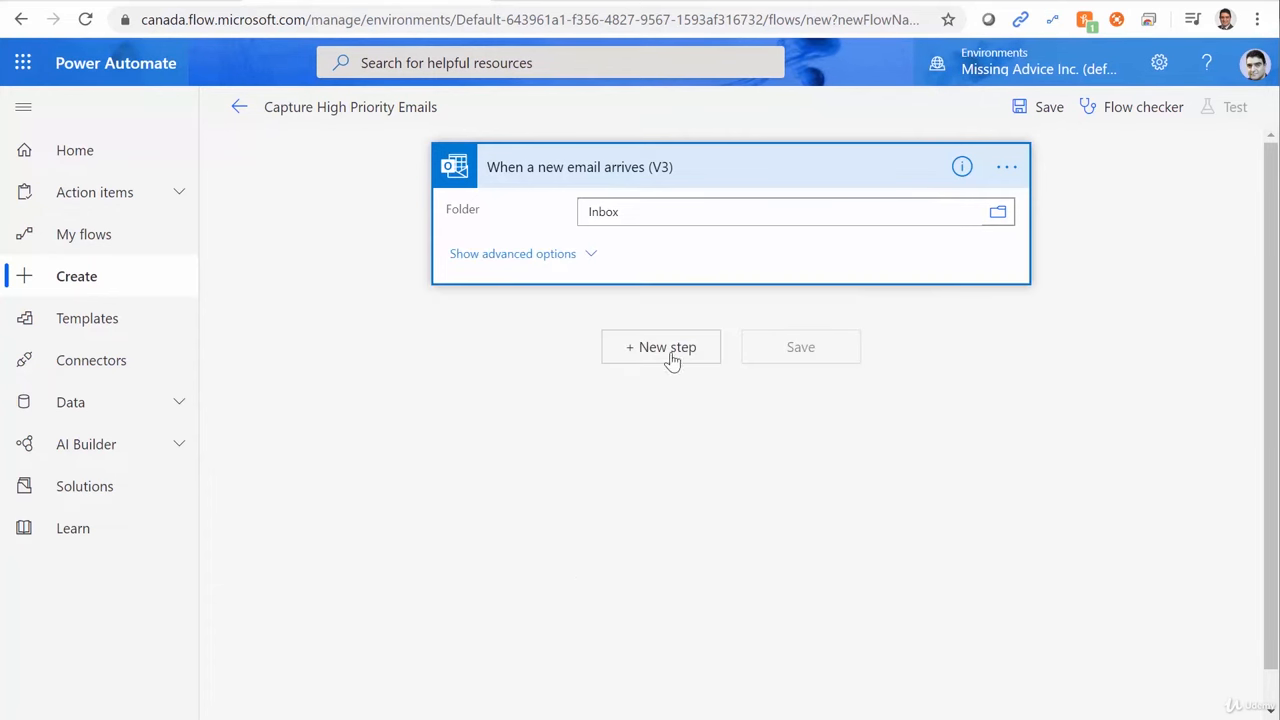
Step: Add a new step, search 'Comp', and choose Compose (Data Operation)
click(660, 347)
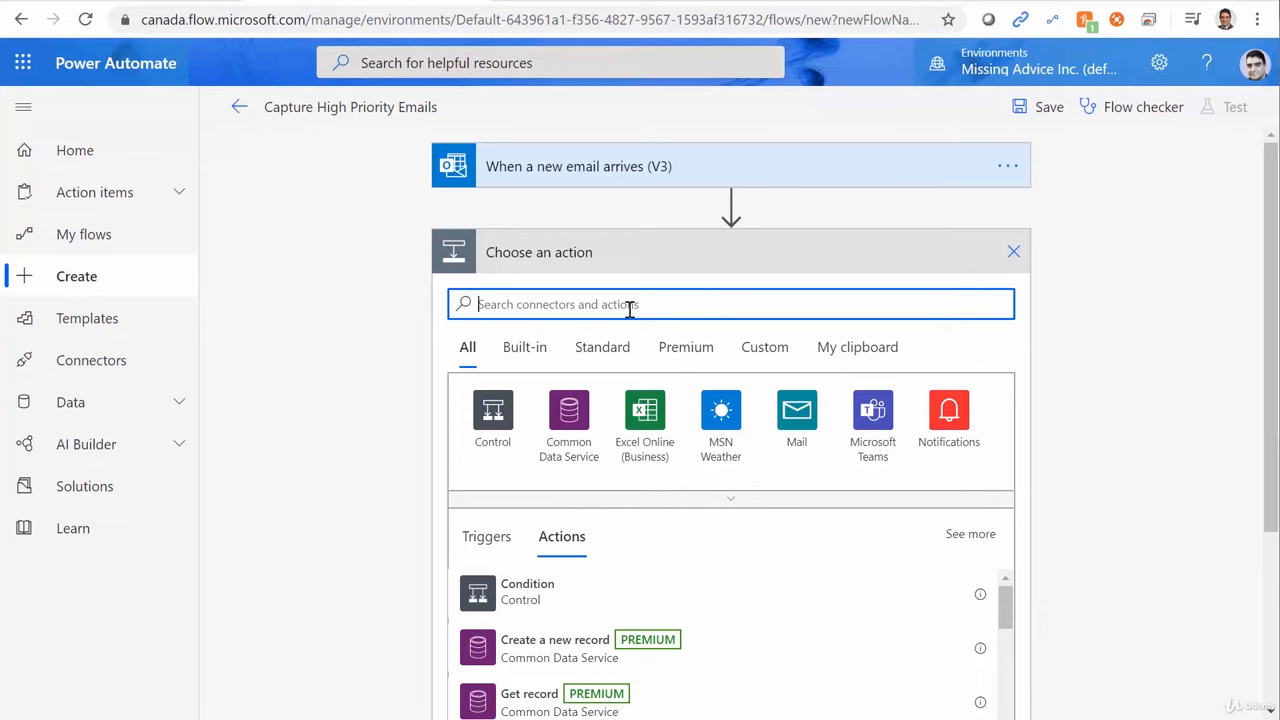
text(Compose)
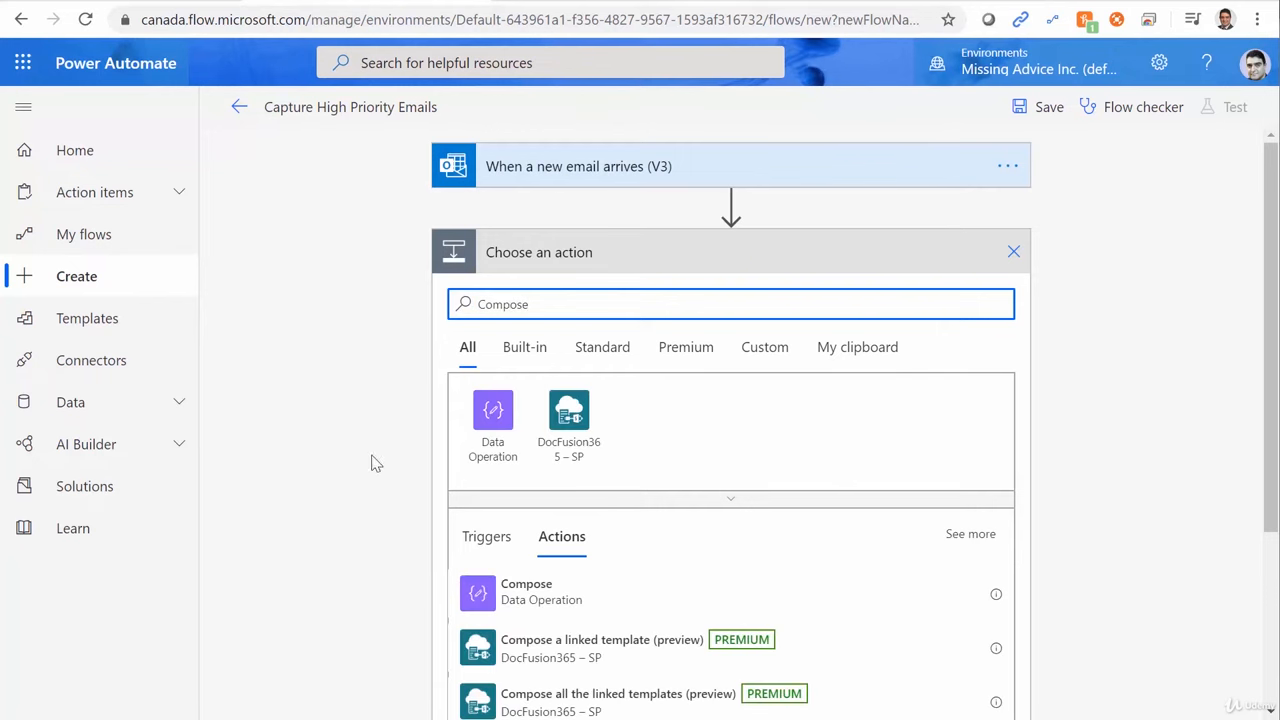
click(526, 591)
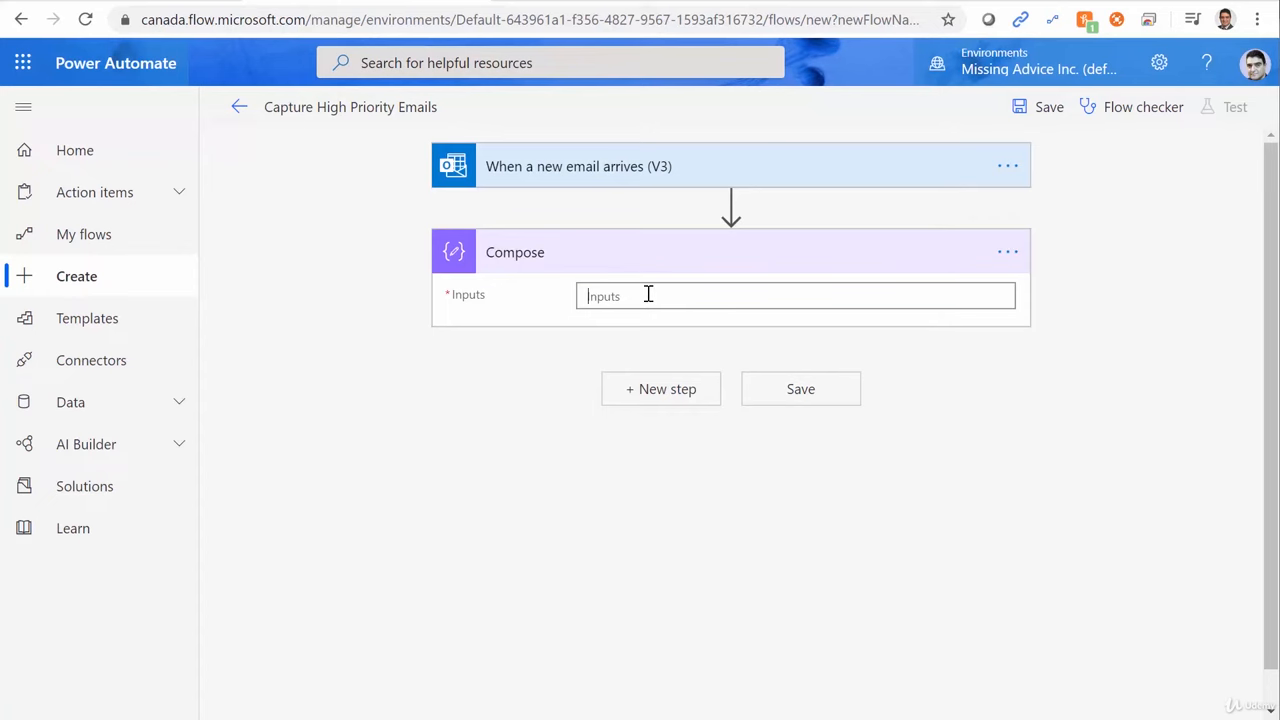
Step: Set the Compose Inputs to the email Body dynamic content and save the flow
click(795, 296)
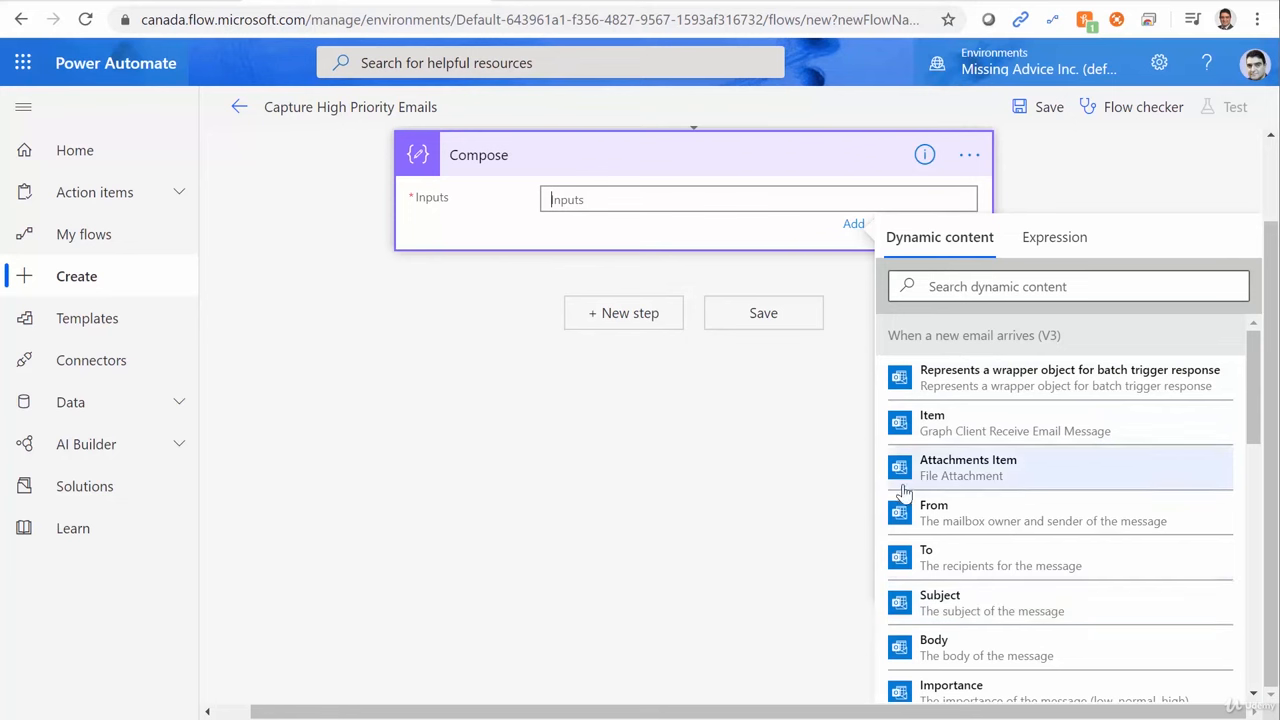
mouse_move(953, 560)
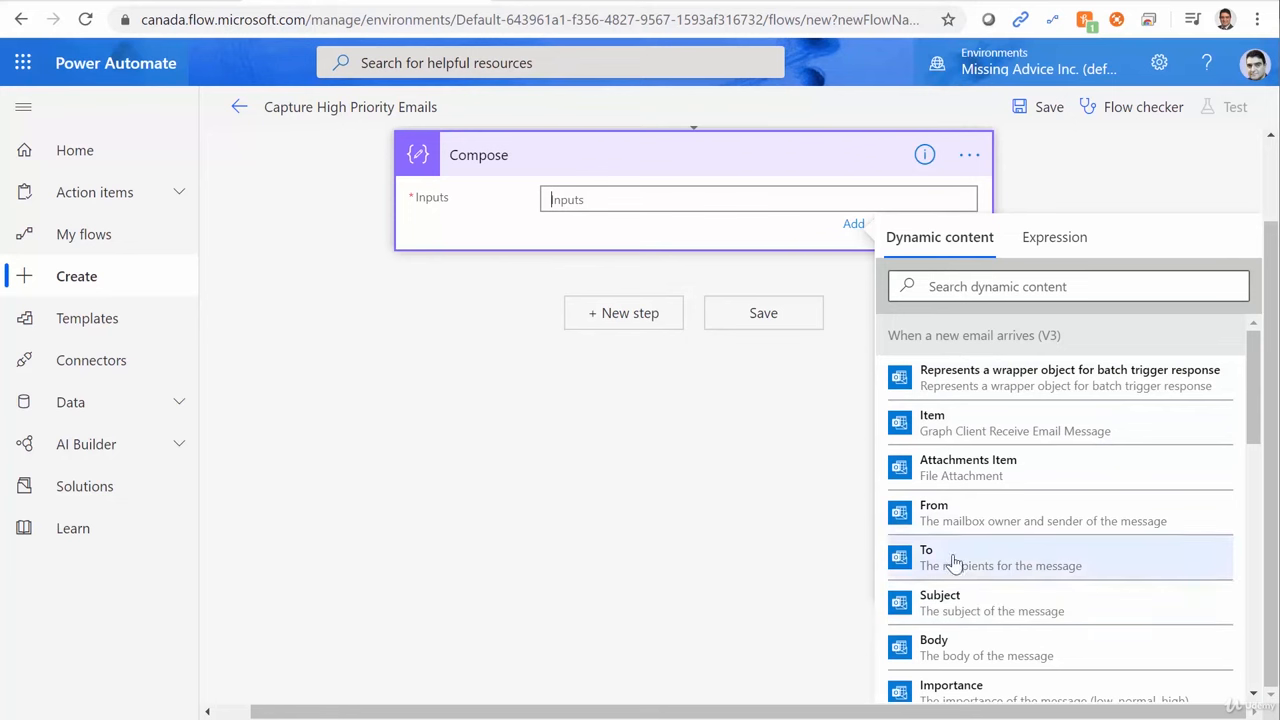
mouse_move(1025, 605)
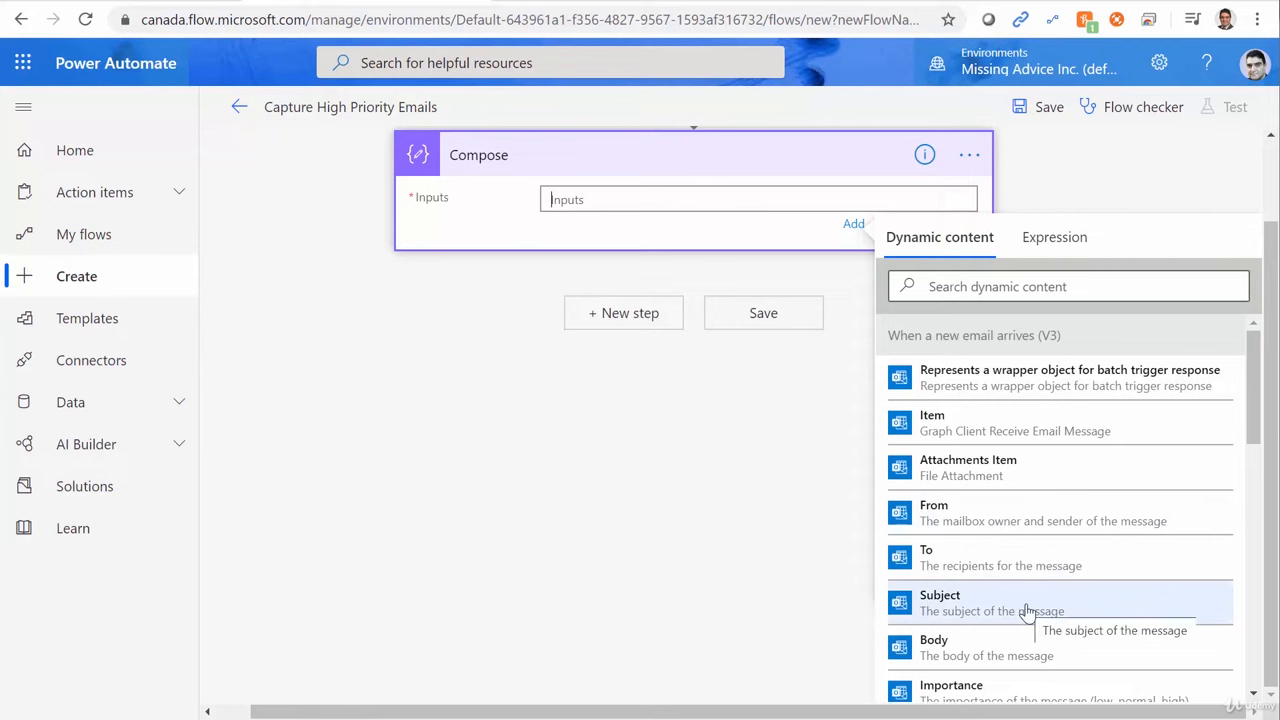
mouse_move(975, 670)
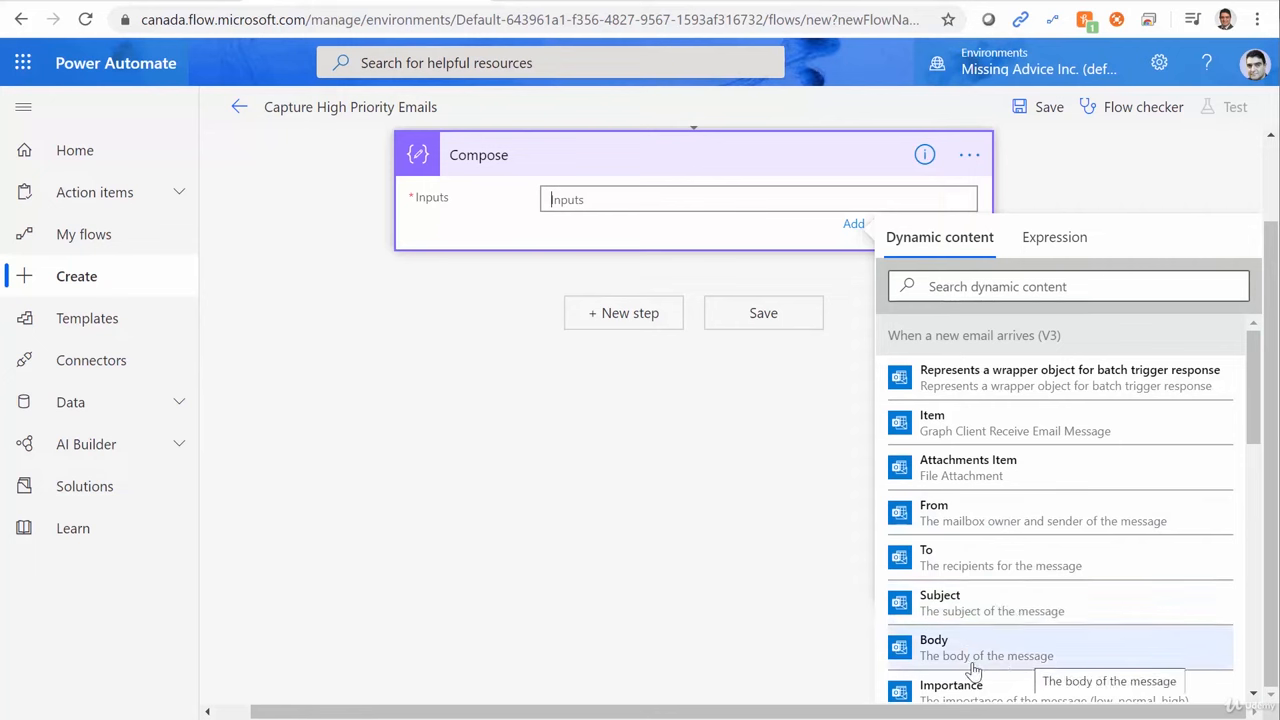
scroll(down, 3)
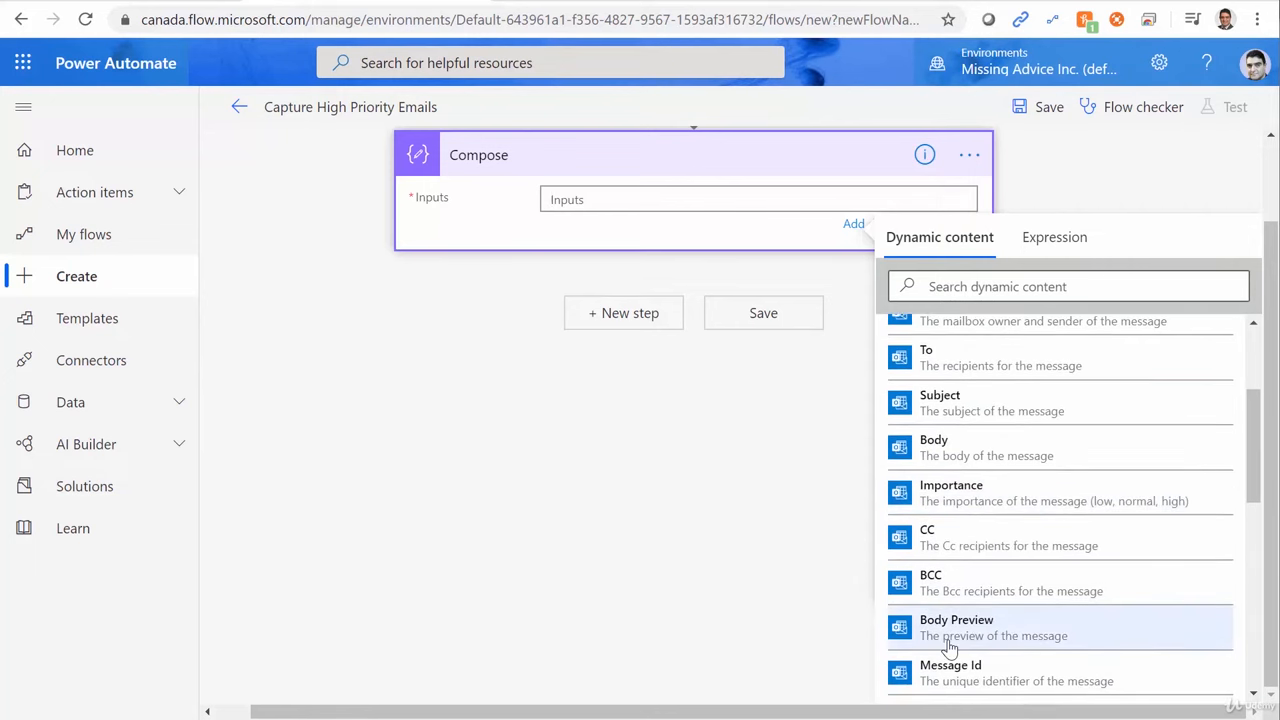
scroll(down, 3)
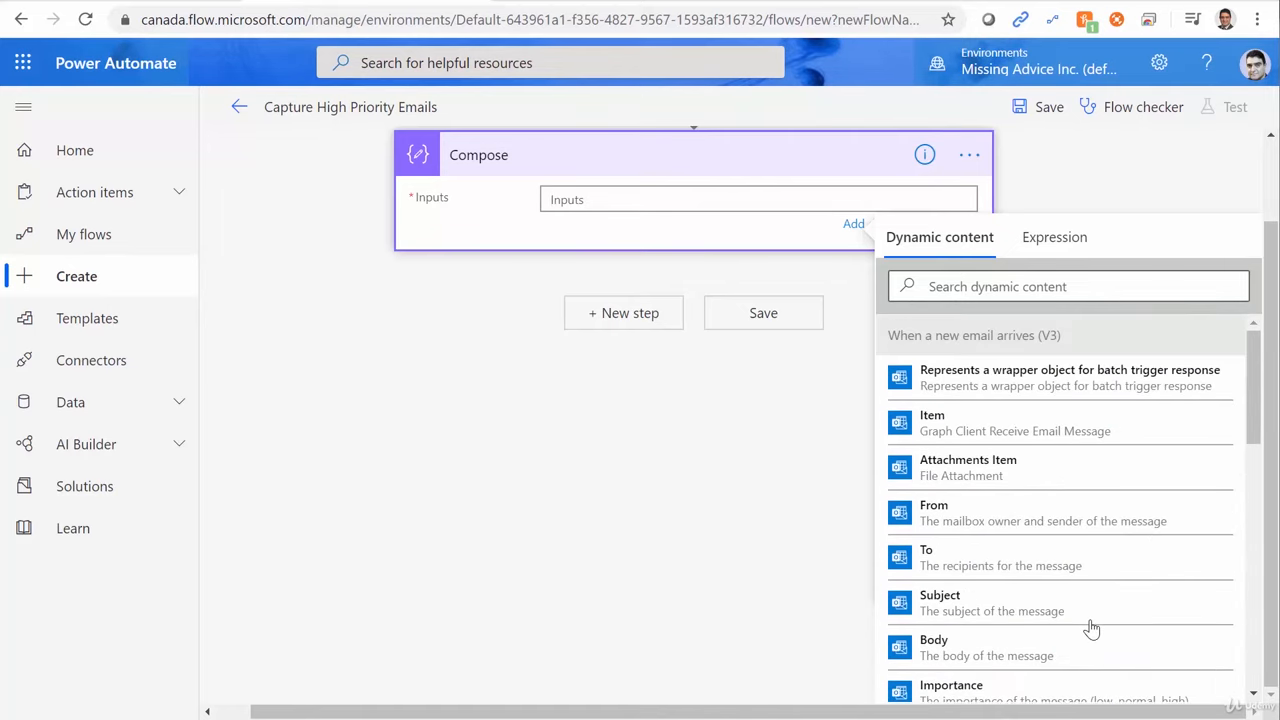
mouse_move(1092, 602)
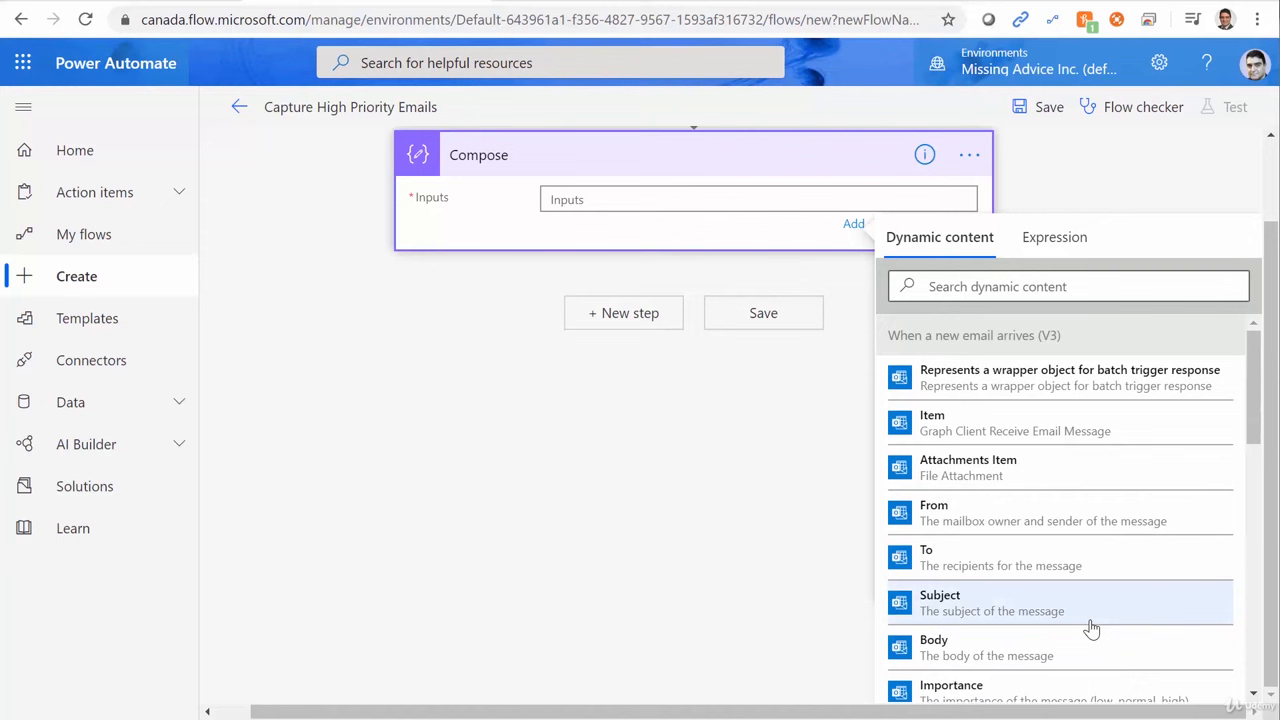
mouse_move(973, 650)
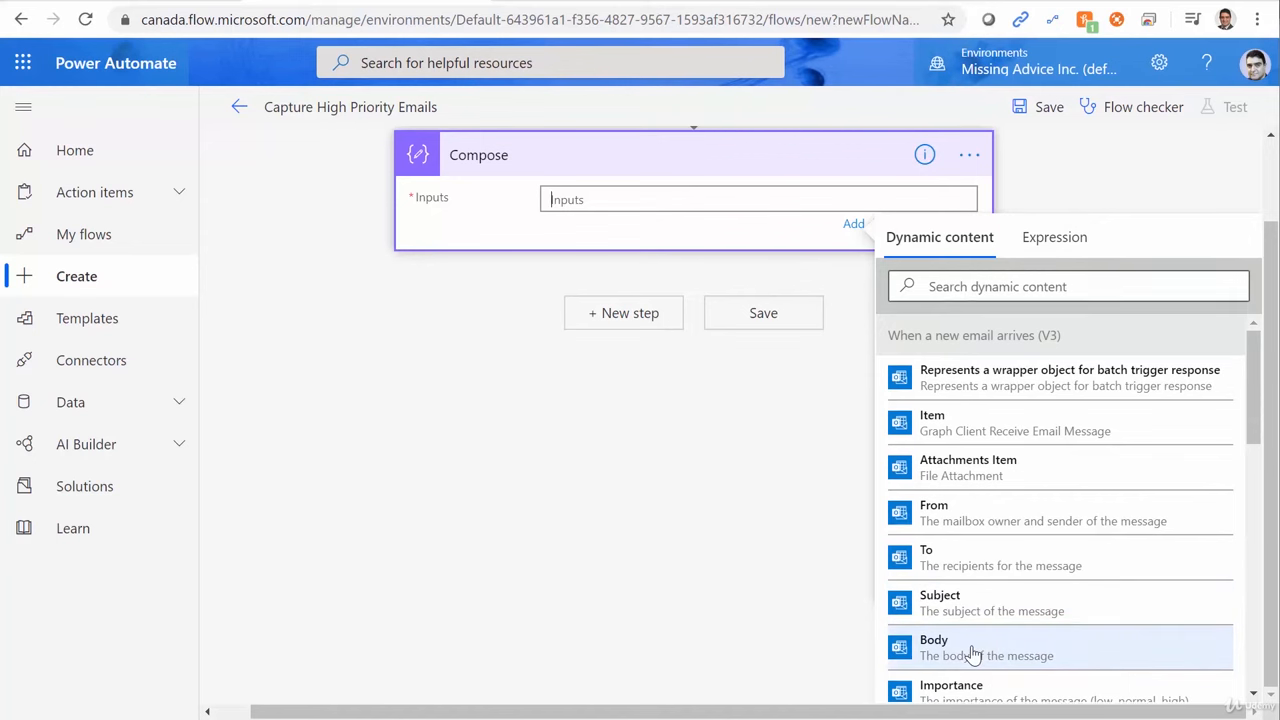
click(933, 647)
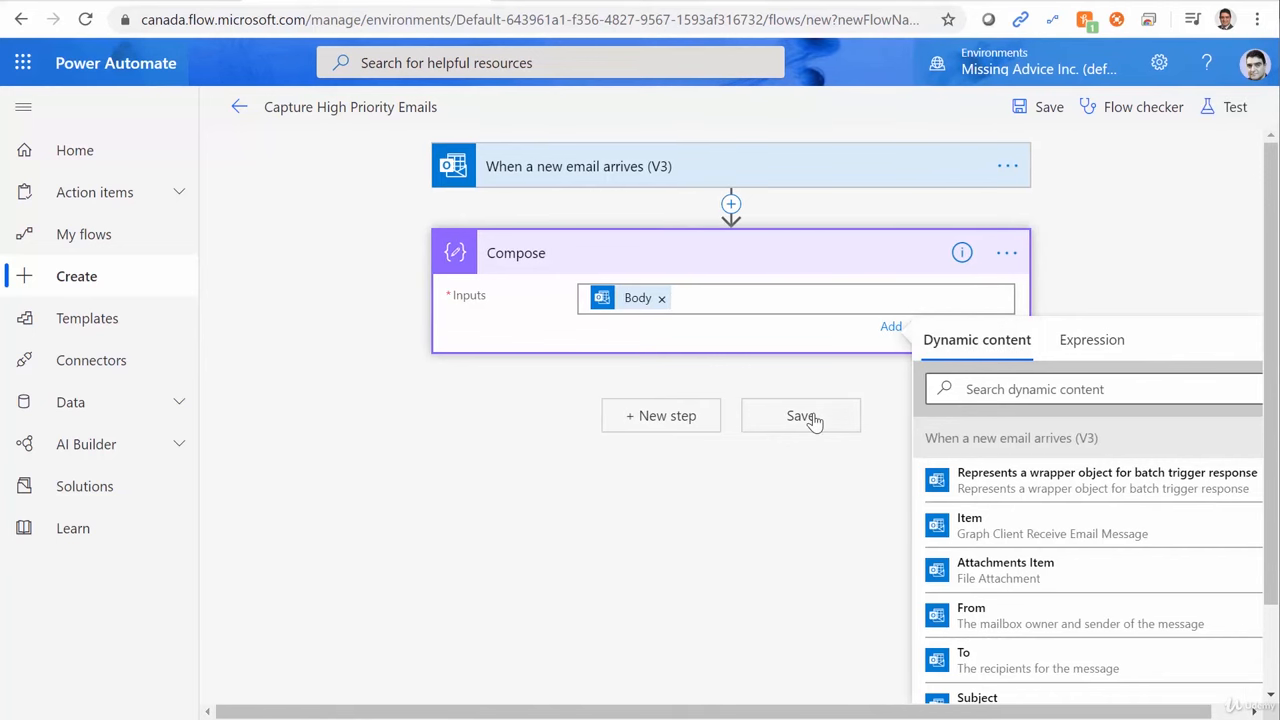
click(800, 415)
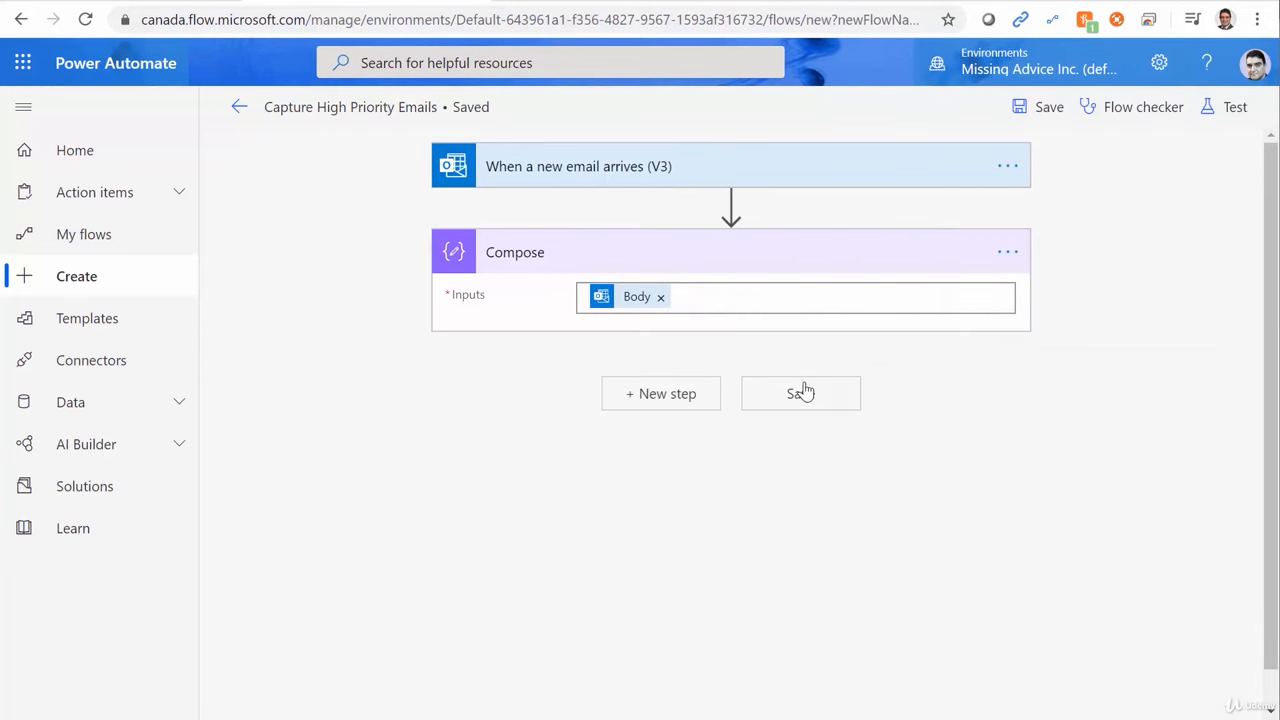
mouse_move(76, 276)
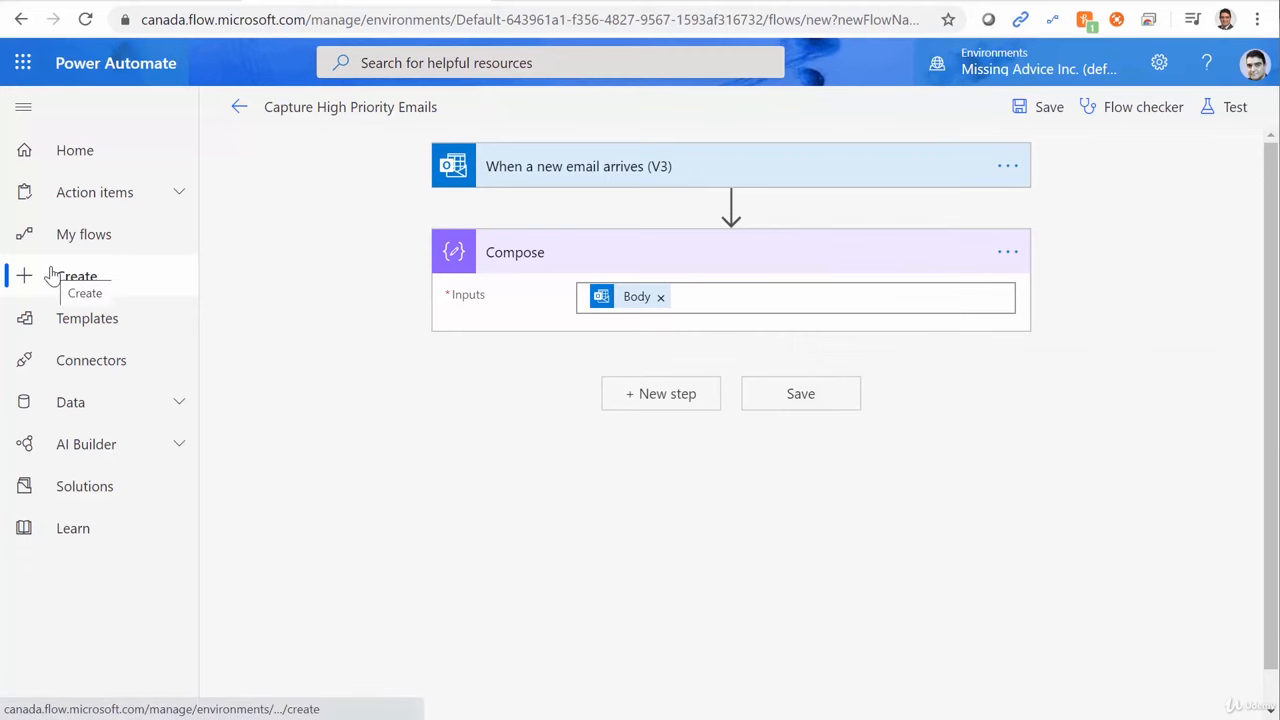
mouse_move(120, 57)
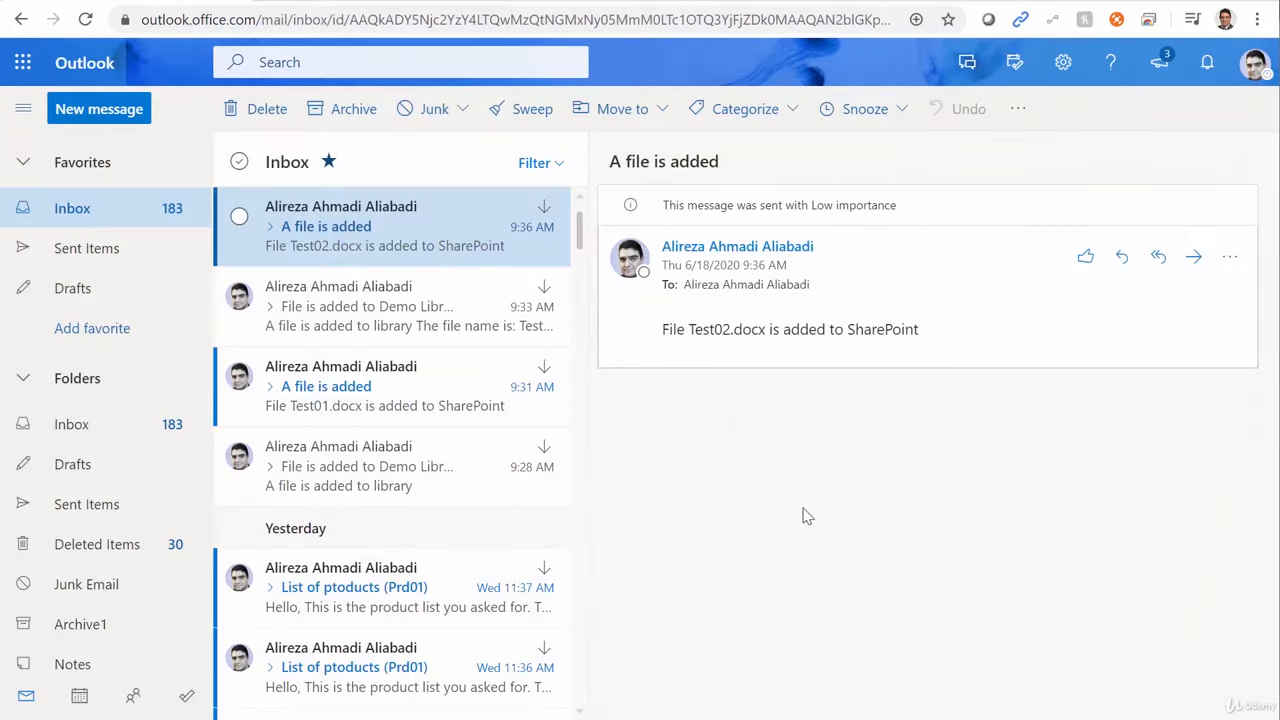
mouse_move(590, 303)
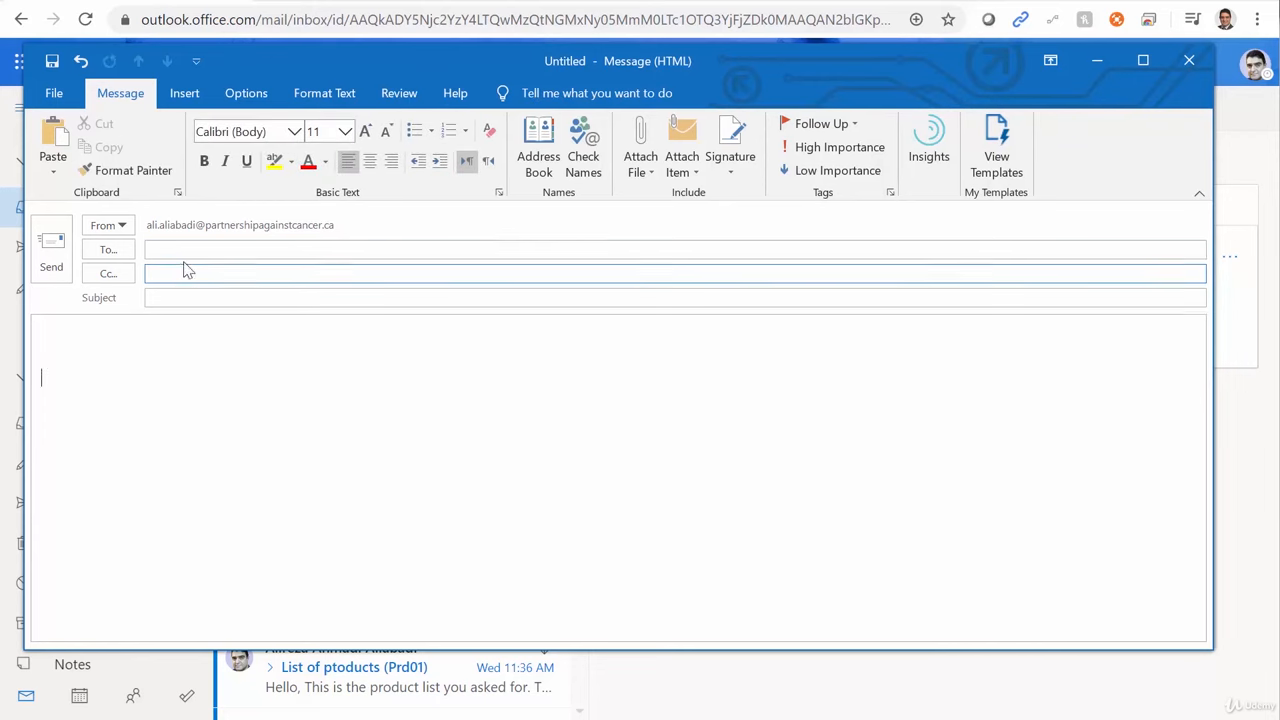
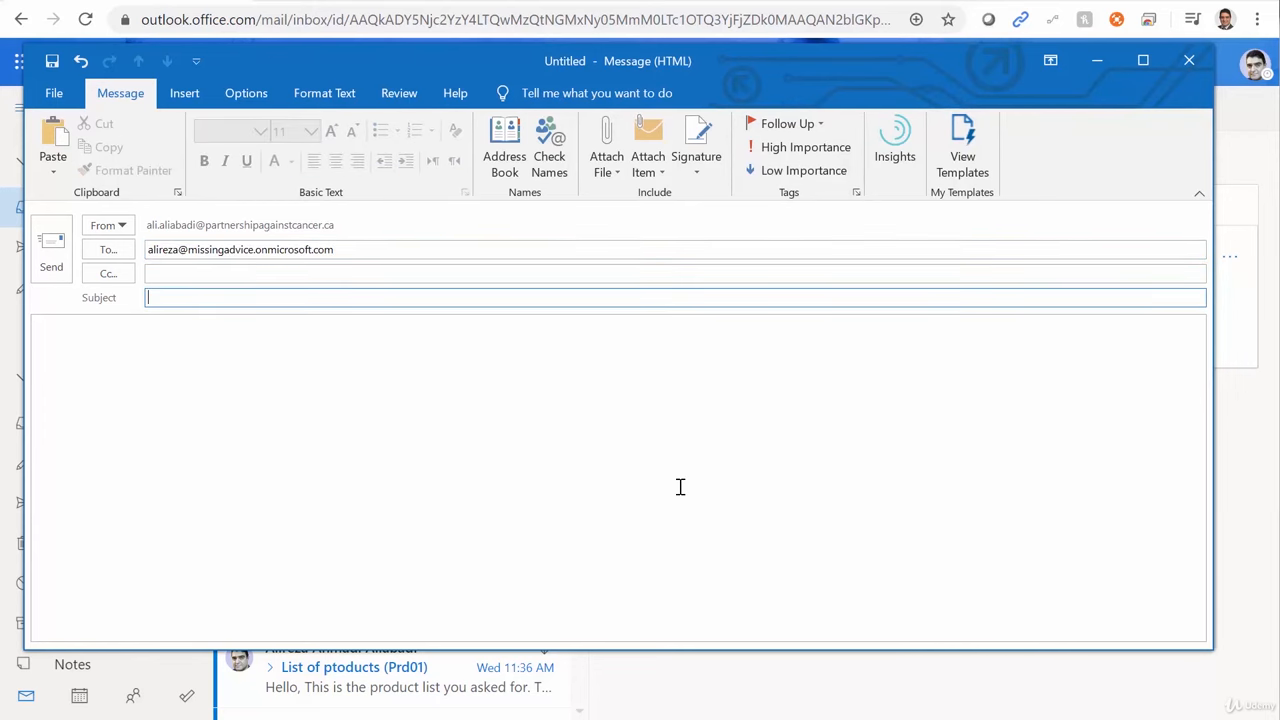
text(Regular email)
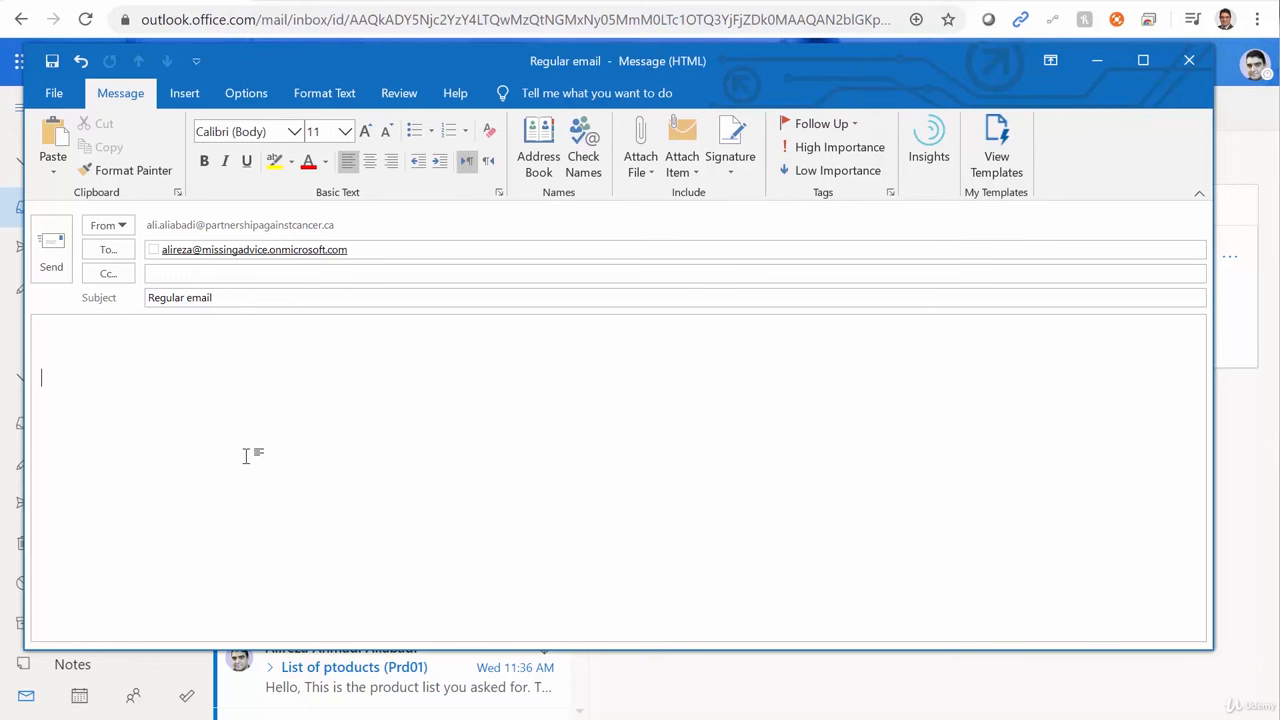
text(Test regular em)
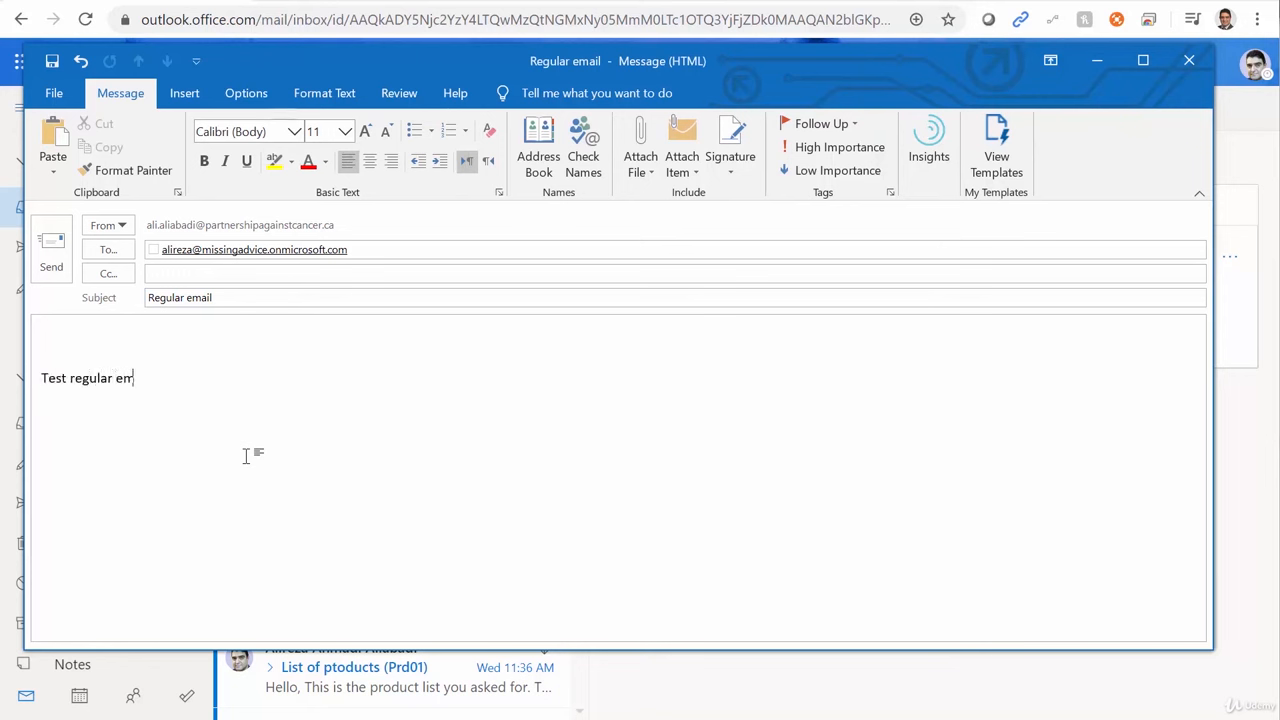
text(ail)
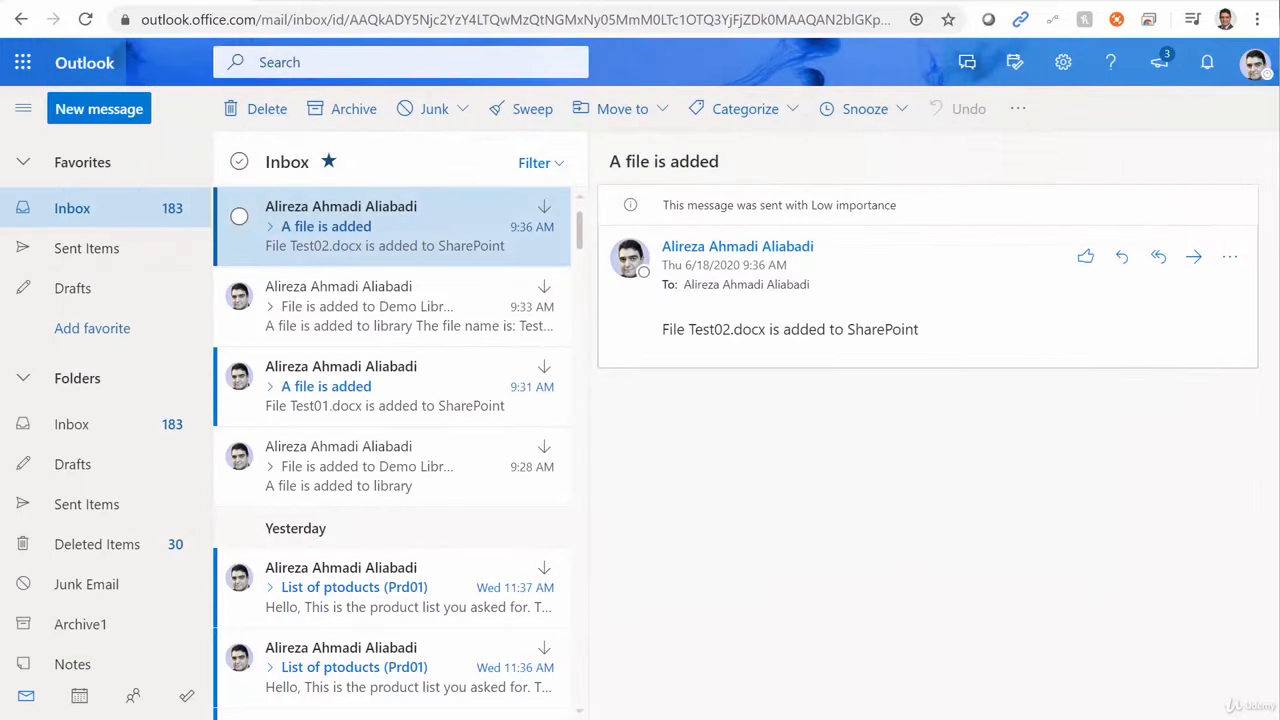
click(99, 108)
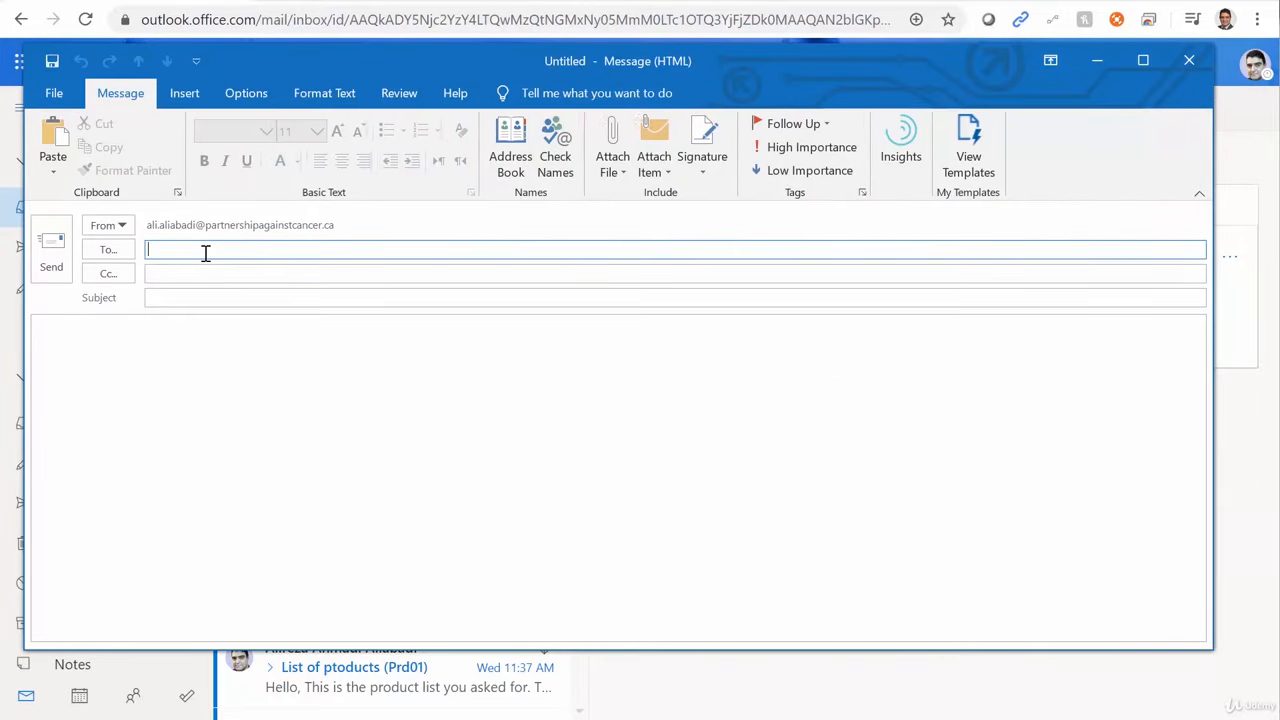
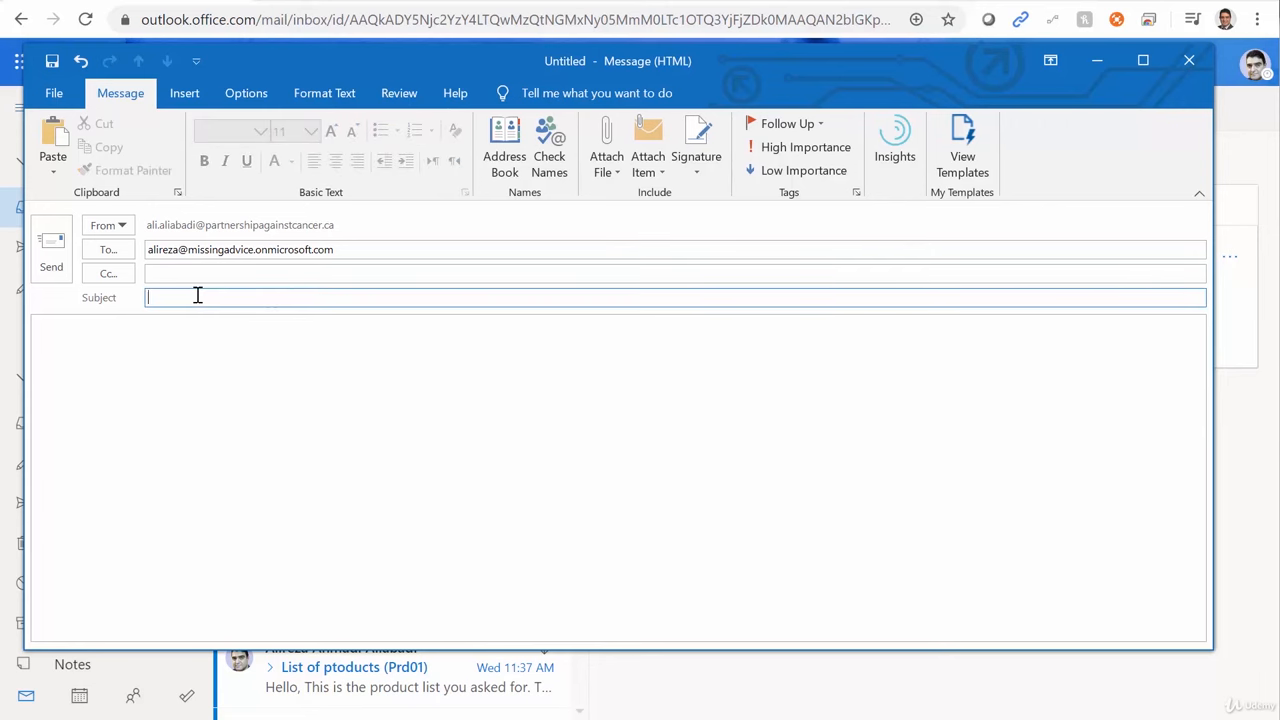
text(High importance email)
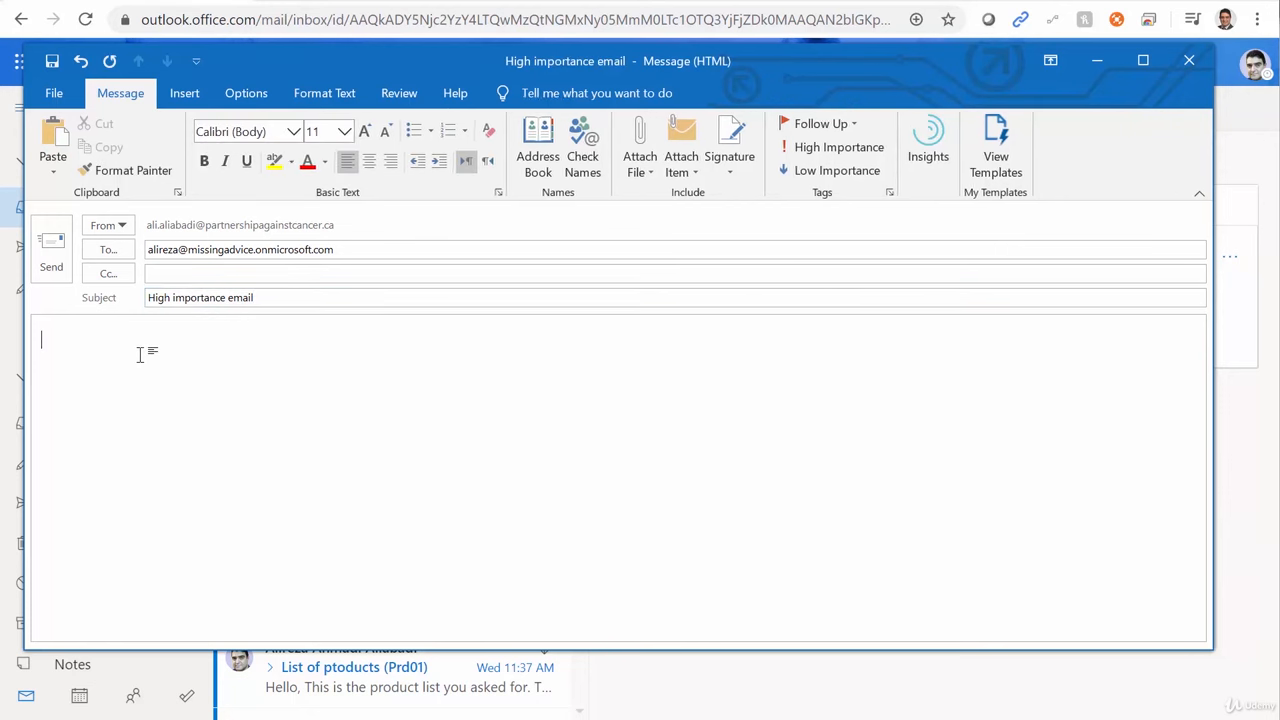
text(This)
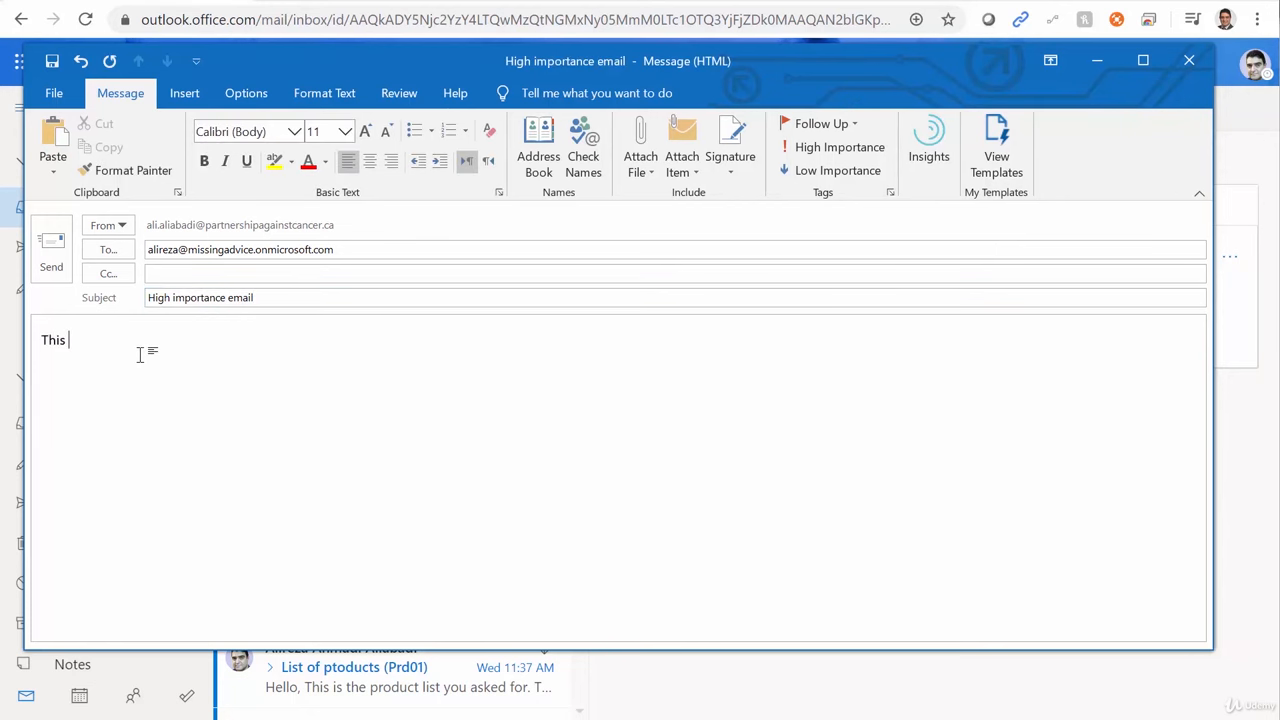
text(one is very)
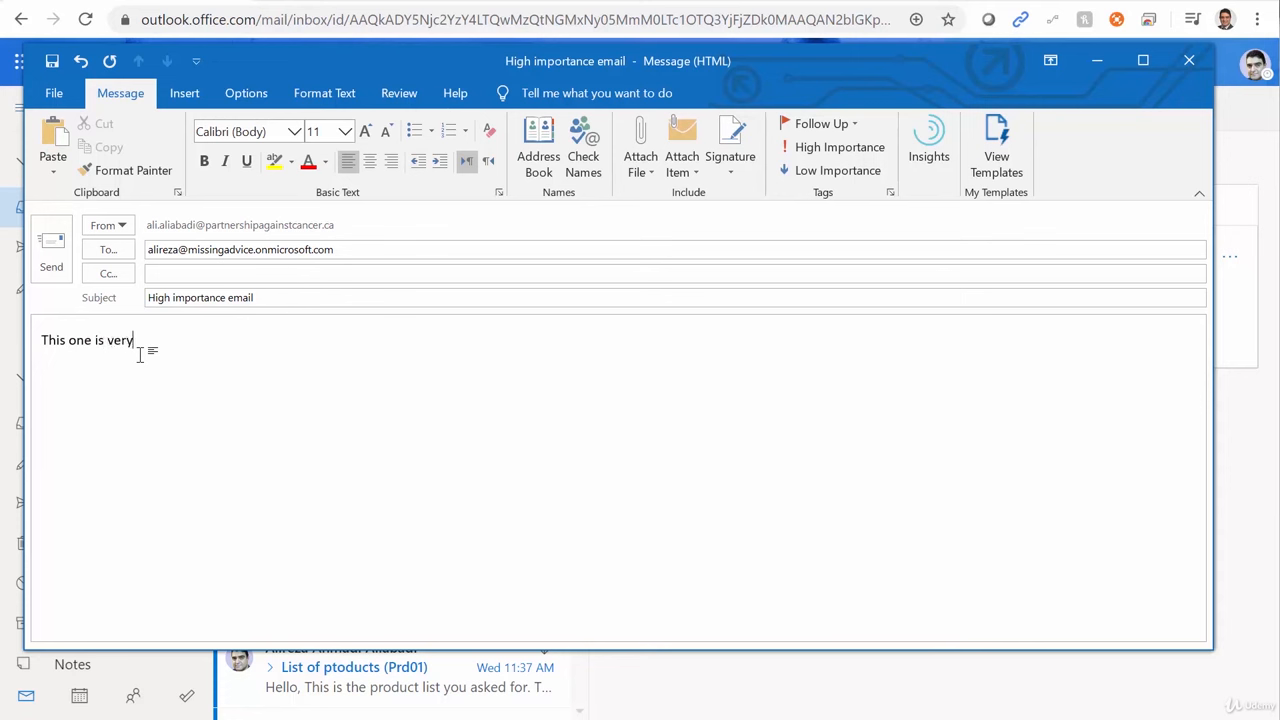
text(importan)
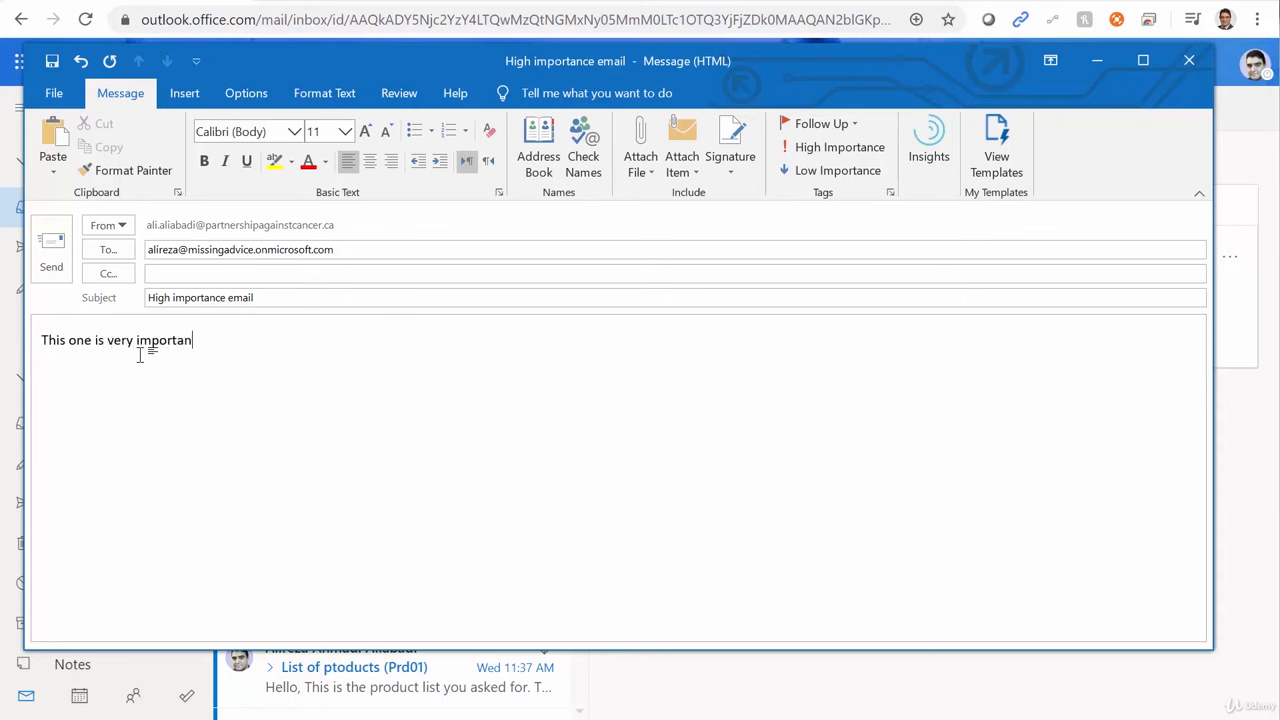
text(t)
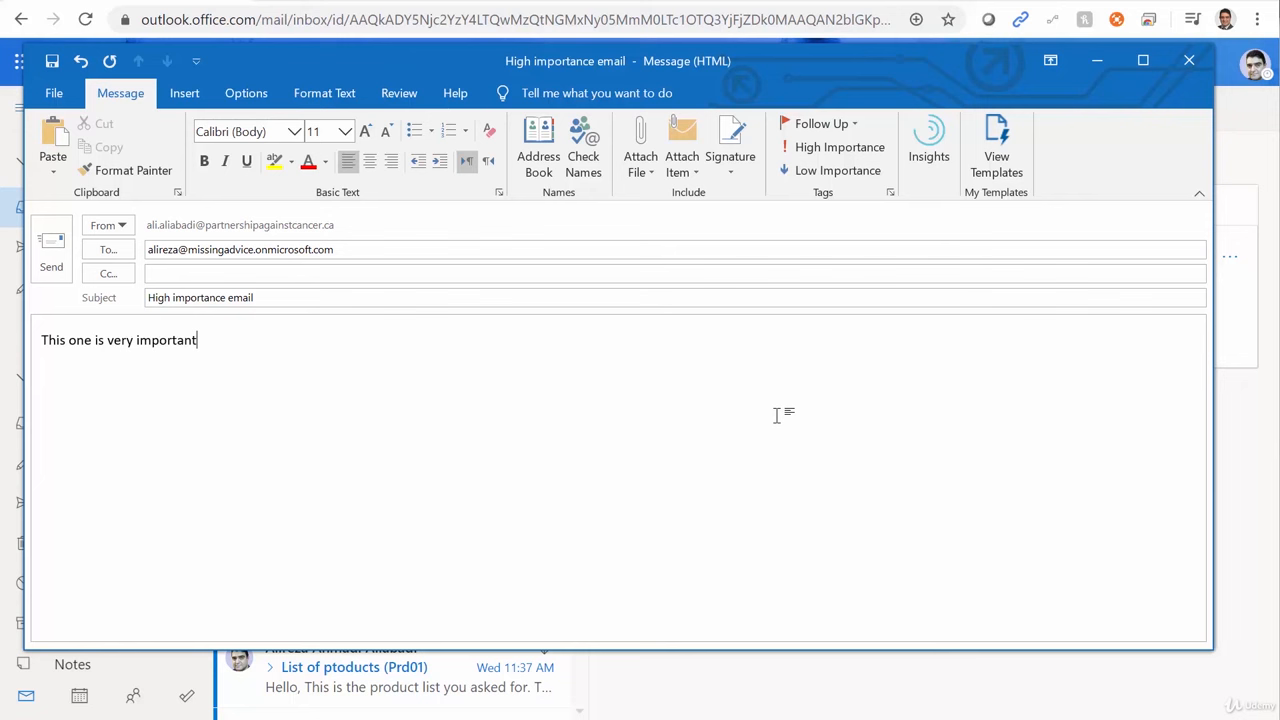
mouse_move(840, 147)
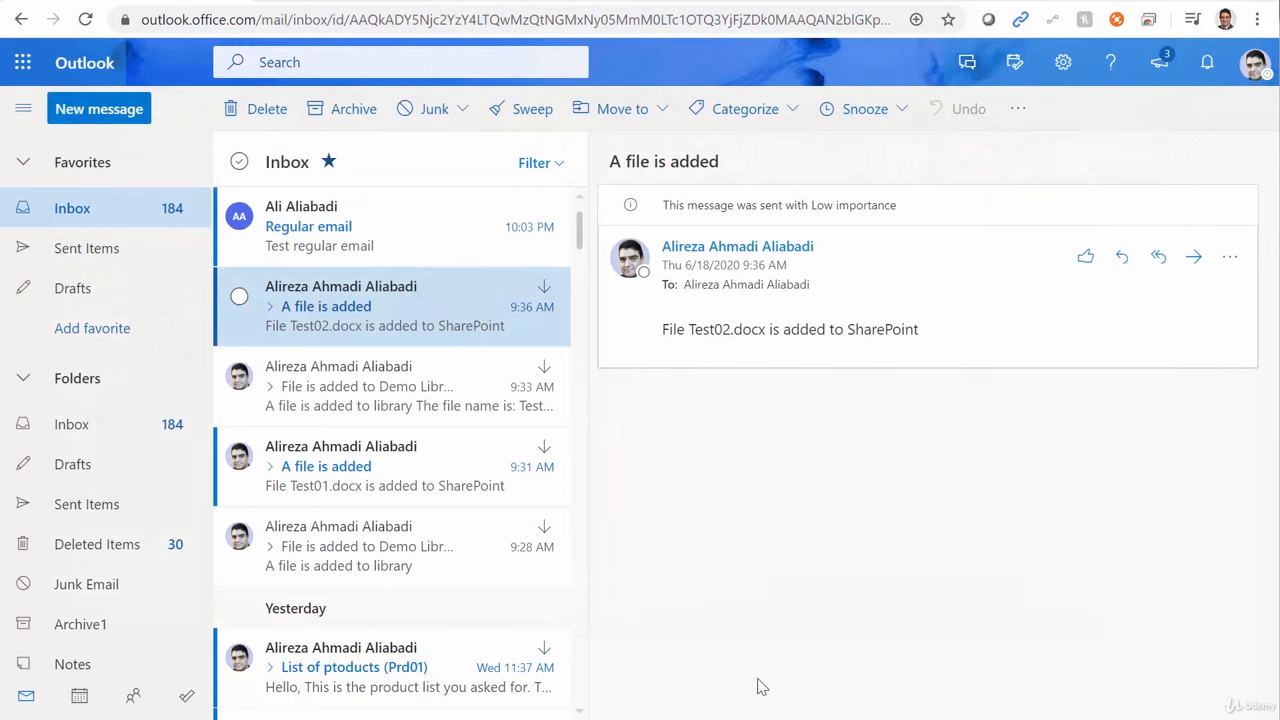
mouse_move(876, 604)
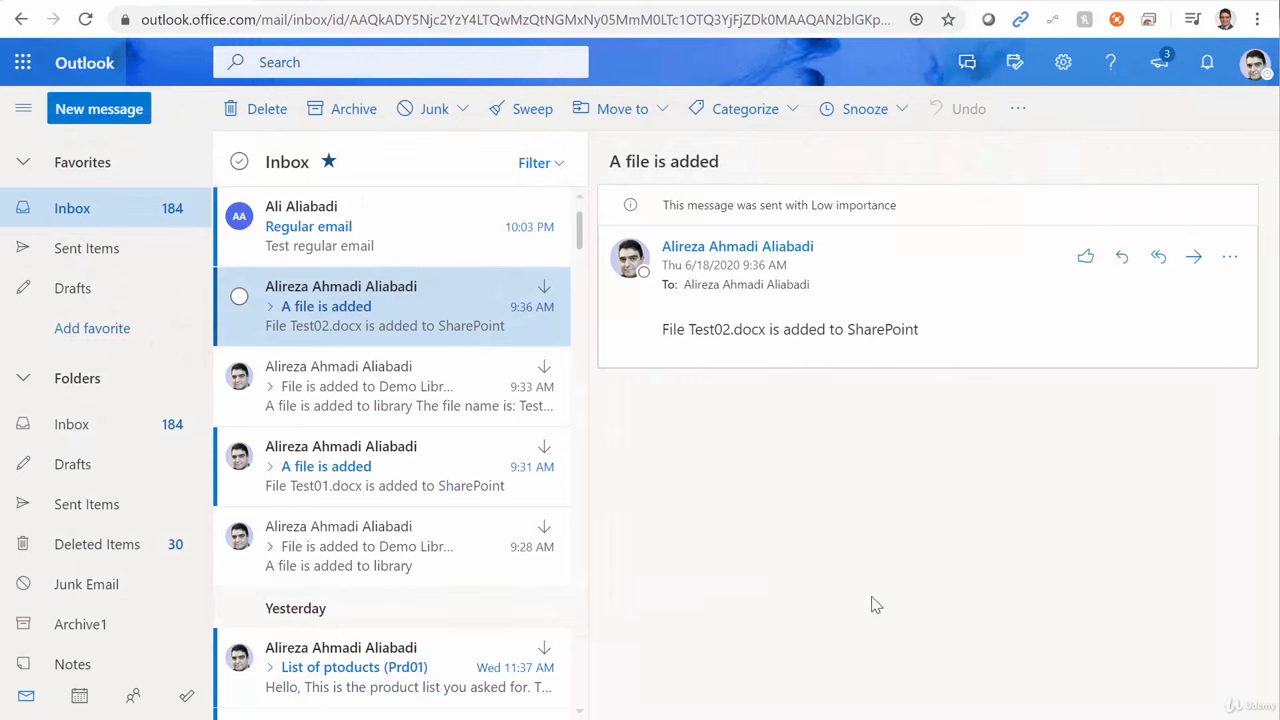
mouse_move(716, 336)
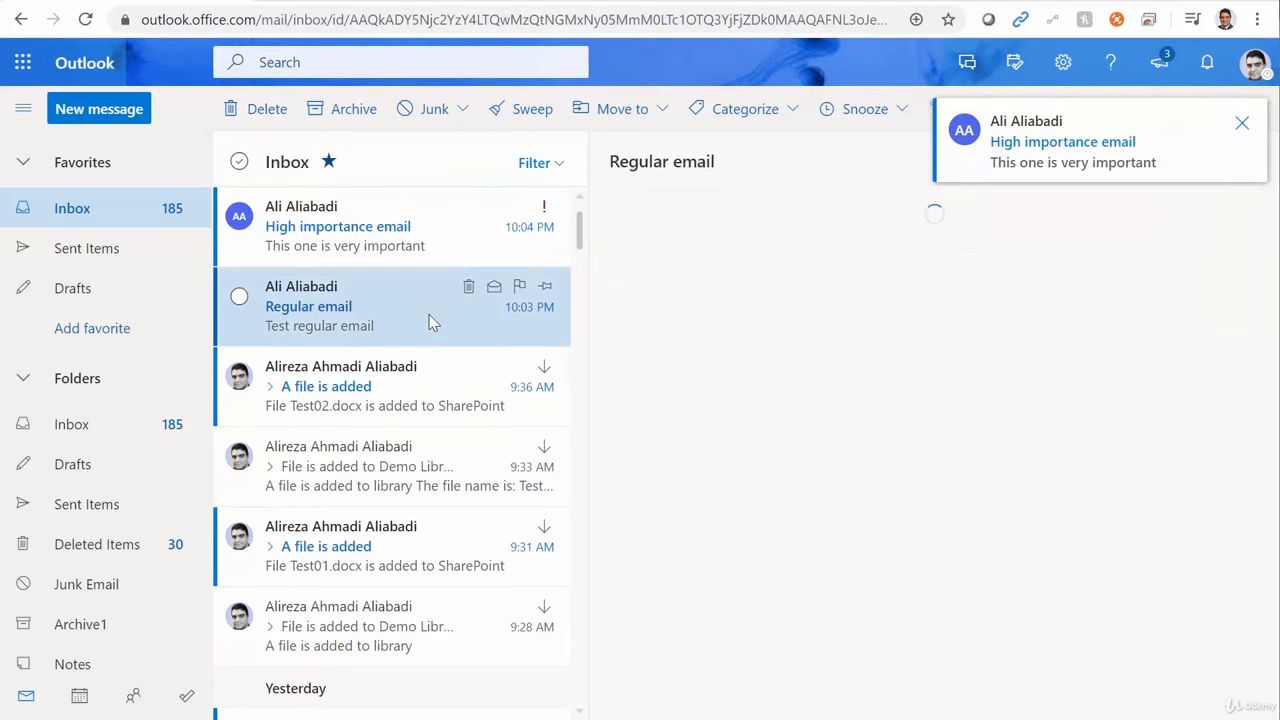
Step: Open the received 'High importance email' message in the reading pane
click(320, 306)
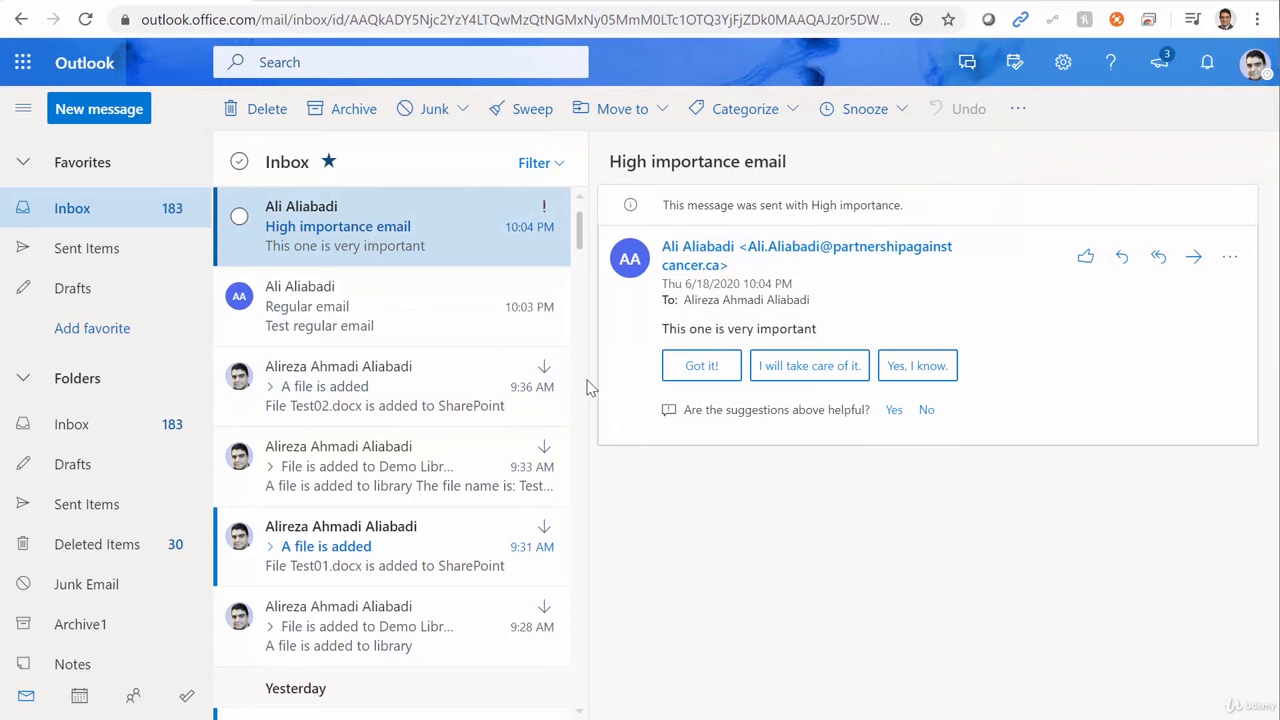
mouse_move(752, 534)
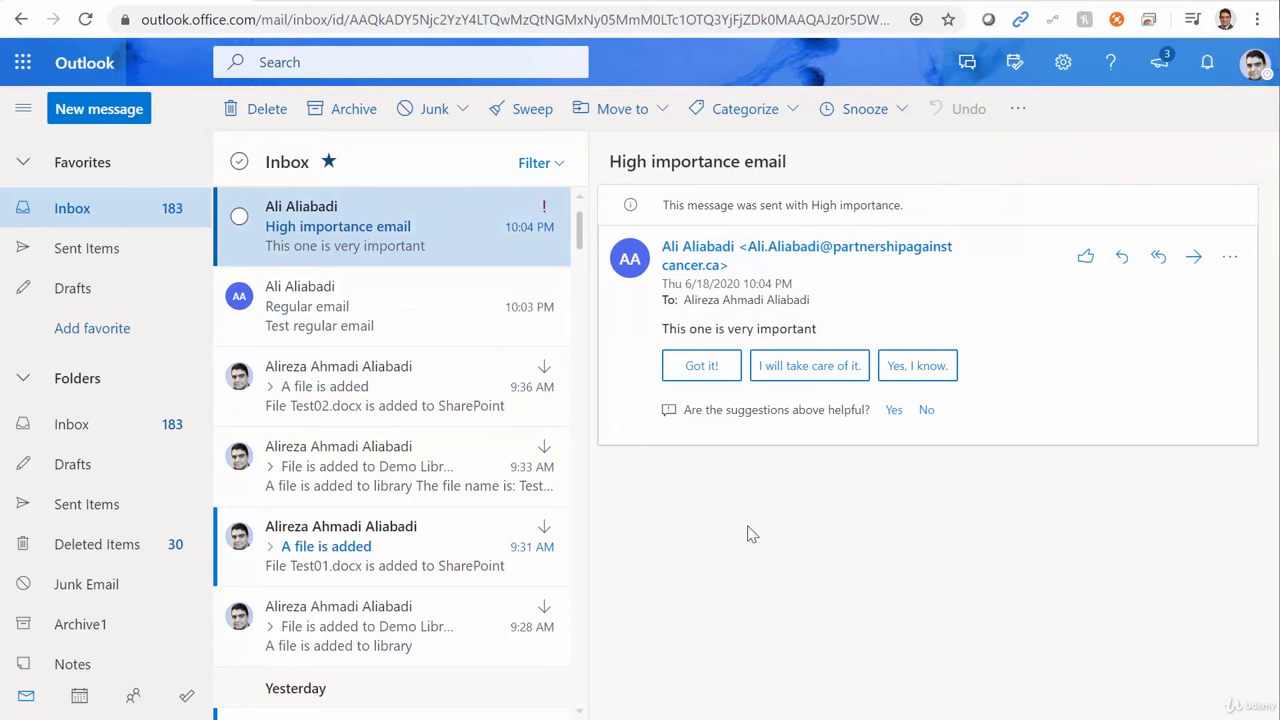
mouse_move(835, 221)
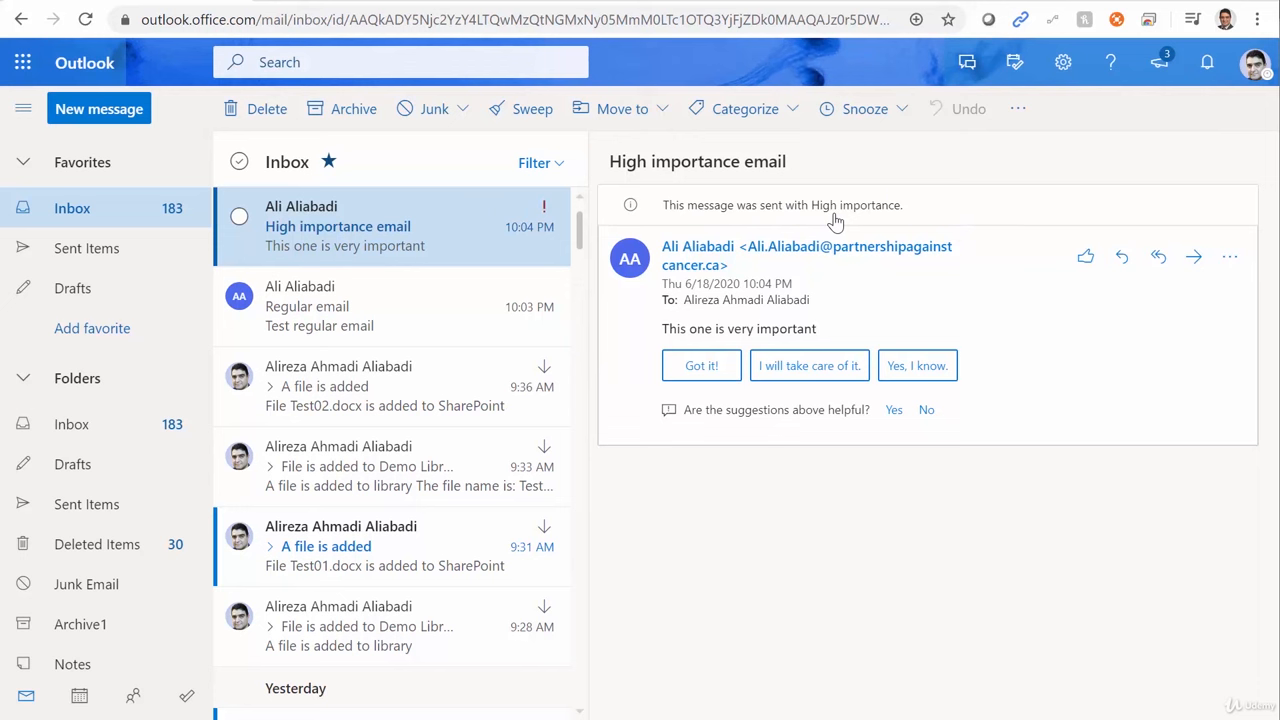
mouse_move(795, 513)
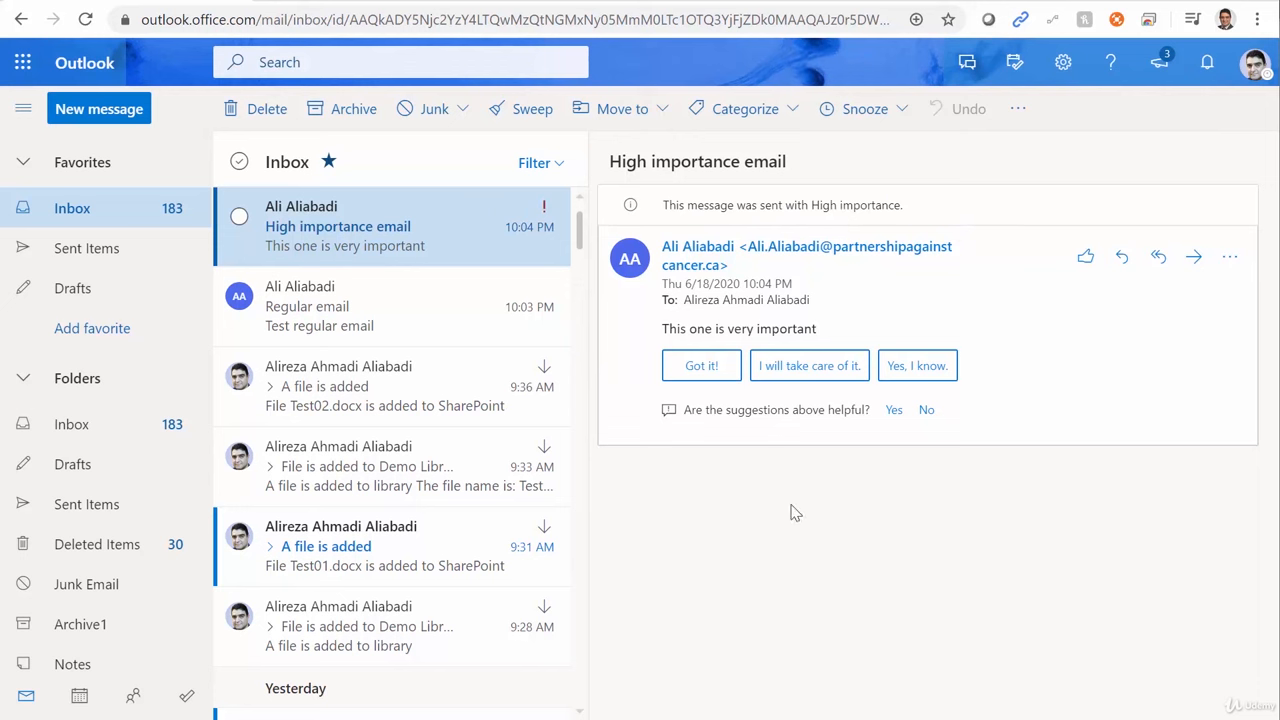
mouse_move(365, 13)
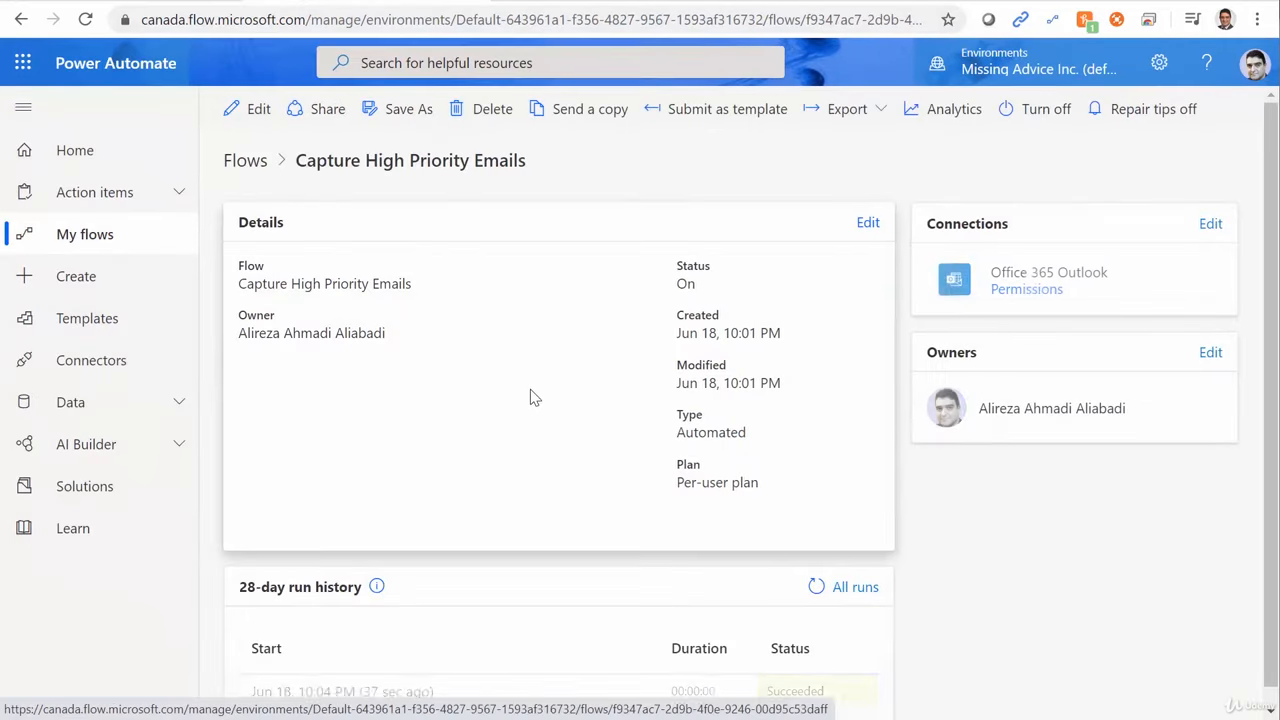
Step: Open the Succeeded run from the 28-day run history
scroll(down, 3)
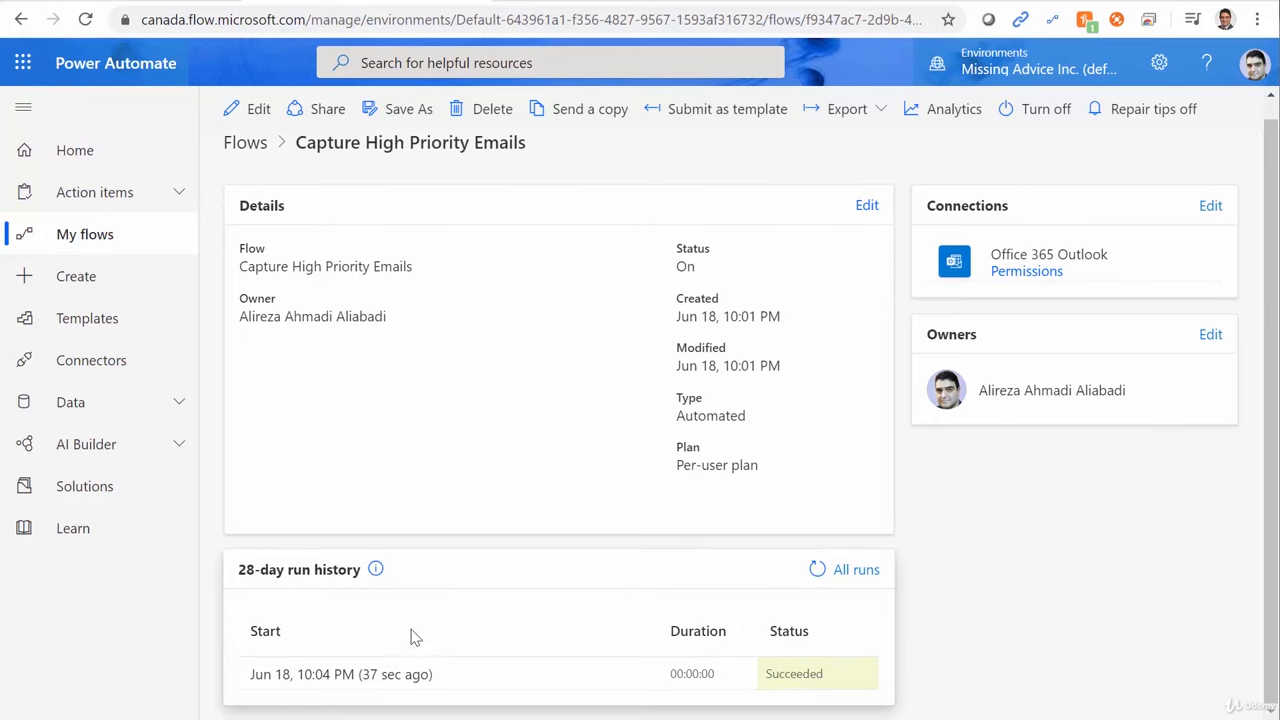
mouse_move(798, 700)
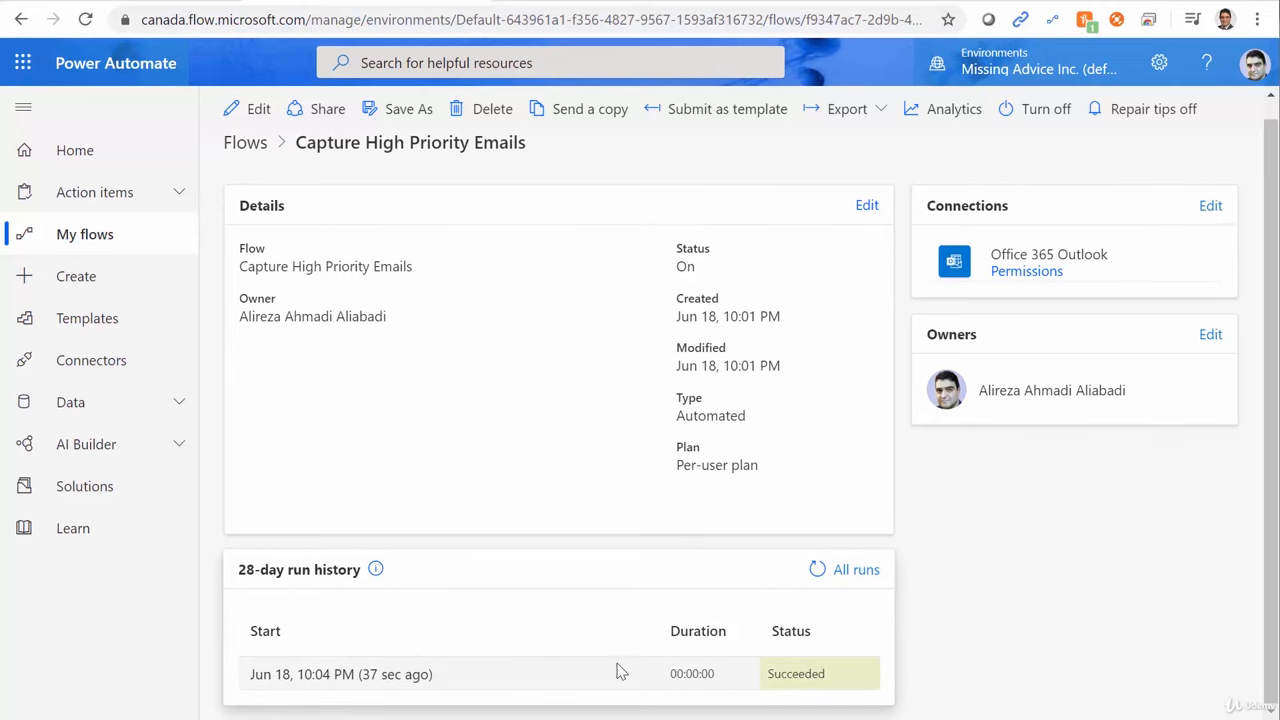
click(341, 674)
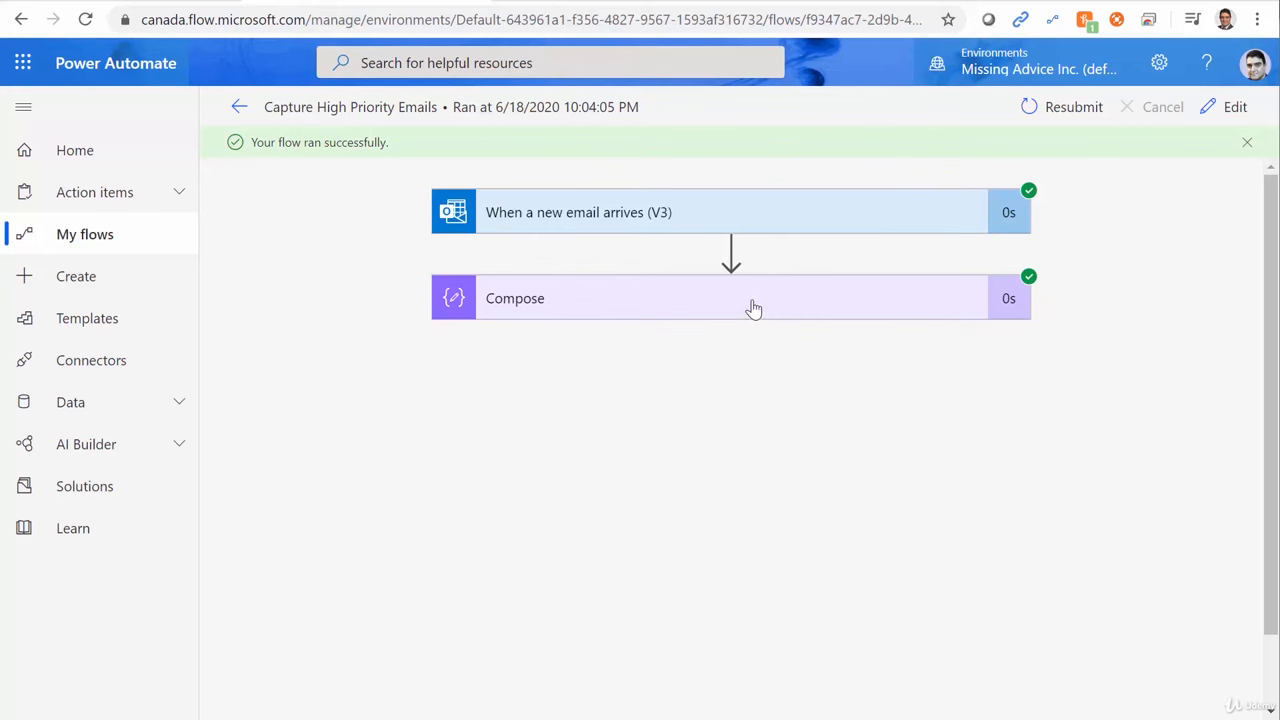
Step: Expand the Compose step and highlight 'This one is very important' in its outputs
click(730, 298)
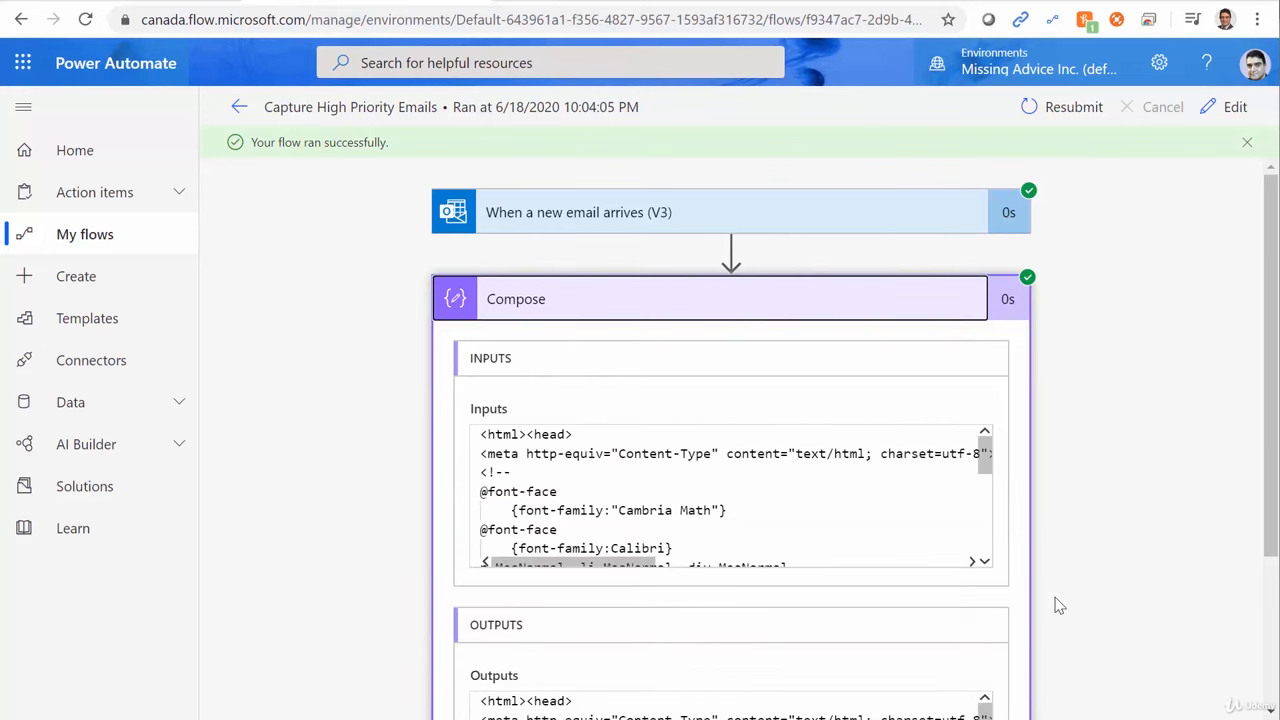
scroll(down, 3)
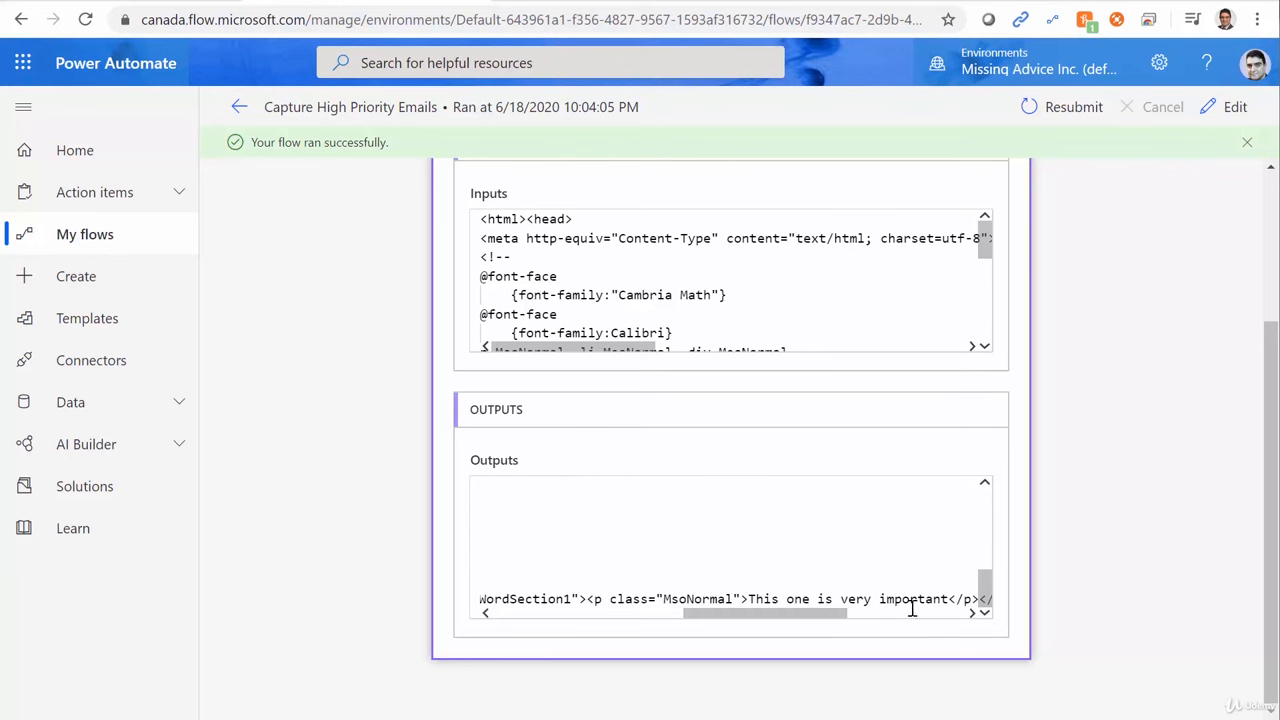
drag(748, 599, 830, 599)
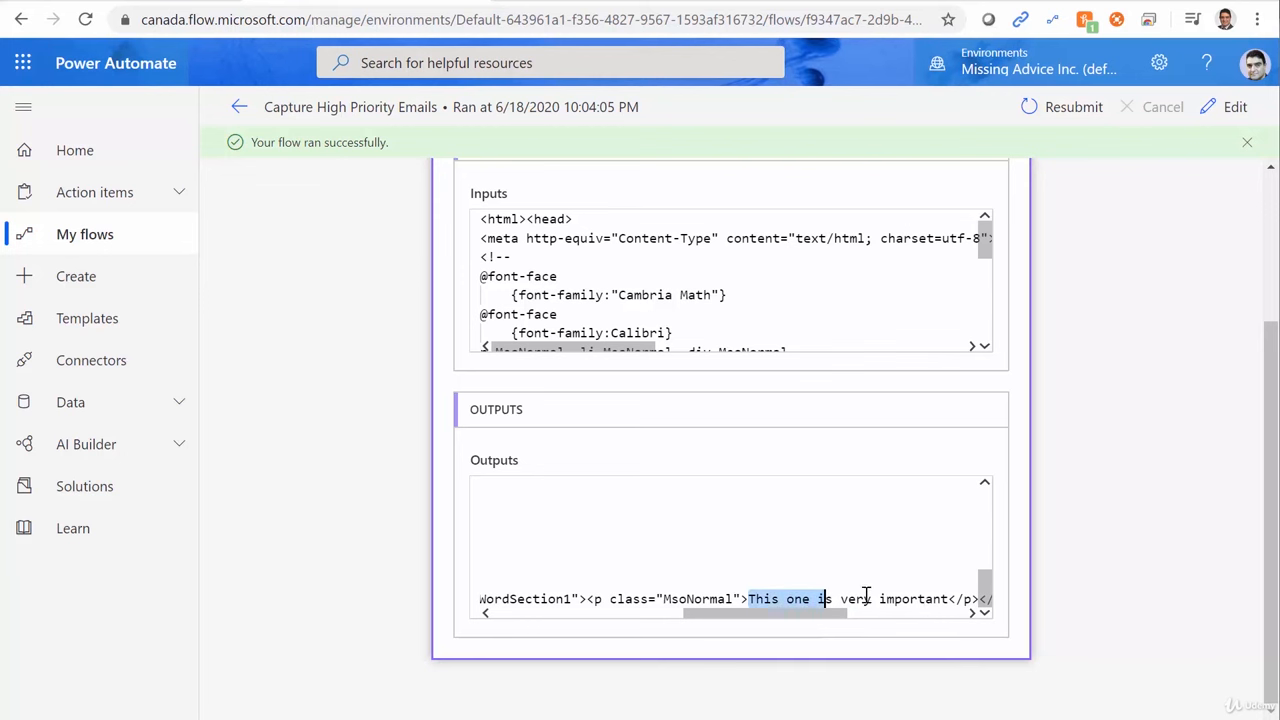